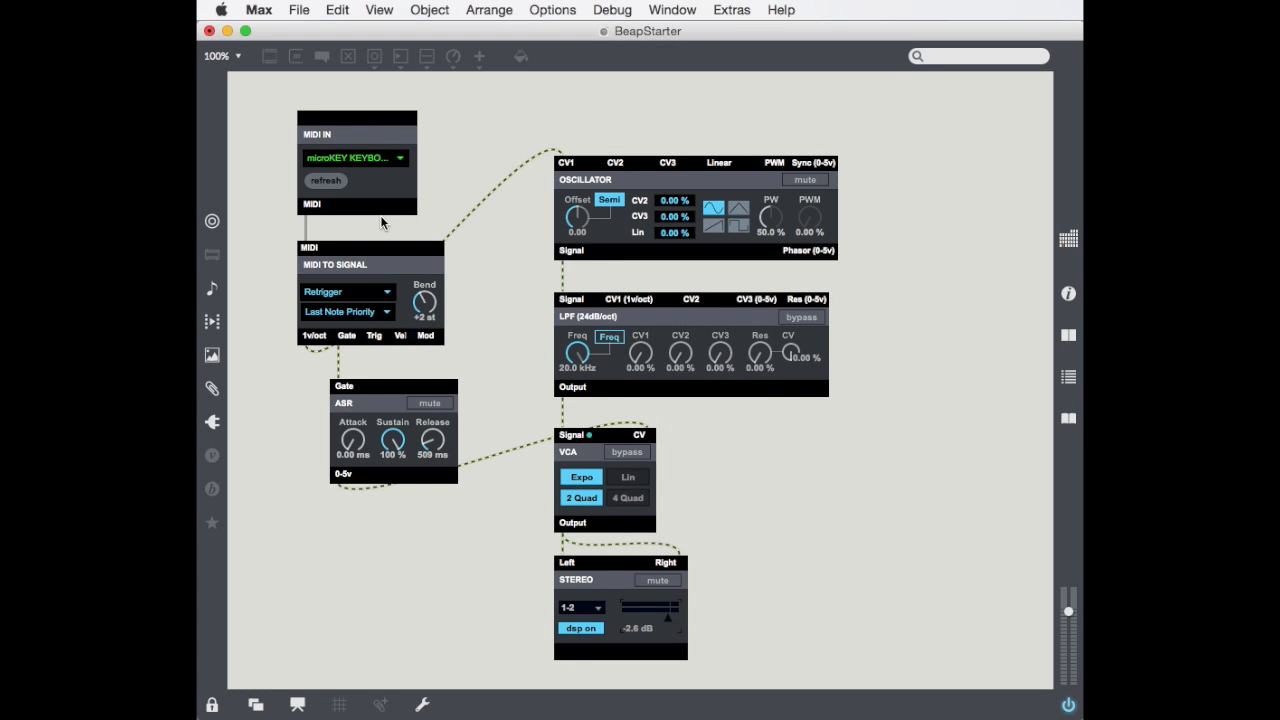
pyautogui.moveTo(443, 408)
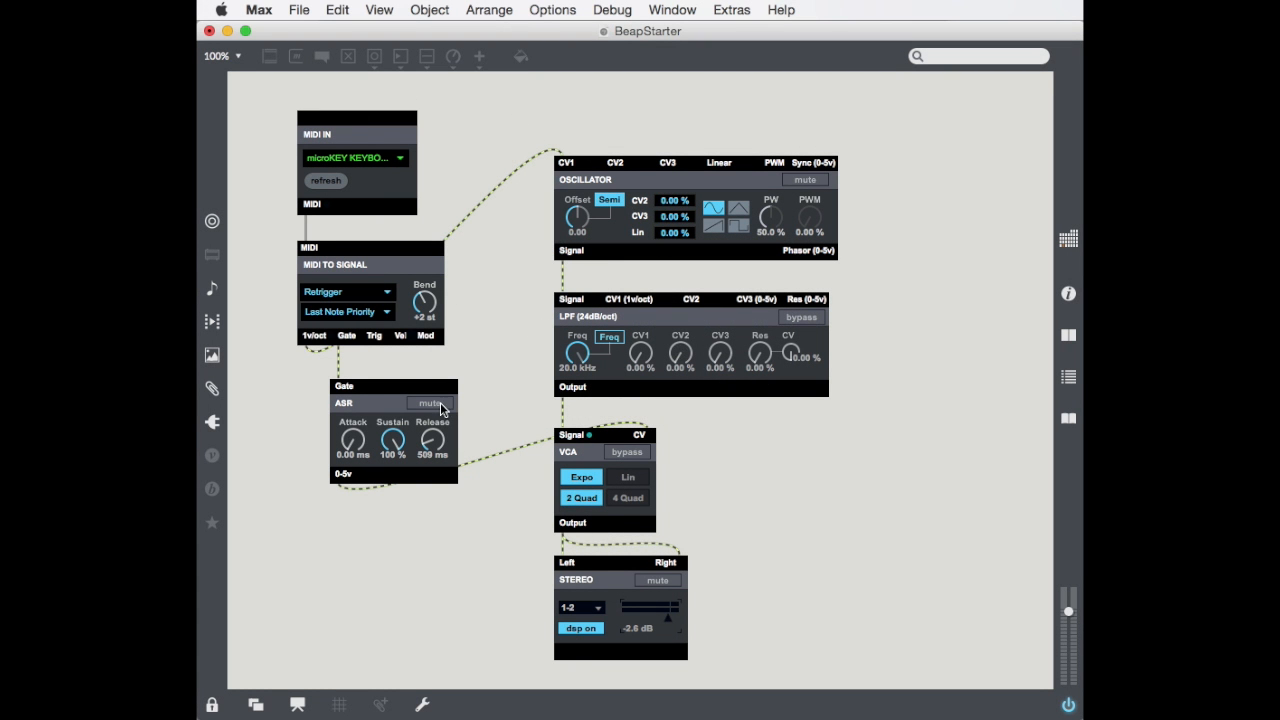
pyautogui.moveTo(575, 455)
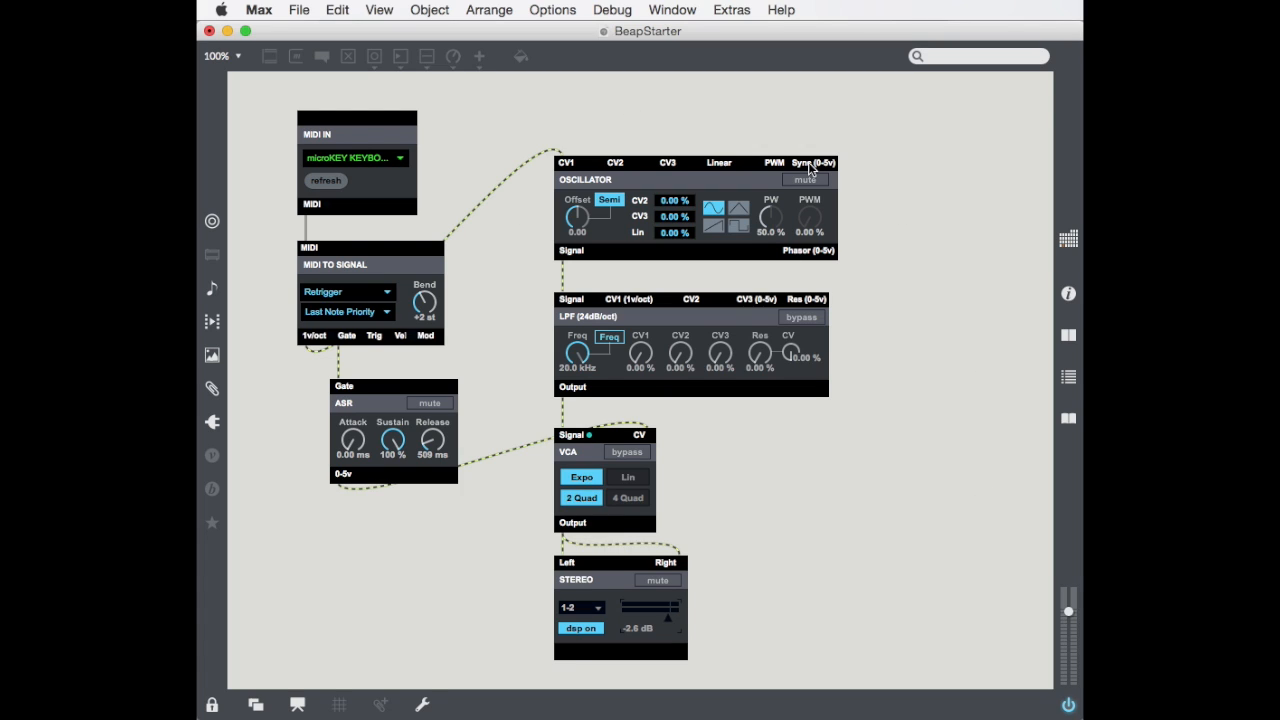
pyautogui.moveTo(753, 180)
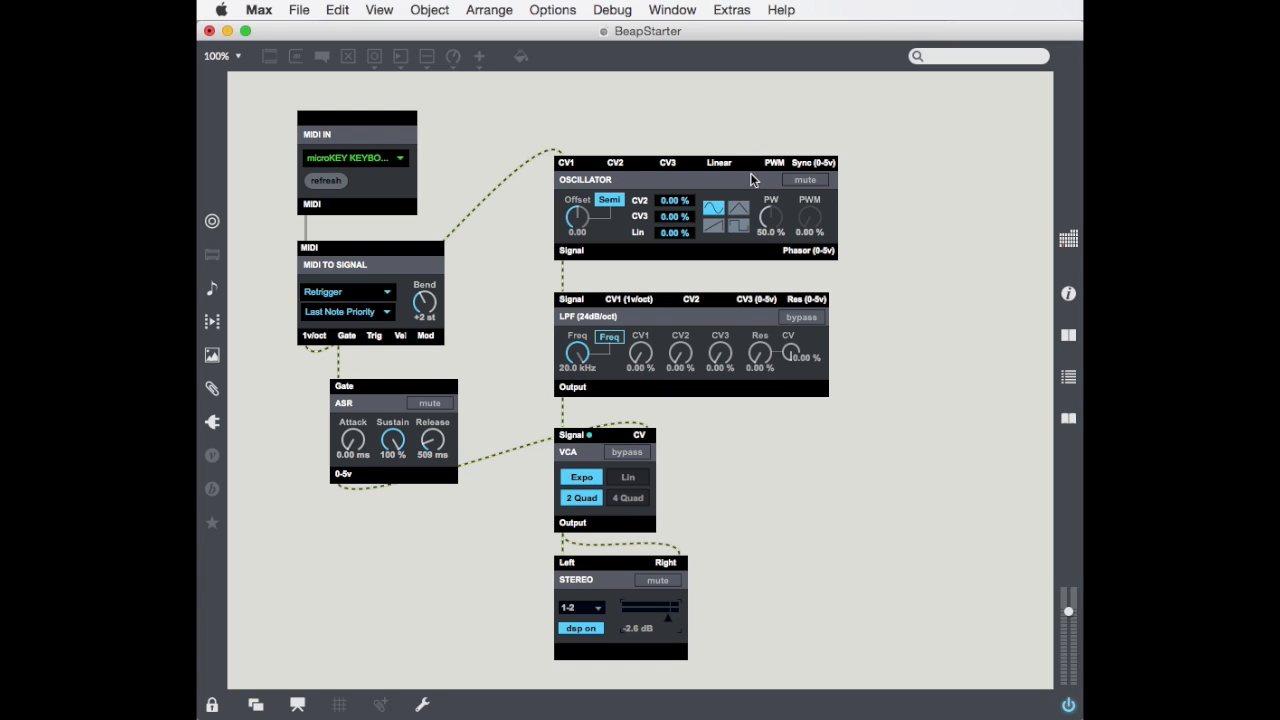
pyautogui.moveTo(744, 172)
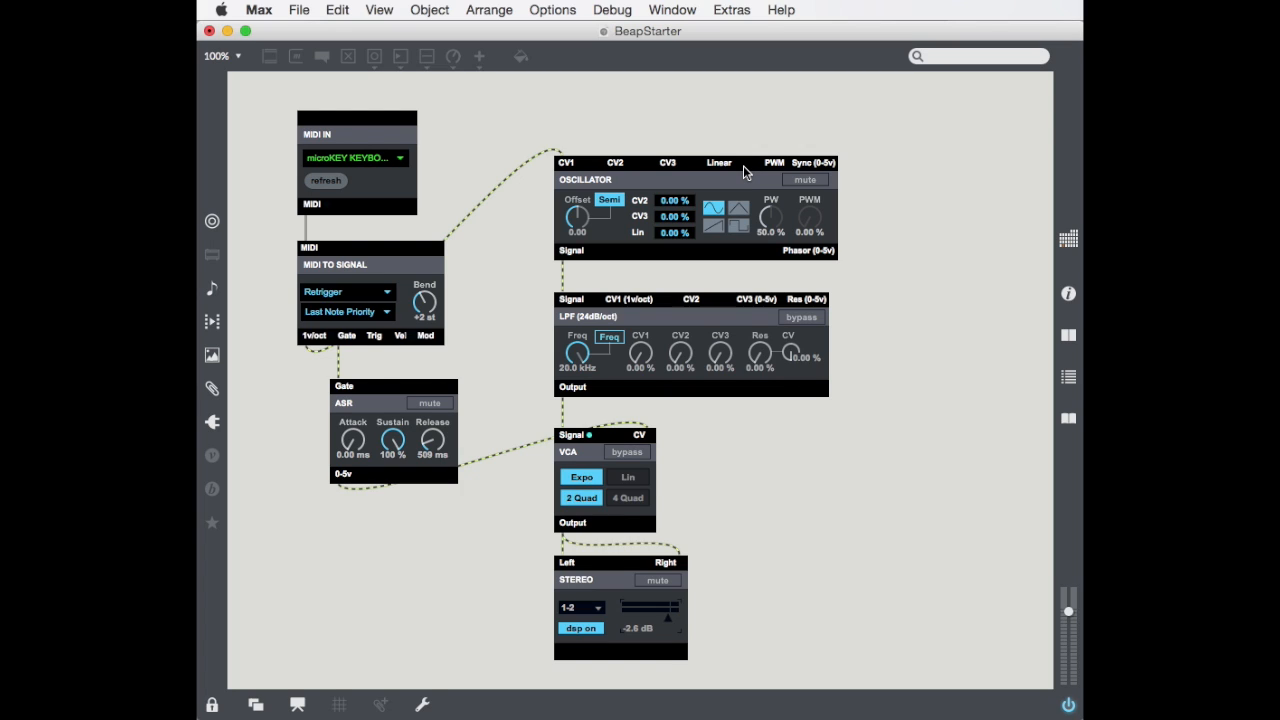
pyautogui.moveTo(605, 232)
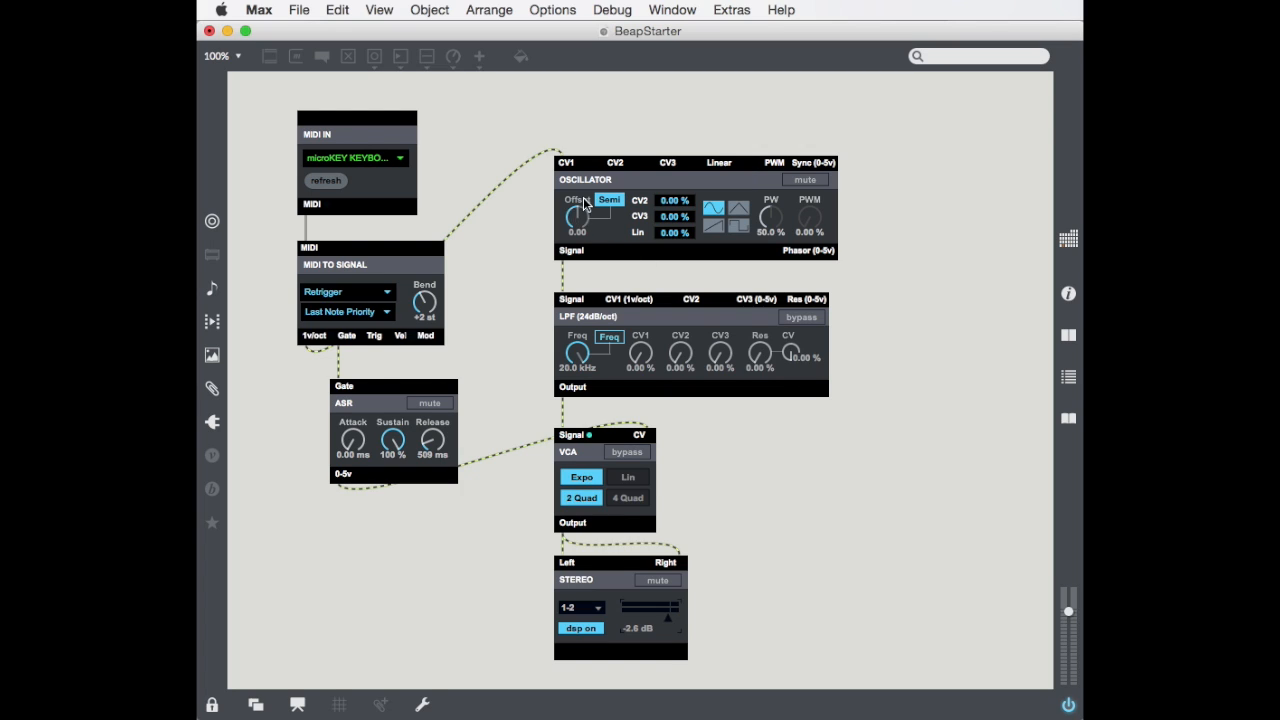
pyautogui.moveTo(642, 249)
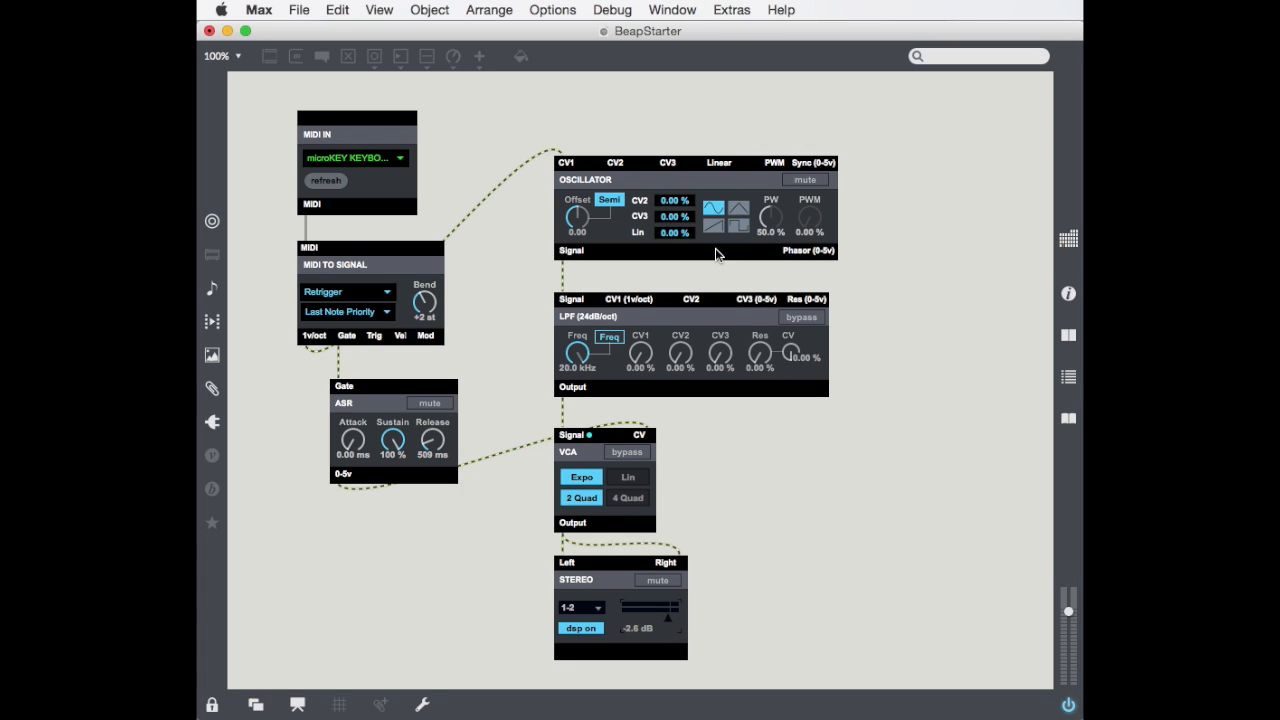
pyautogui.moveTo(700, 240)
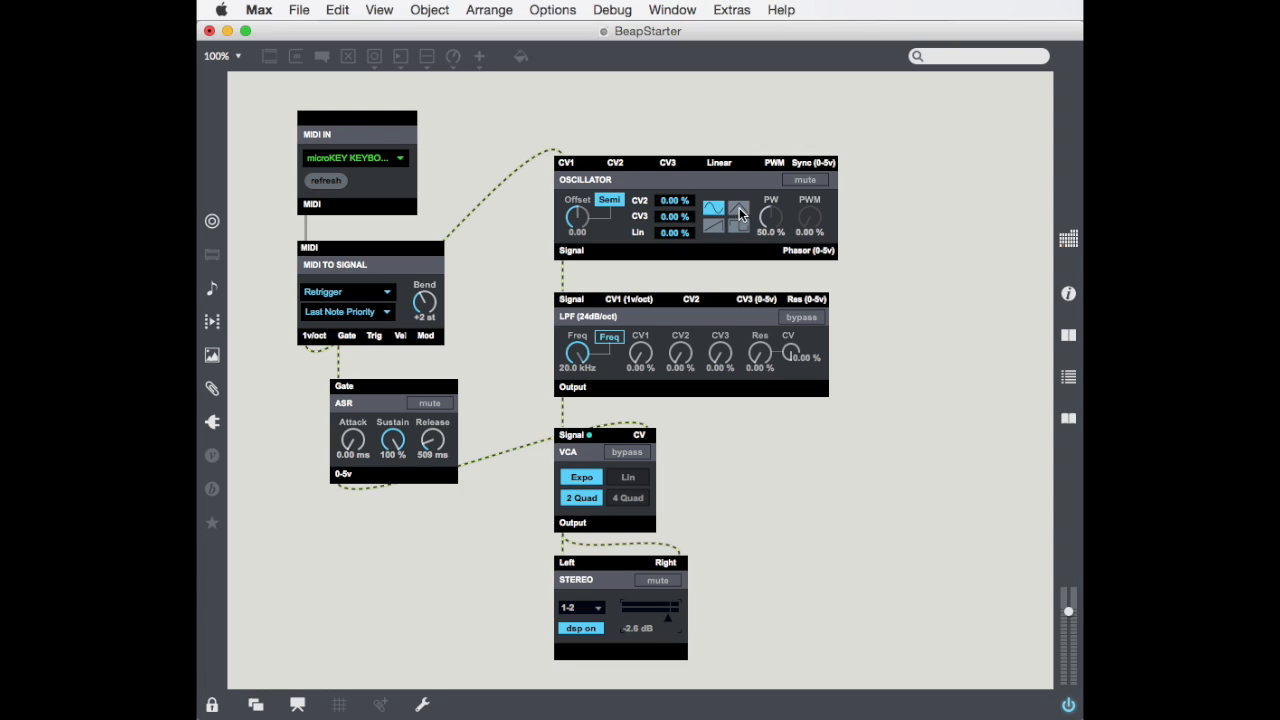
pyautogui.moveTo(715, 230)
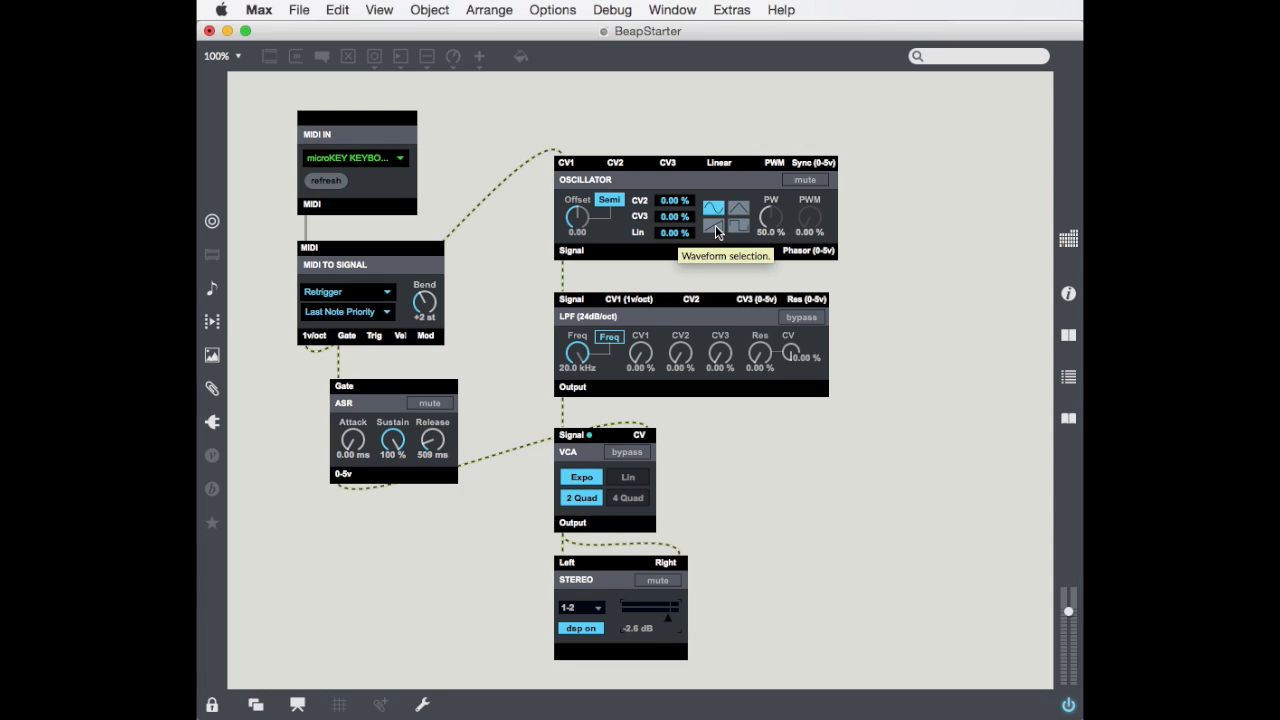
pyautogui.moveTo(740, 233)
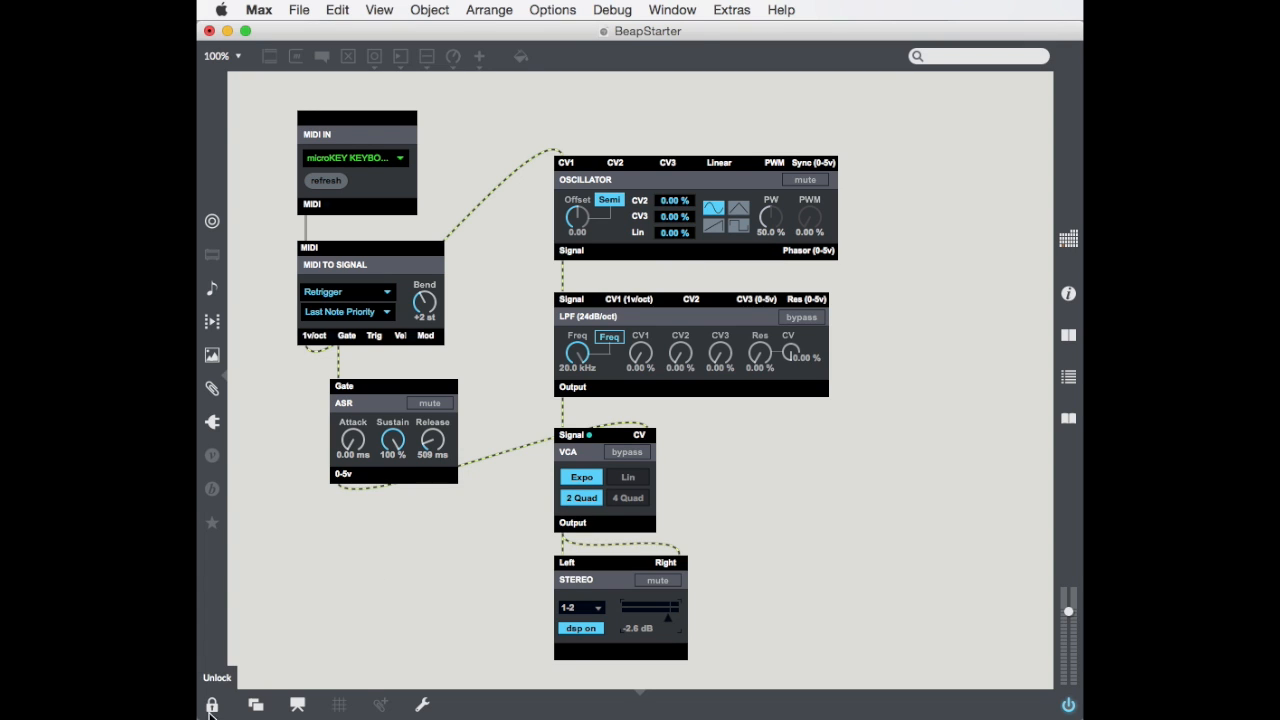
# - Unlock the patch and add a Big Scope module from the BEAP Scope category
pyautogui.click(211, 705)
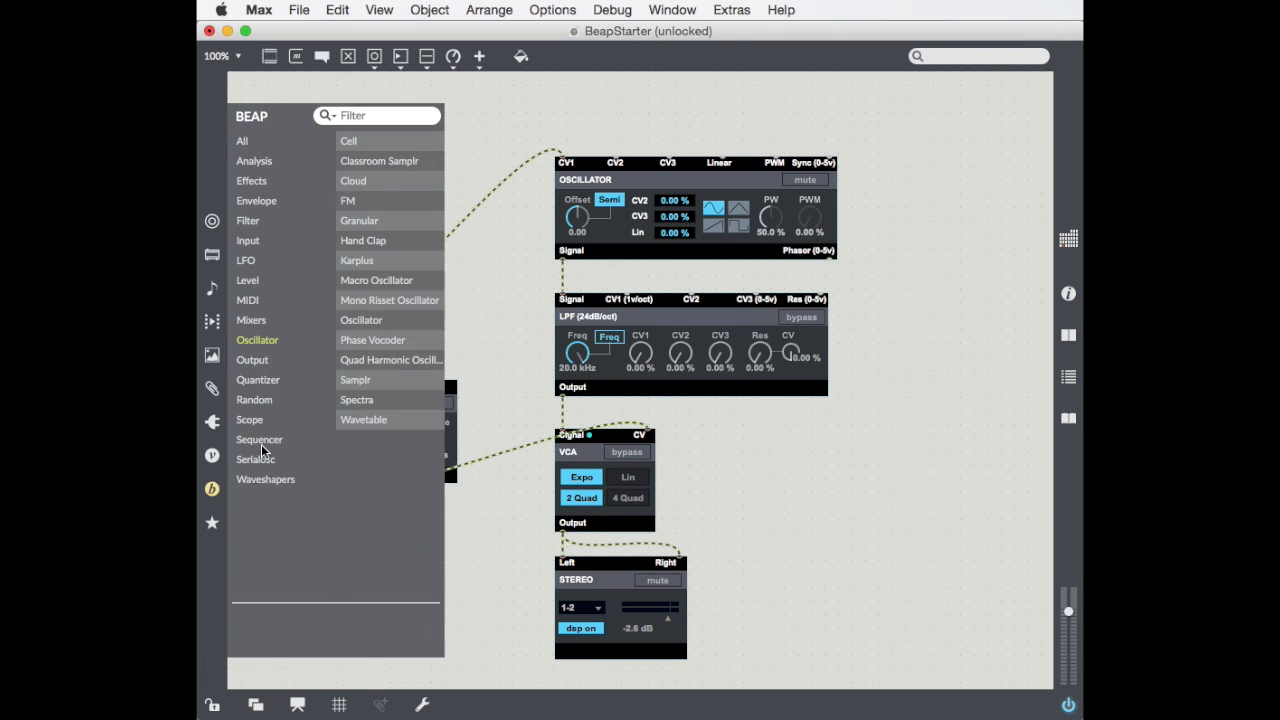
pyautogui.click(249, 419)
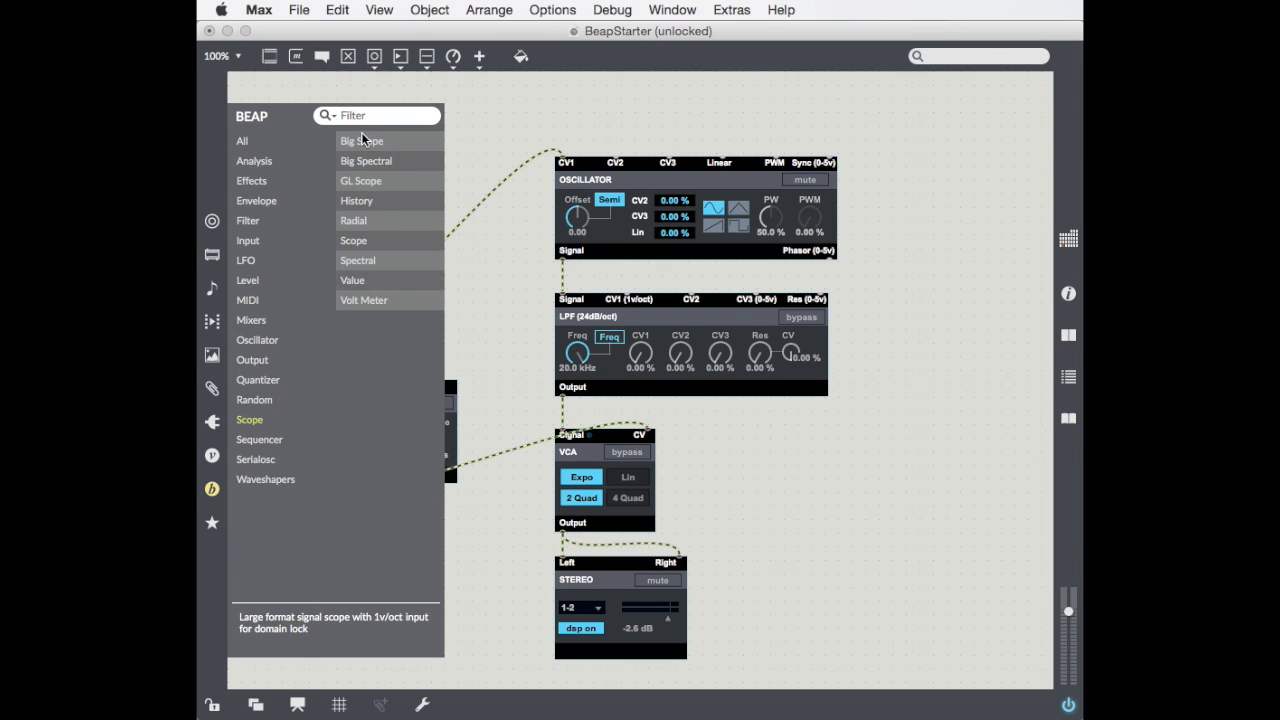
pyautogui.click(361, 140)
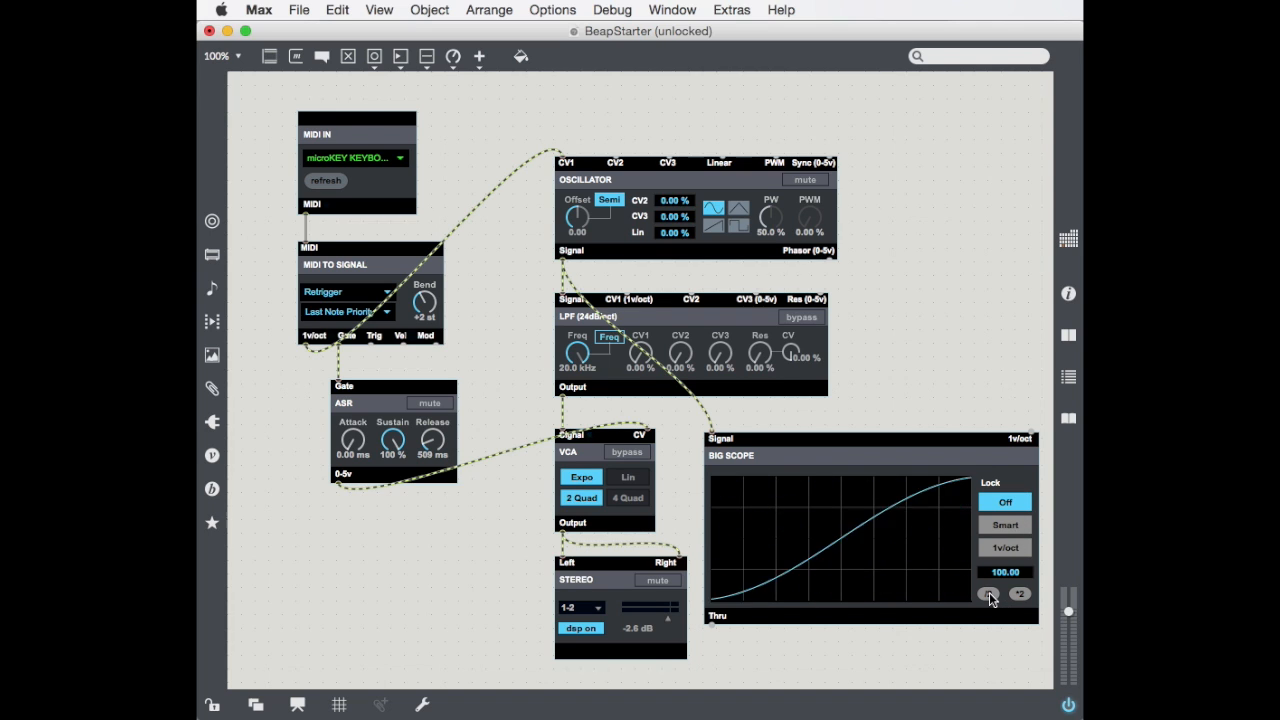
# - Double the Big Scope's time window repeatedly until the display range reads 3200
pyautogui.click(988, 593)
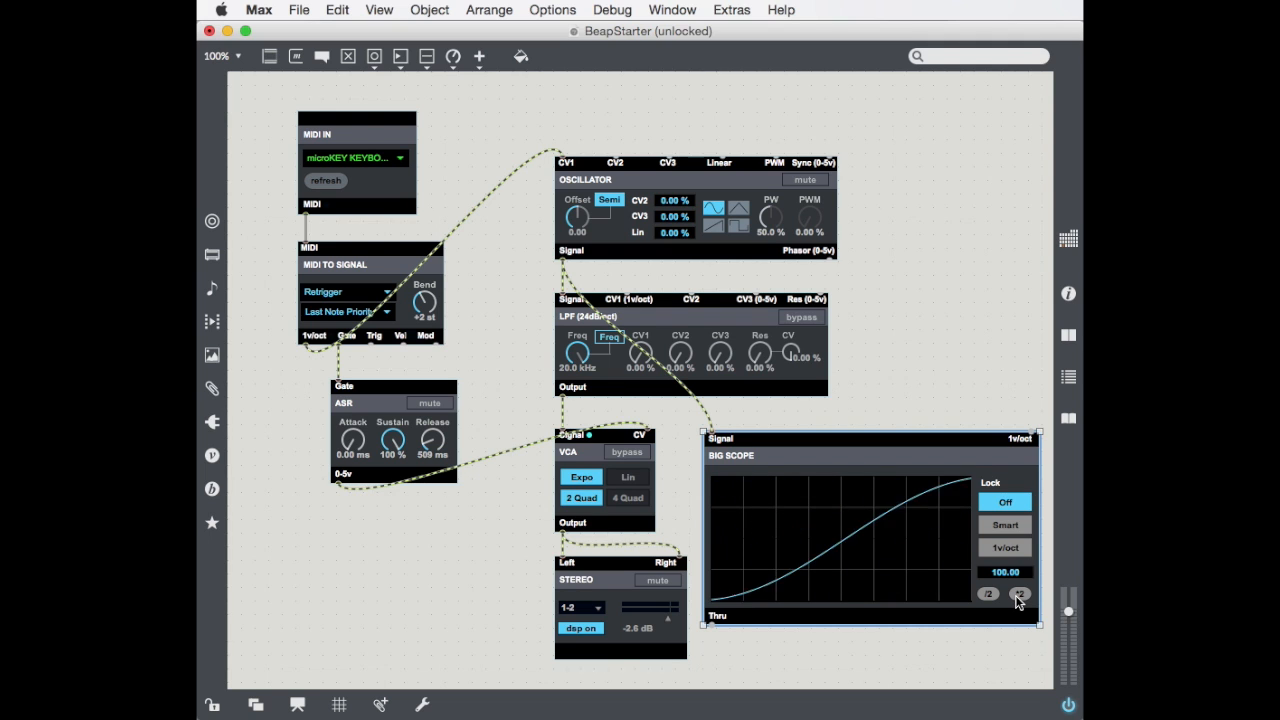
pyautogui.click(1020, 593)
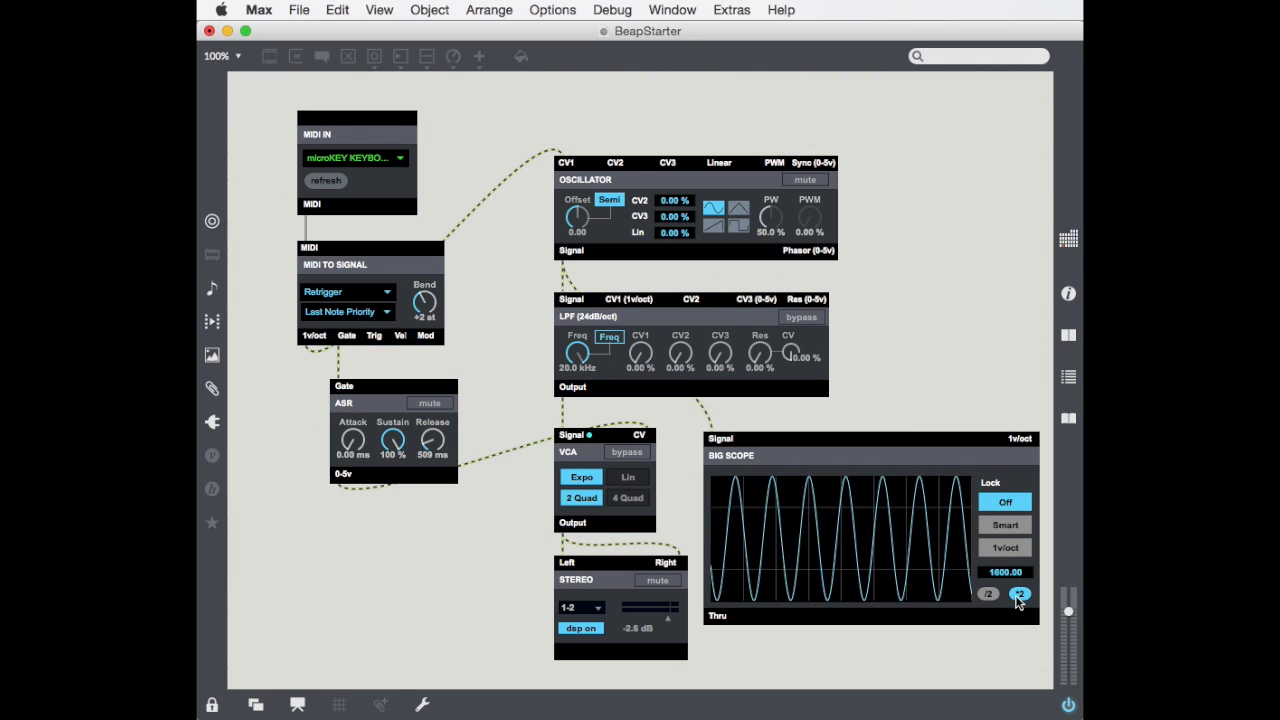
pyautogui.click(1020, 593)
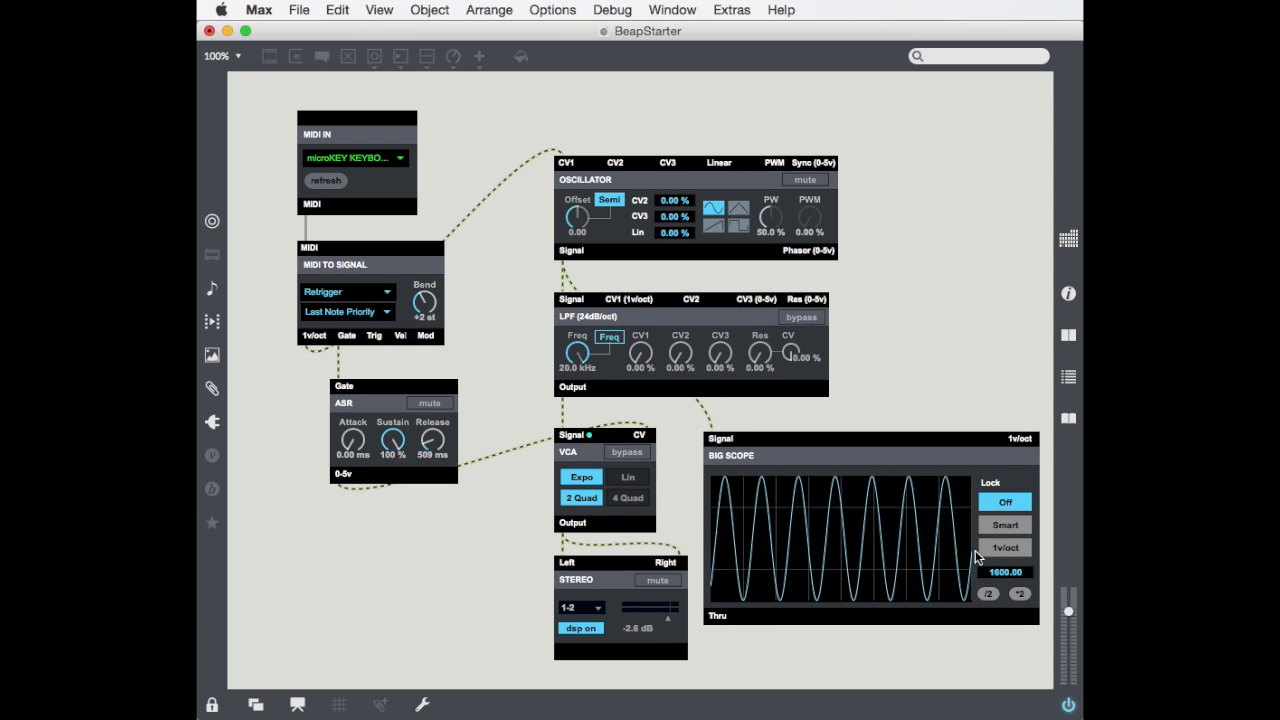
pyautogui.click(1019, 593)
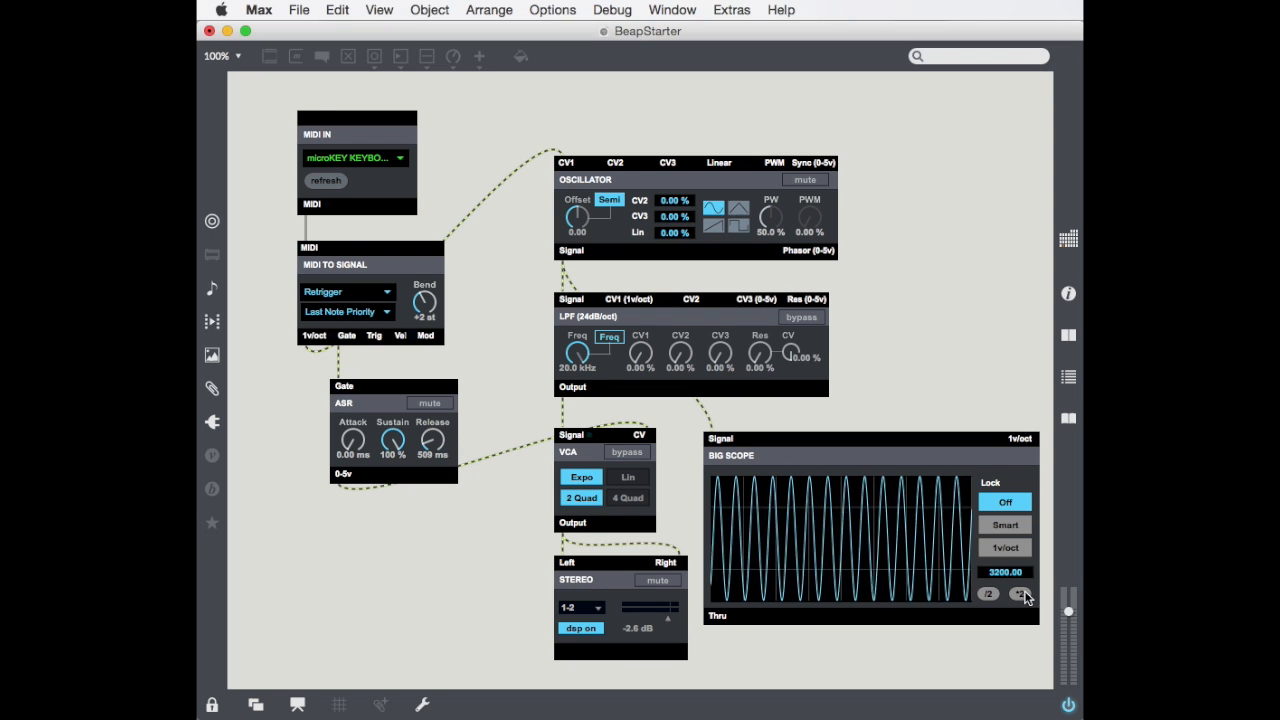
pyautogui.moveTo(738, 213)
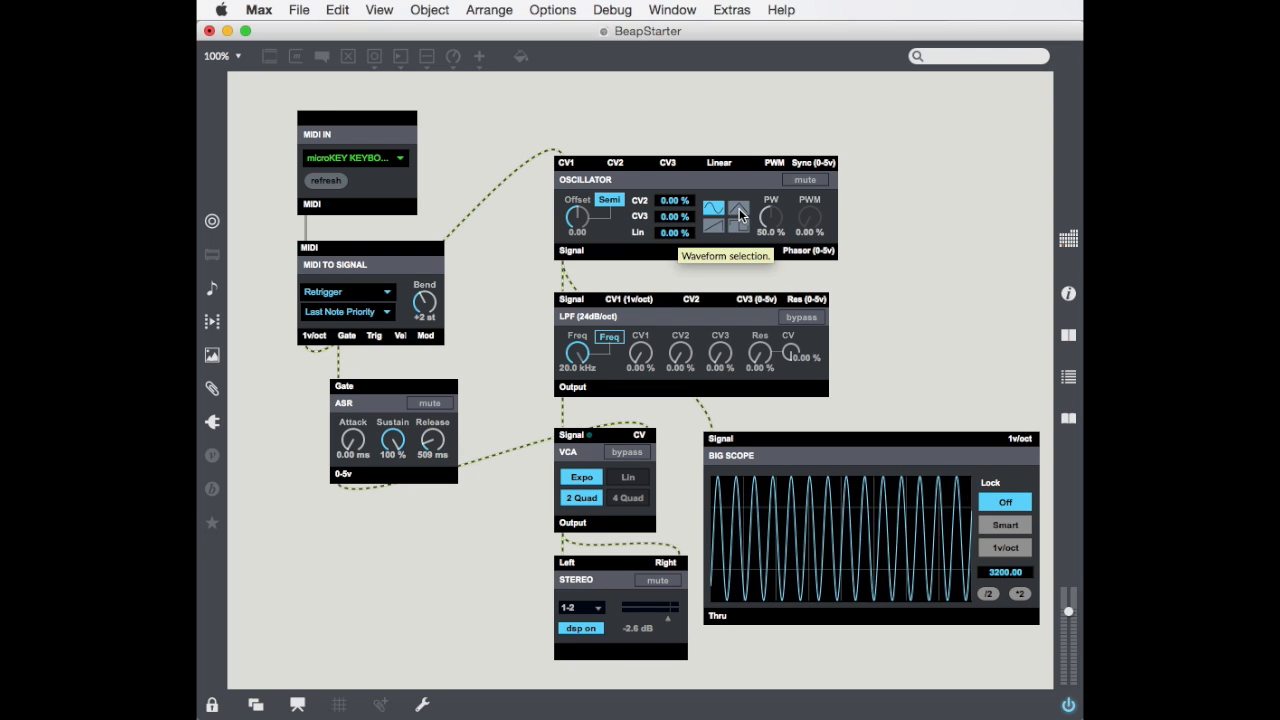
# - Switch the oscillator's waveform selector to triangle
pyautogui.click(739, 210)
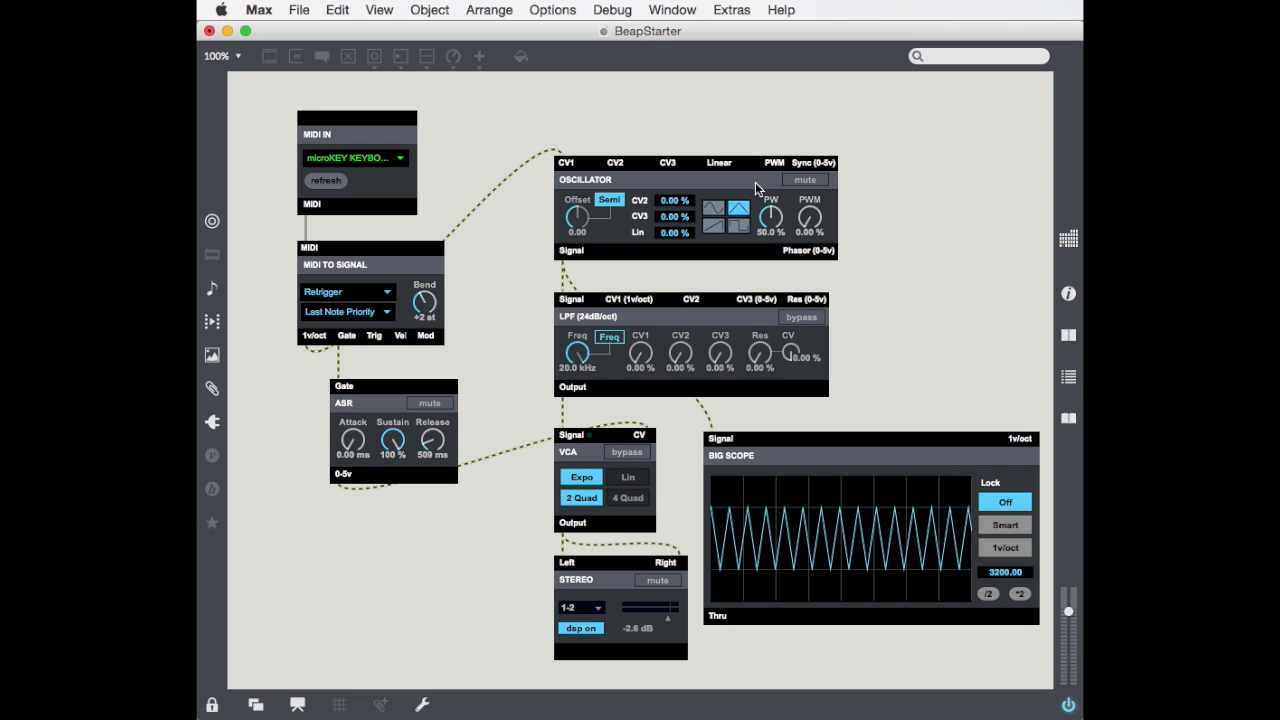
pyautogui.moveTo(872, 271)
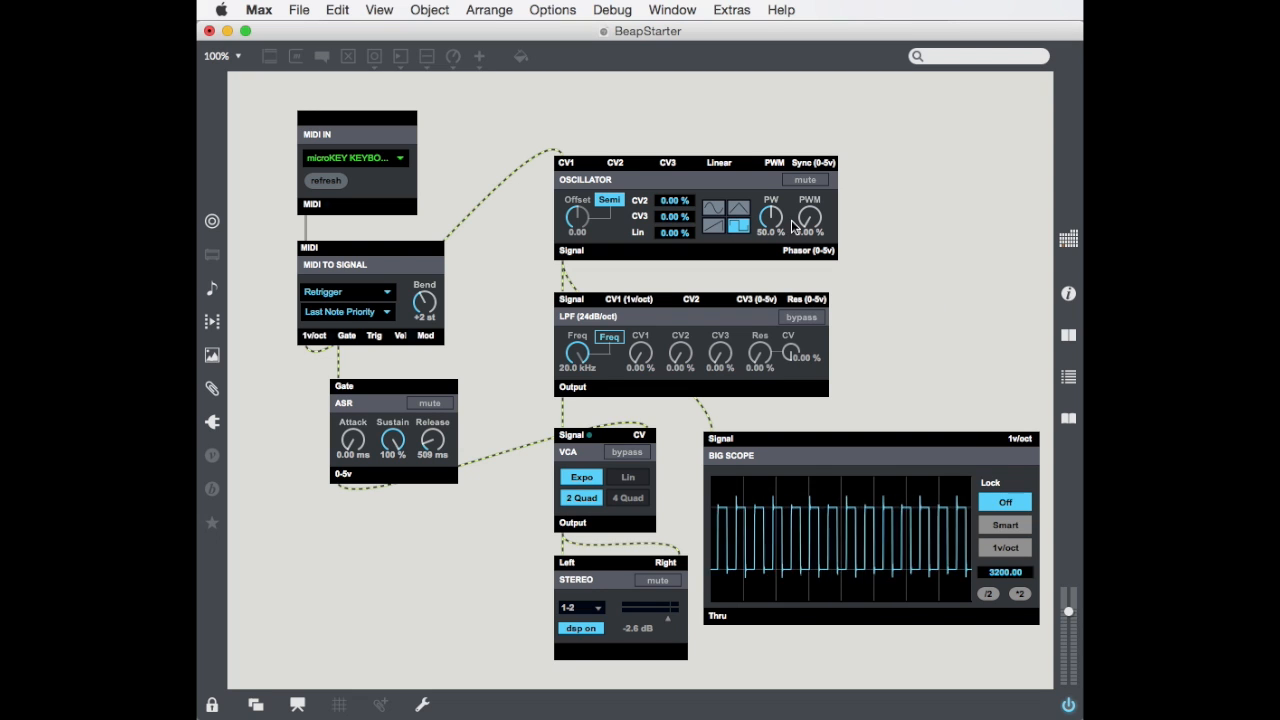
pyautogui.moveTo(771, 218)
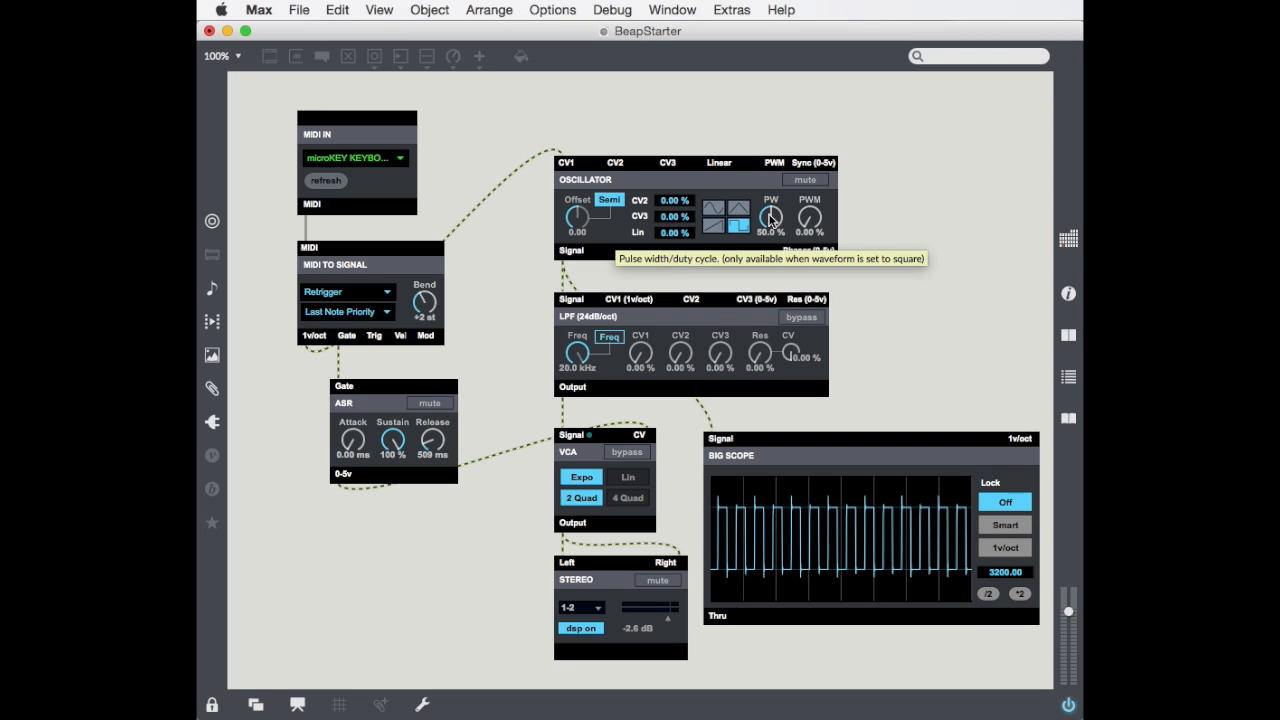
pyautogui.moveTo(810, 218)
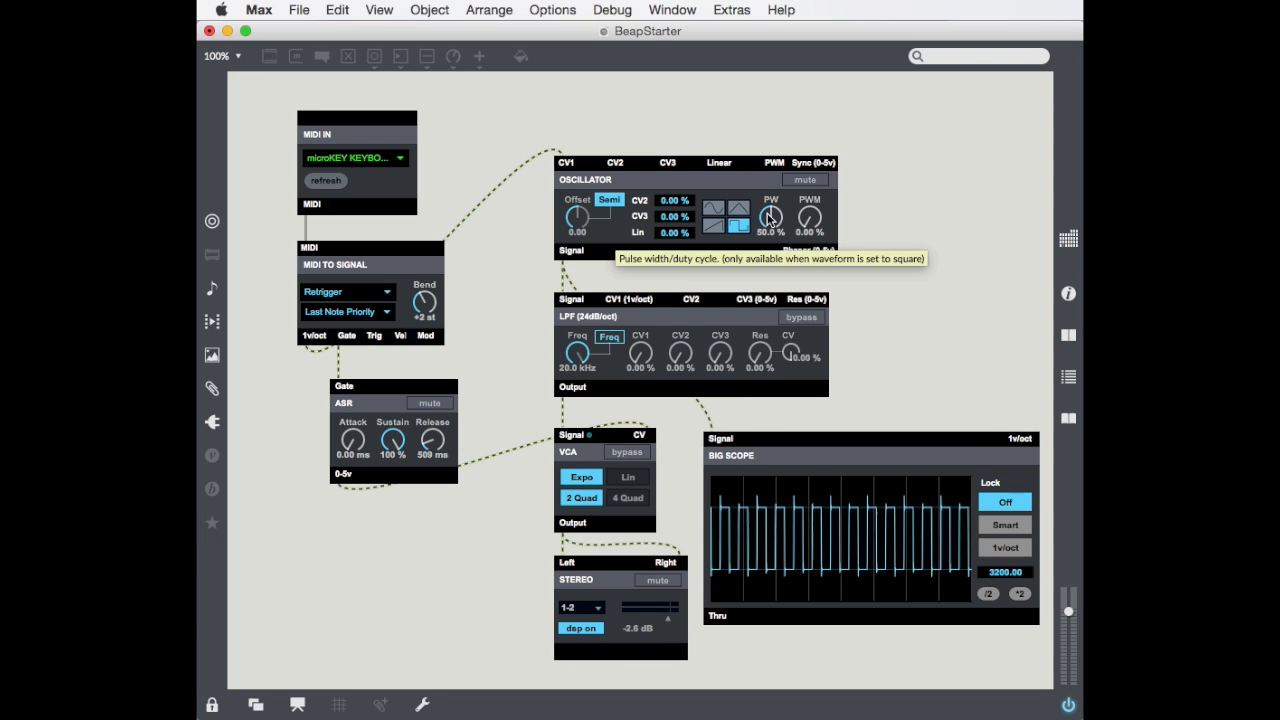
# - Halve the scope range to 1600 and set the oscillator pulse width to 54.3%
pyautogui.click(987, 593)
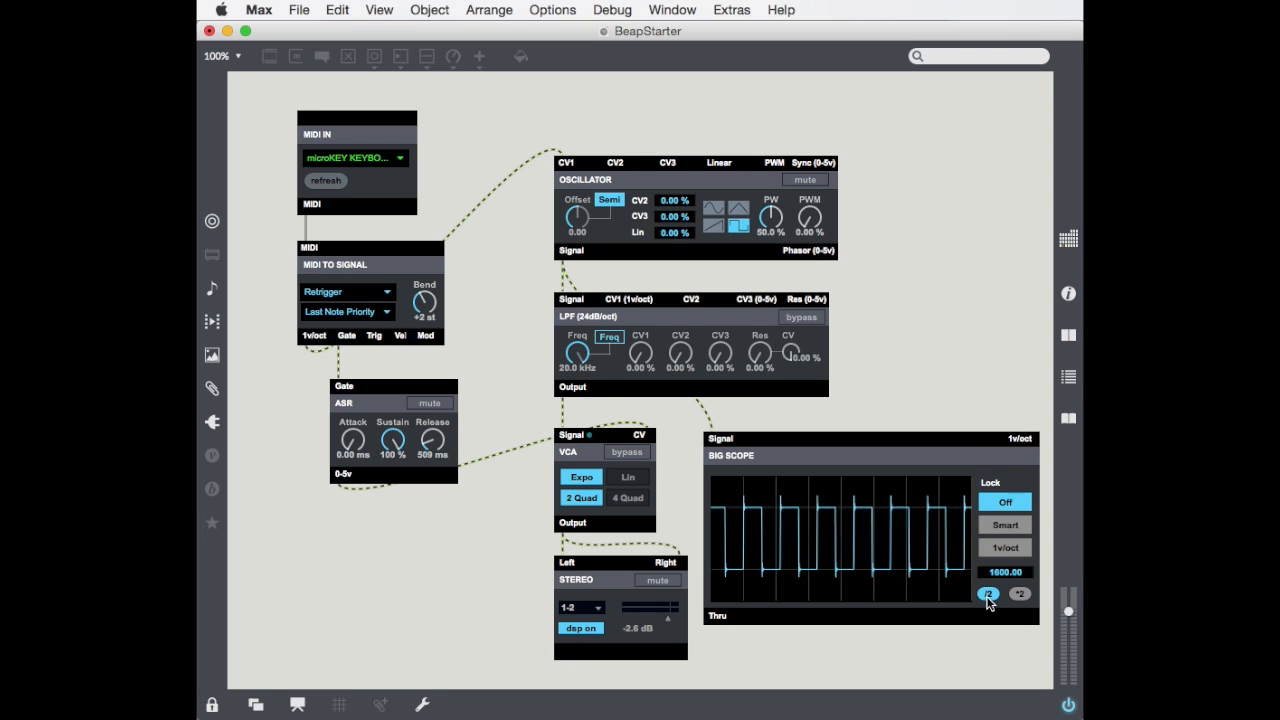
pyautogui.click(988, 594)
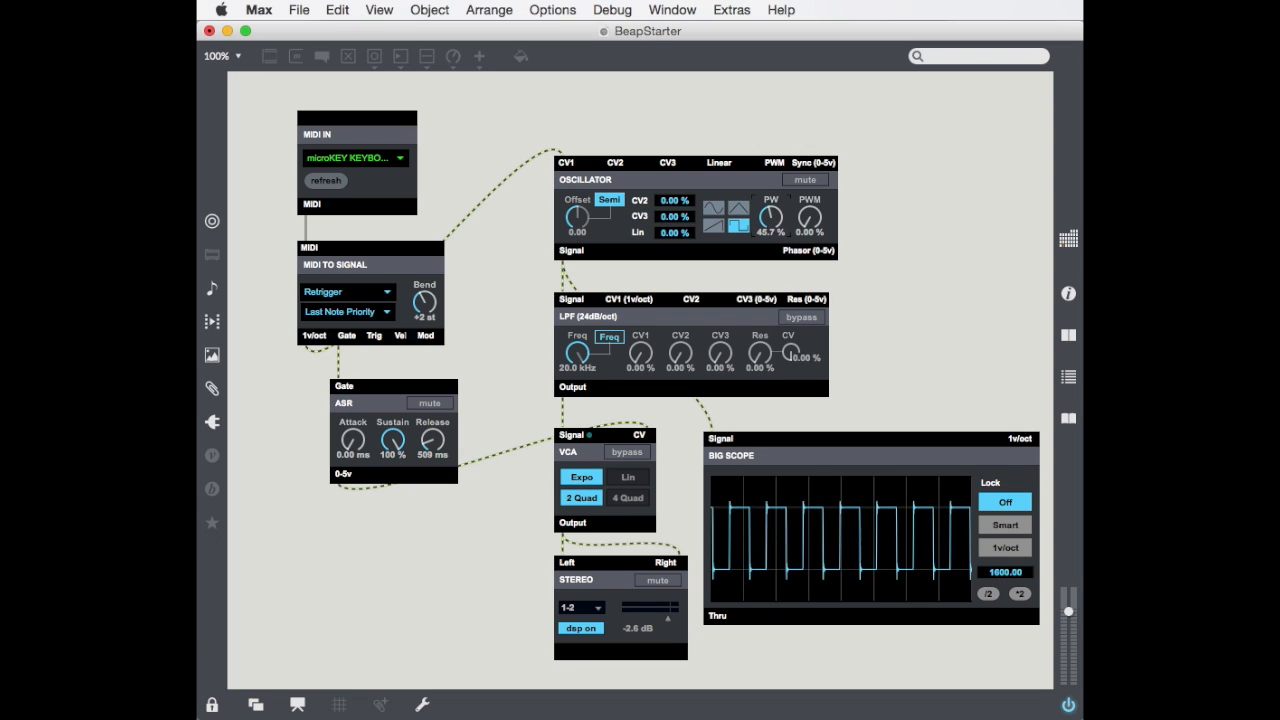
pyautogui.moveTo(769, 213); pyautogui.dragTo(769, 190)
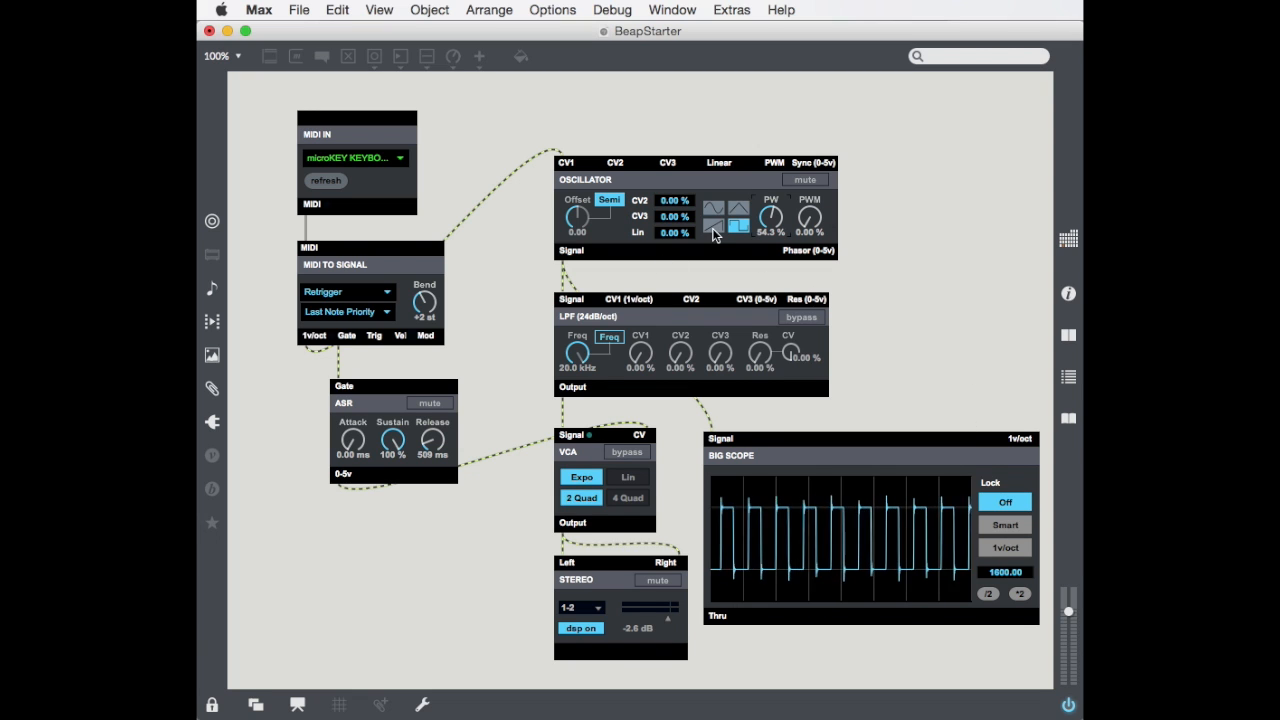
# - Cycle the oscillator through sine, triangle and sawtooth, ending on the square waveform
pyautogui.click(712, 210)
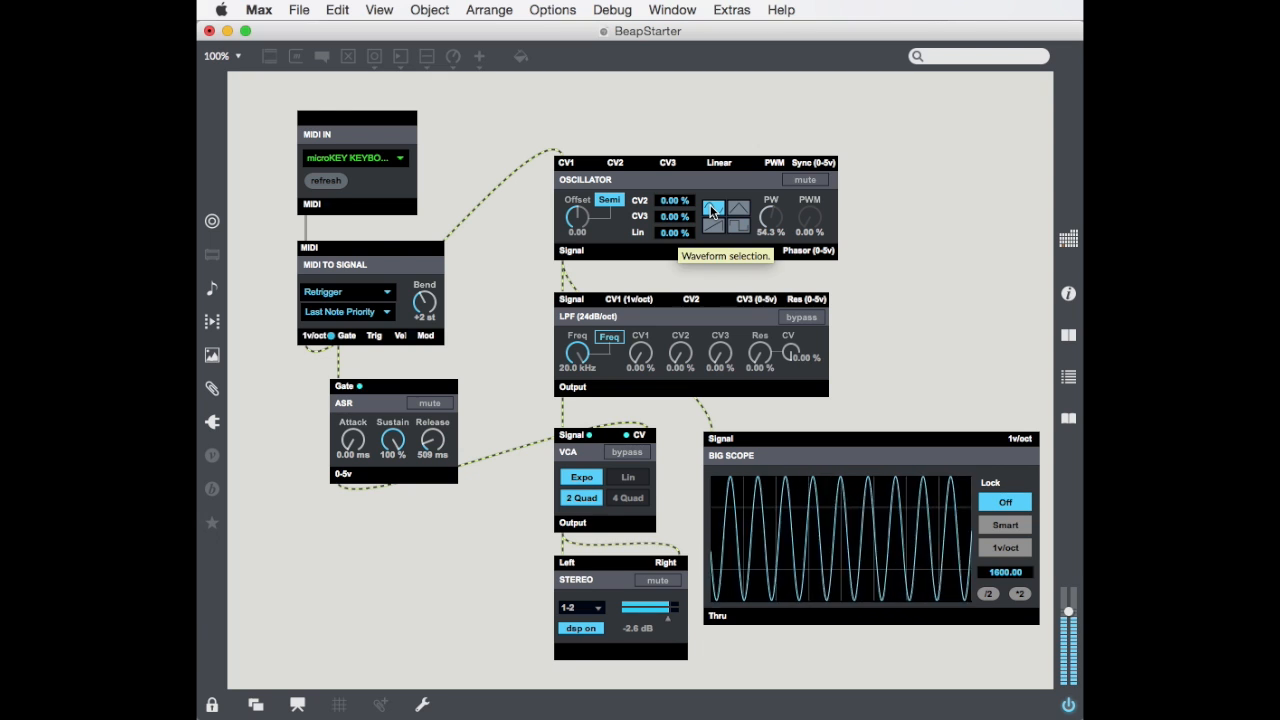
pyautogui.click(740, 210)
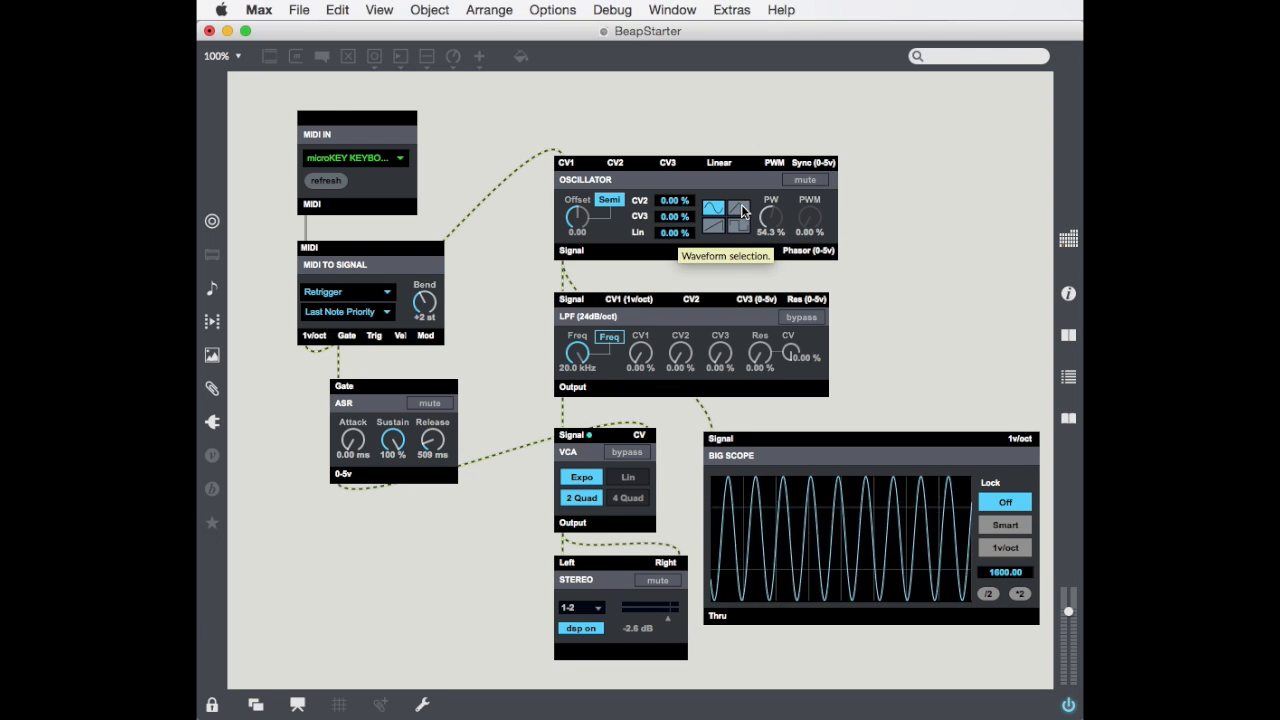
pyautogui.click(740, 210)
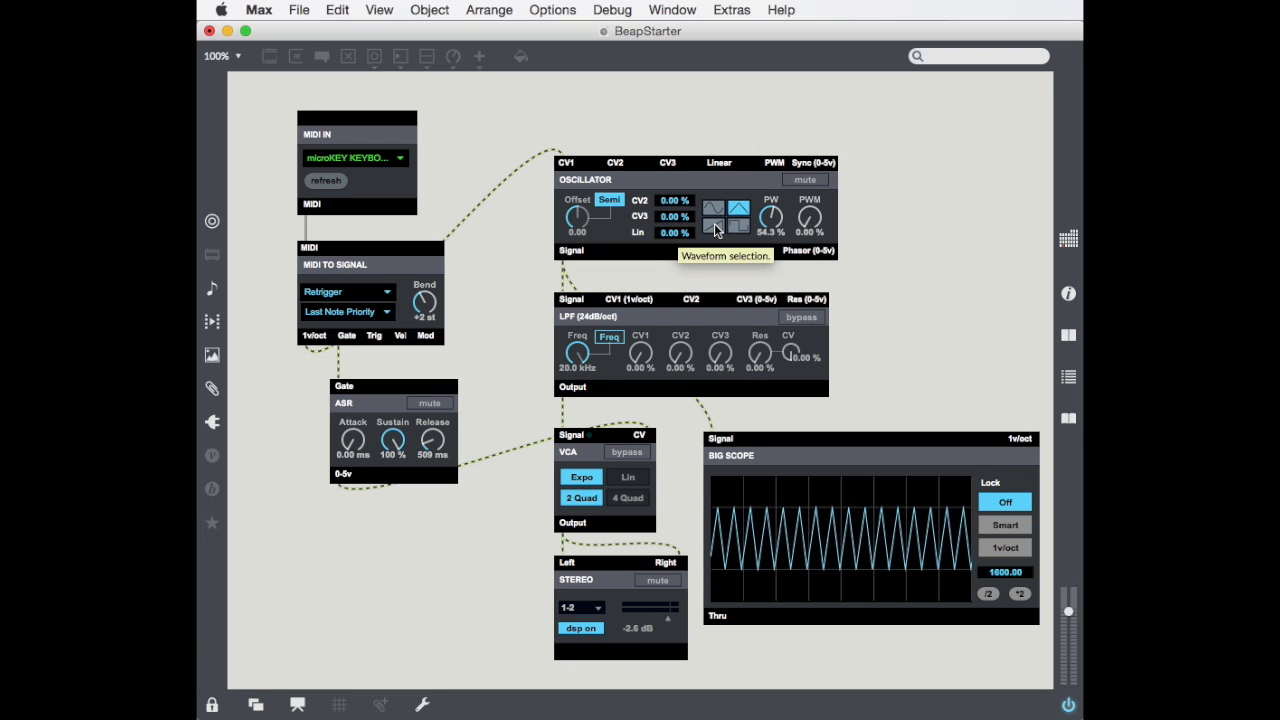
pyautogui.click(712, 224)
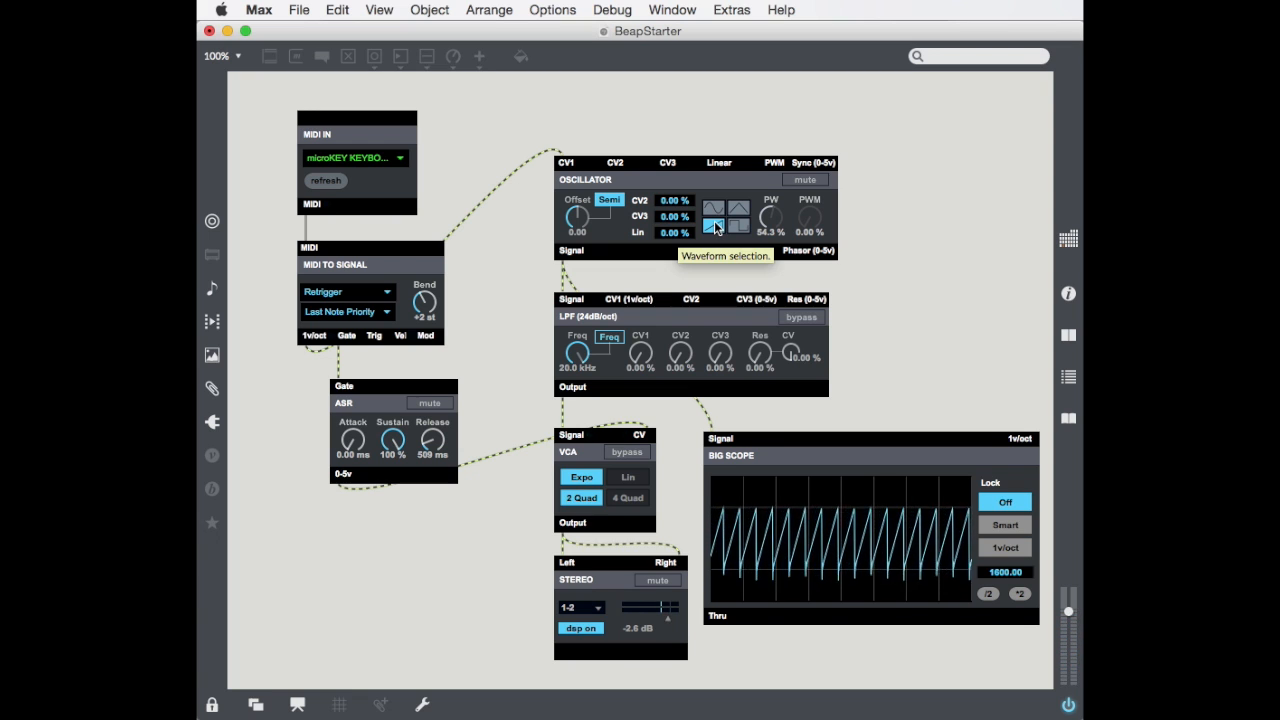
pyautogui.click(739, 227)
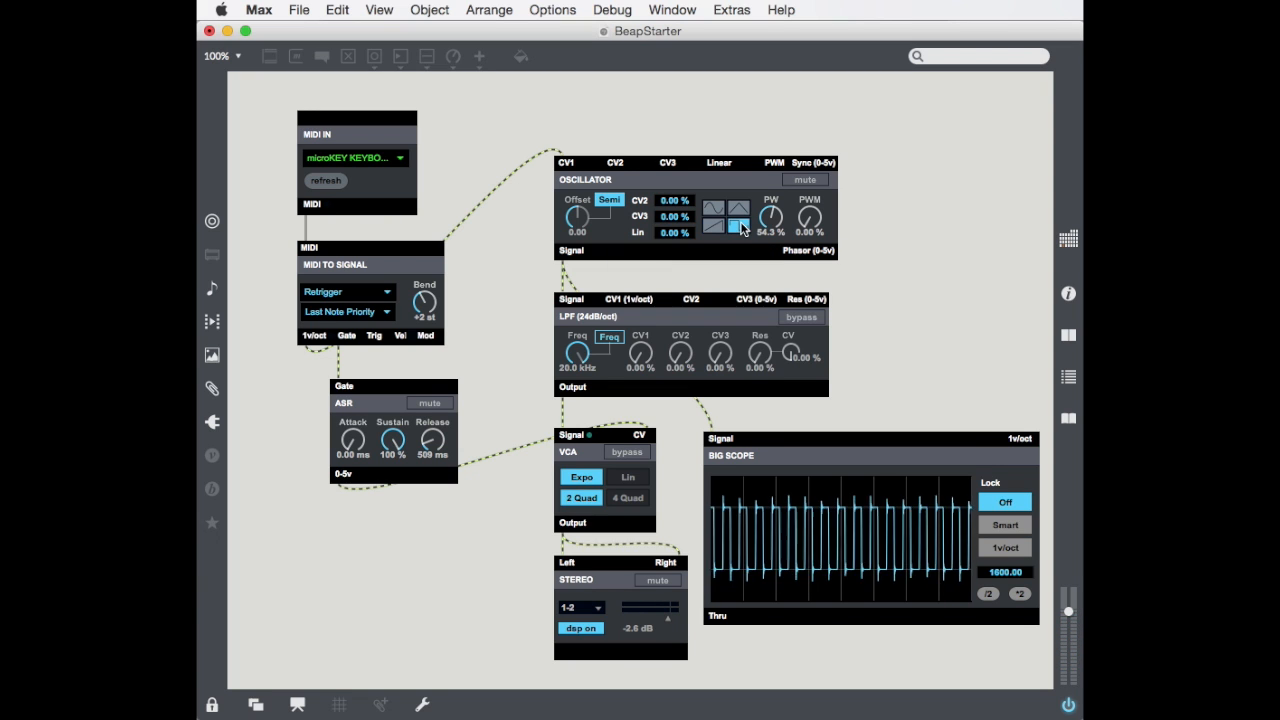
pyautogui.moveTo(742, 227)
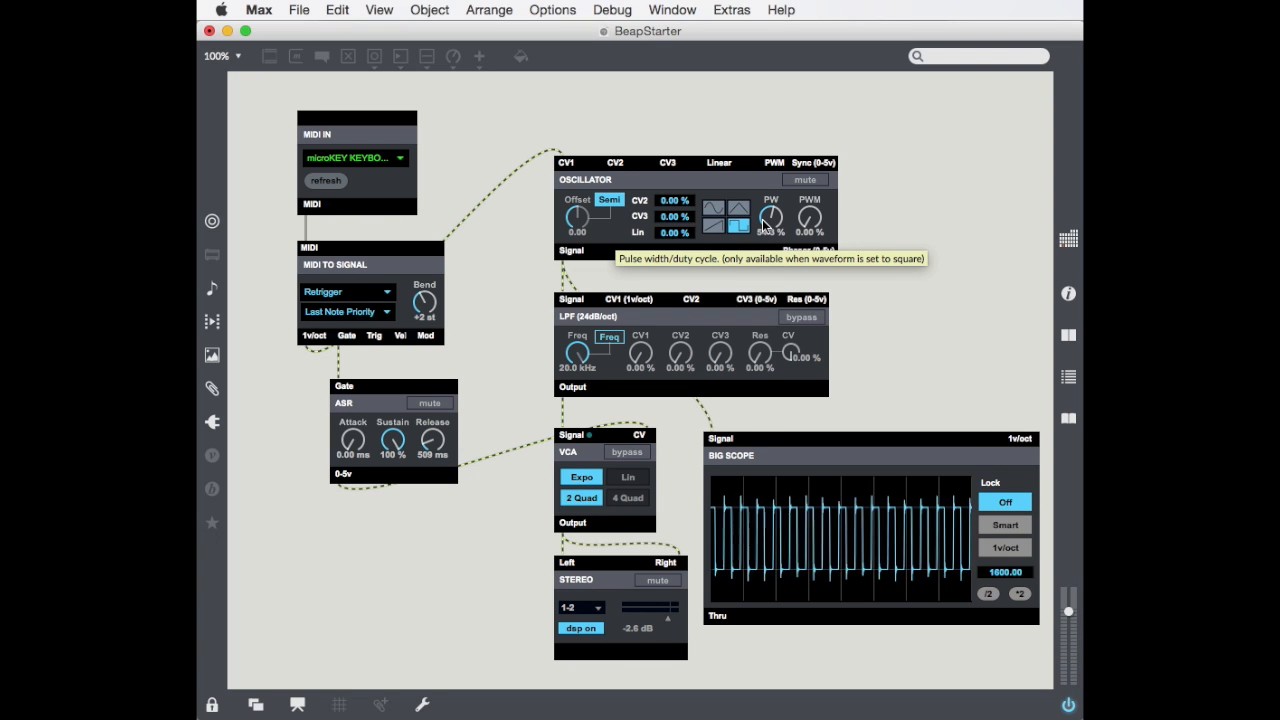
# - Widen the square wave's pulse width to about 82.7%
pyautogui.moveTo(770, 217); pyautogui.dragTo(772, 212)
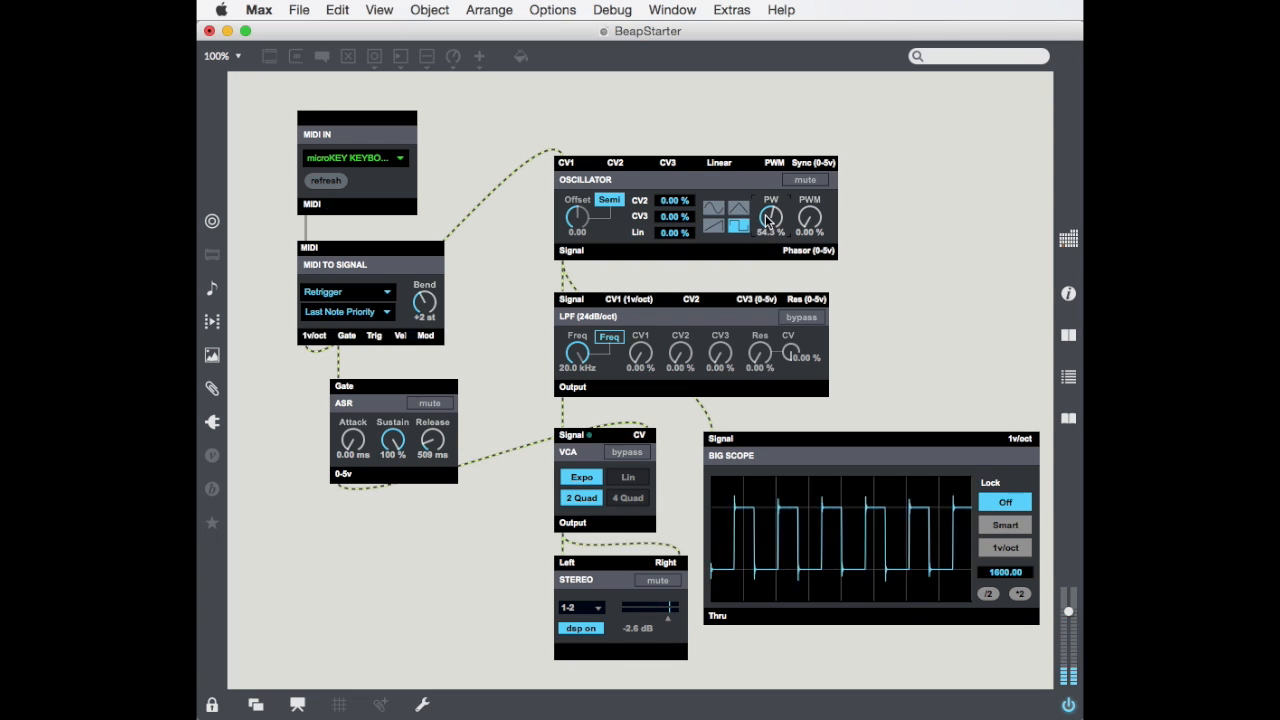
pyautogui.moveTo(770, 216); pyautogui.dragTo(773, 208)
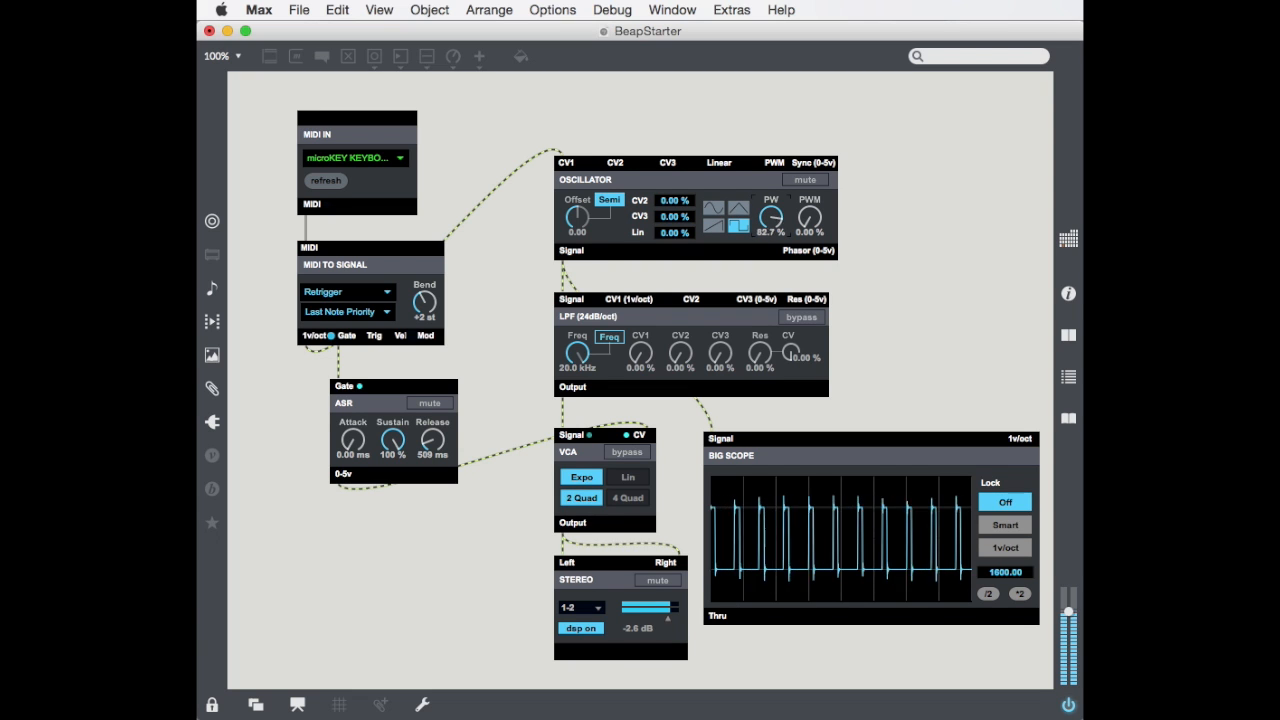
pyautogui.moveTo(769, 216); pyautogui.dragTo(769, 210)
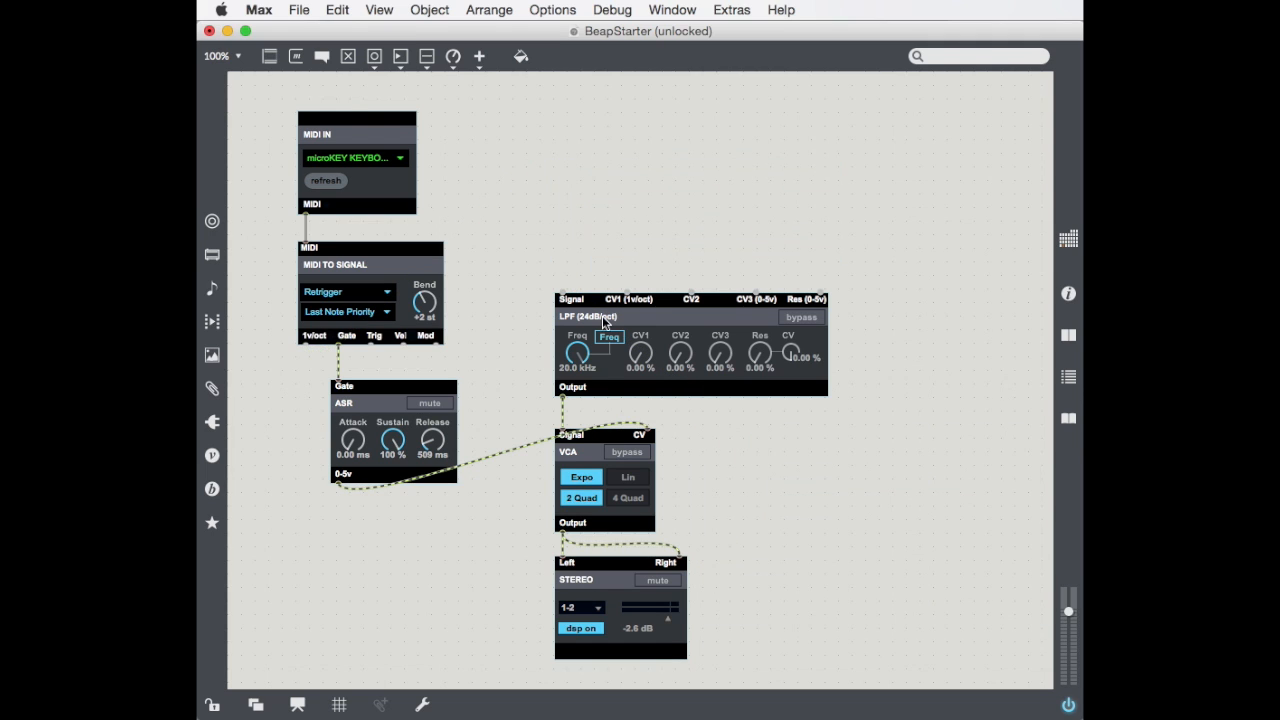
# - List the Oscillator category's modules in the BEAP browser
pyautogui.click(212, 489)
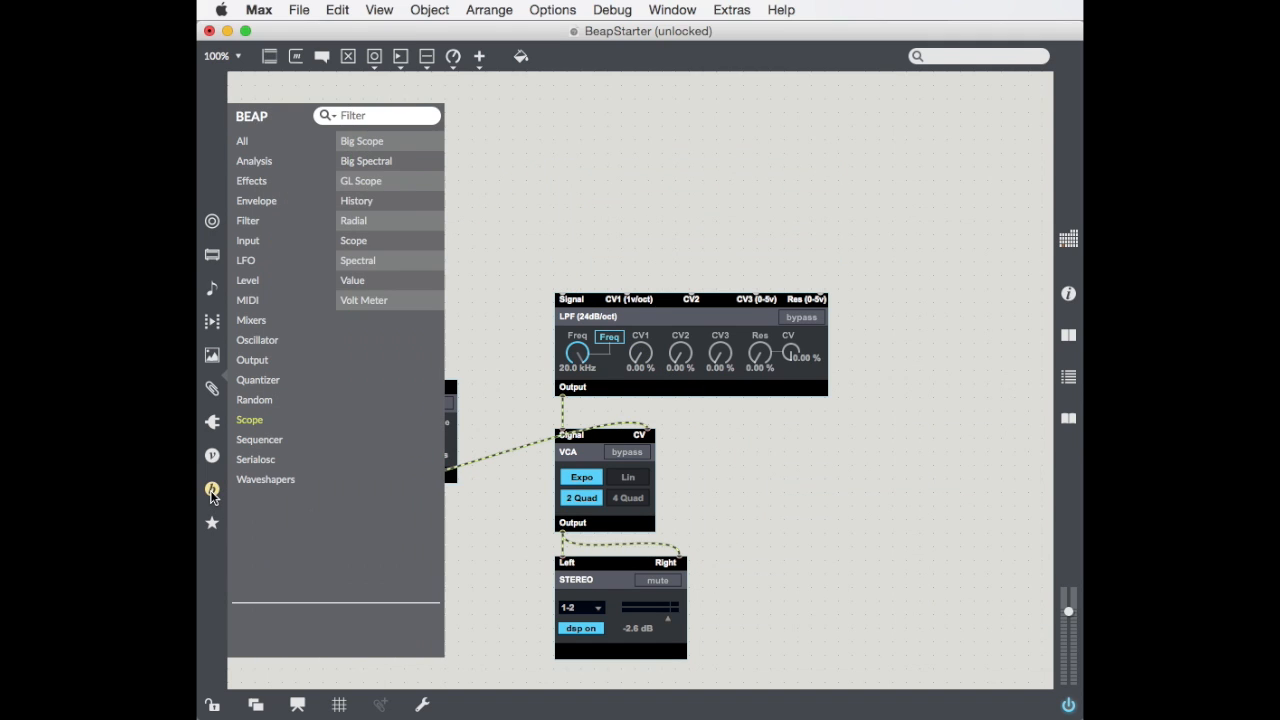
pyautogui.click(257, 340)
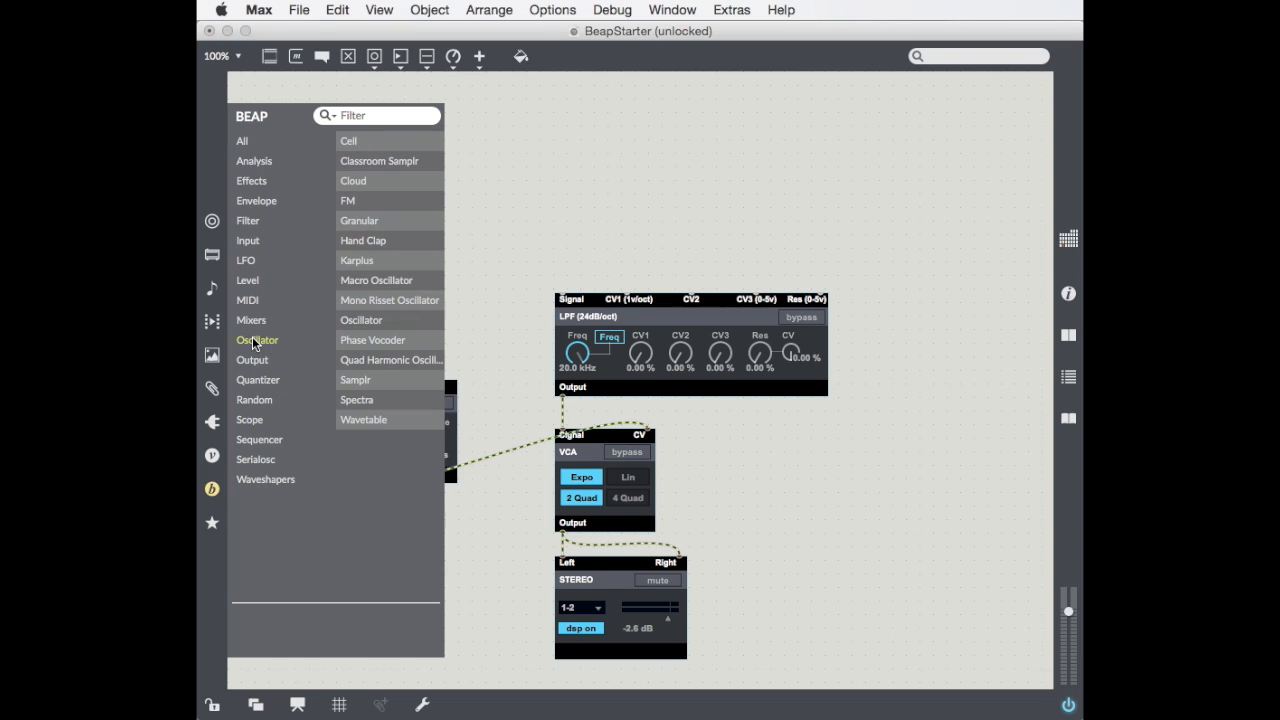
pyautogui.moveTo(393, 213)
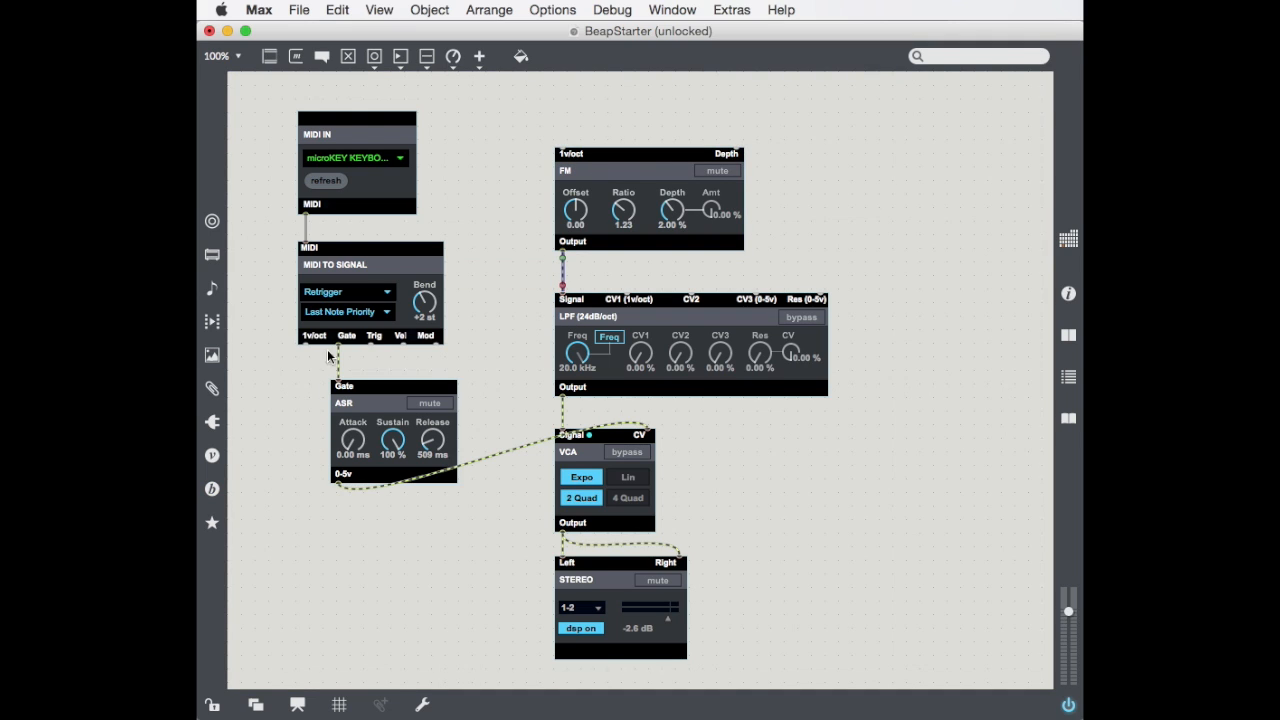
# - Wire the MIDI To Signal 1v/oct outlet into the FM oscillator's 1v/oct inlet
pyautogui.moveTo(315, 345); pyautogui.dragTo(565, 147)
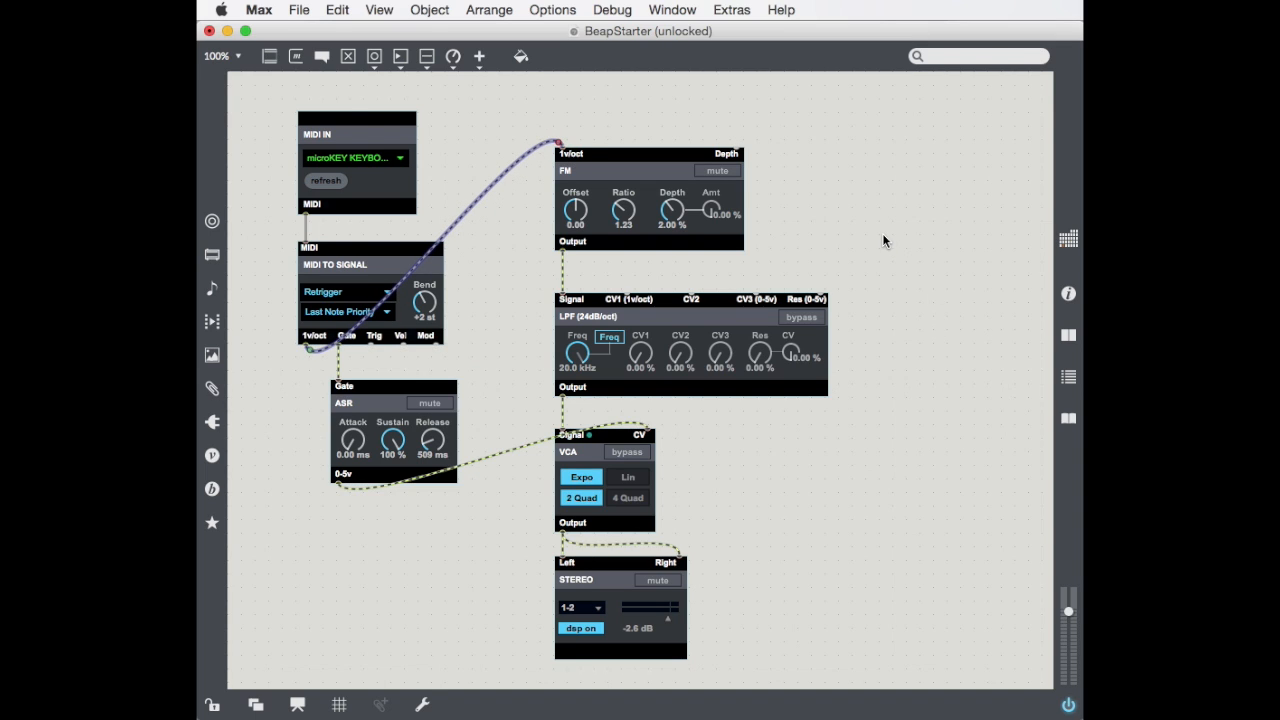
pyautogui.moveTo(766, 128)
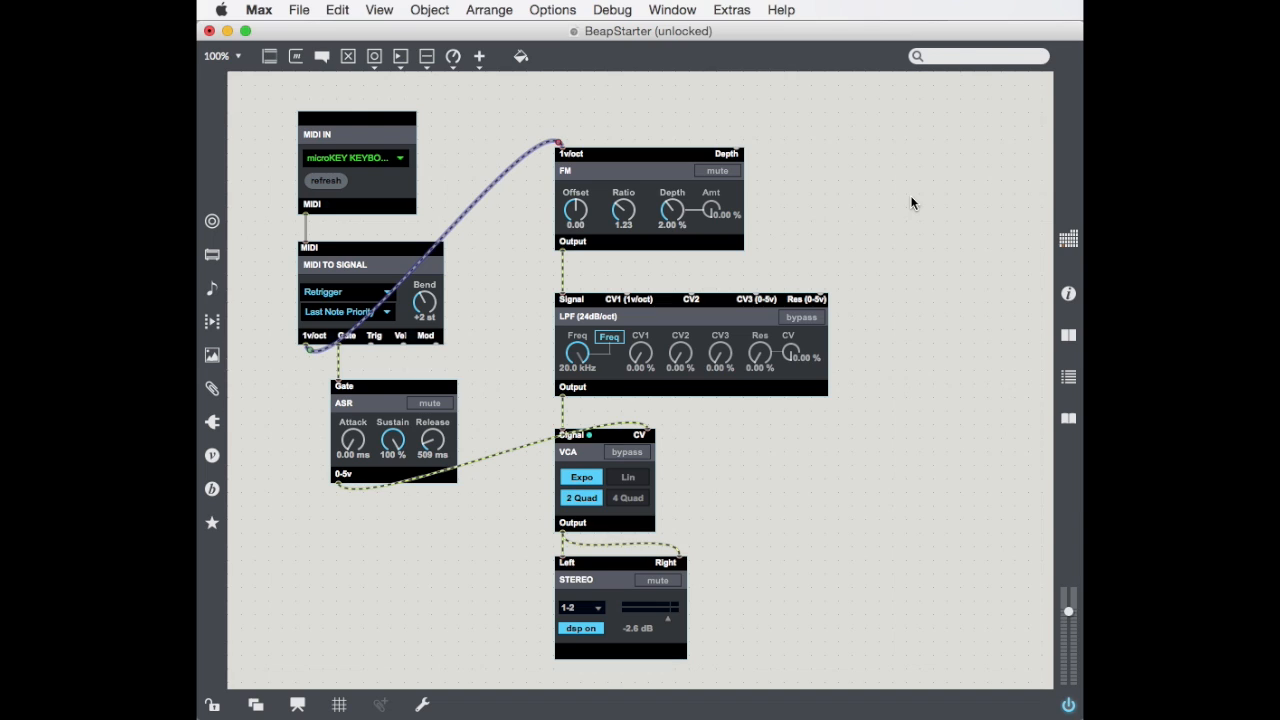
pyautogui.moveTo(623, 217)
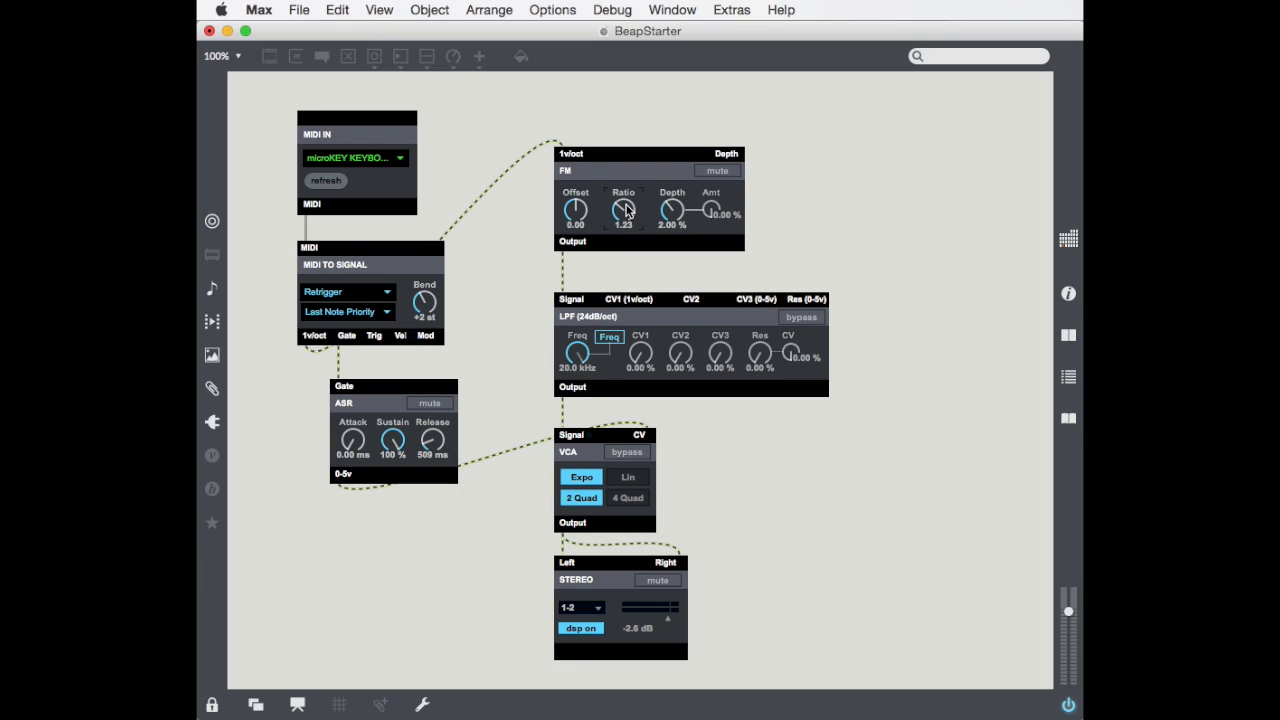
# - Raise the FM ratio to 2.00 and push the modulation depth to about 44.8%
pyautogui.moveTo(623, 210); pyautogui.dragTo(623, 190)
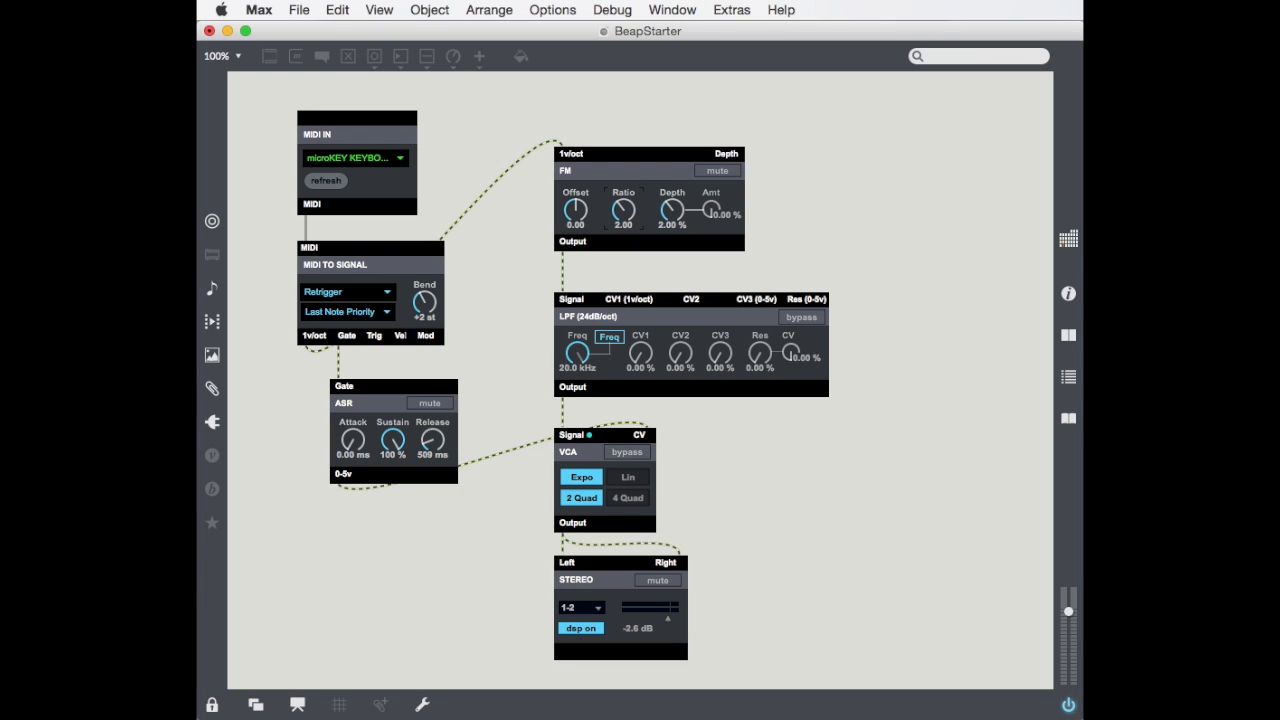
pyautogui.moveTo(796, 249)
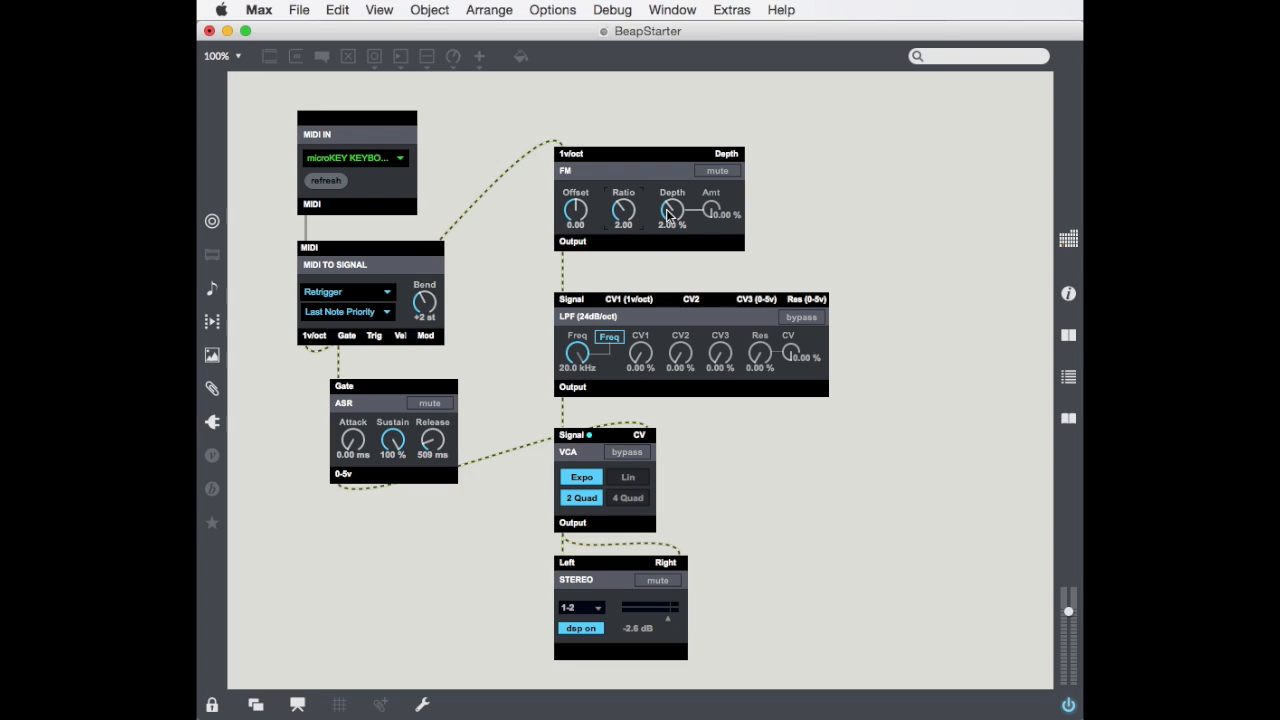
pyautogui.moveTo(671, 209); pyautogui.dragTo(671, 200)
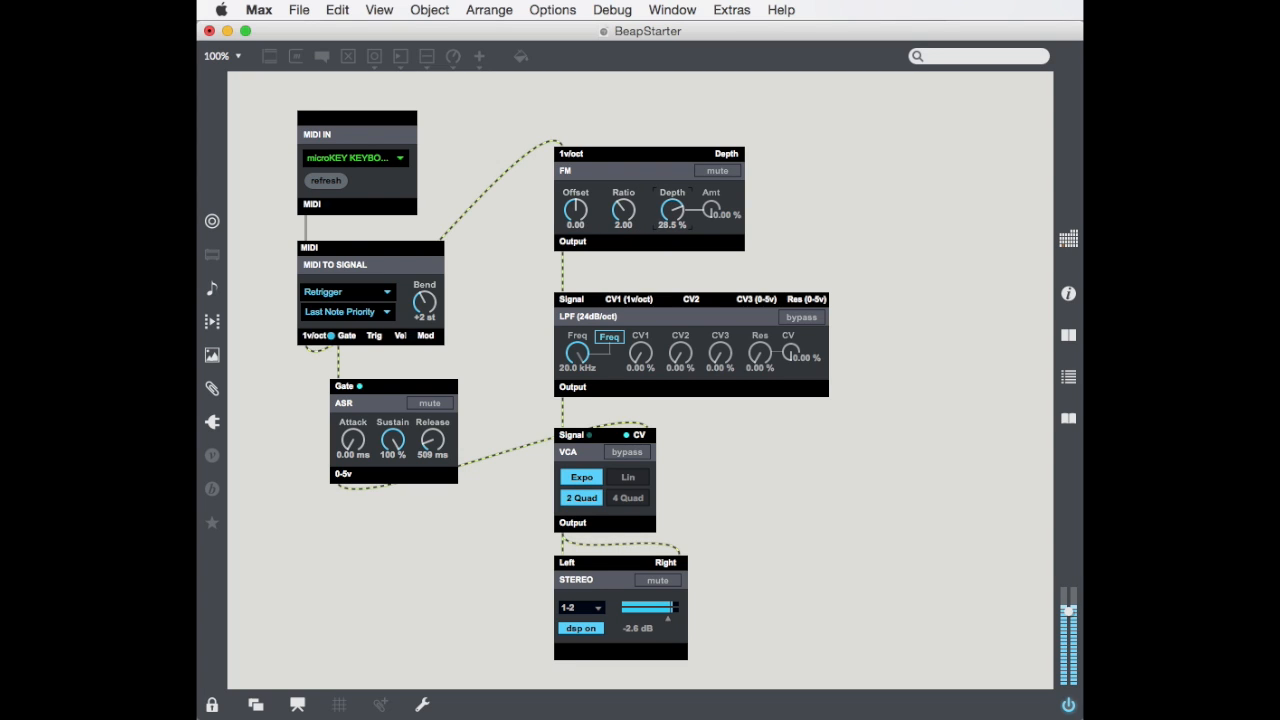
pyautogui.moveTo(671, 212); pyautogui.dragTo(671, 200)
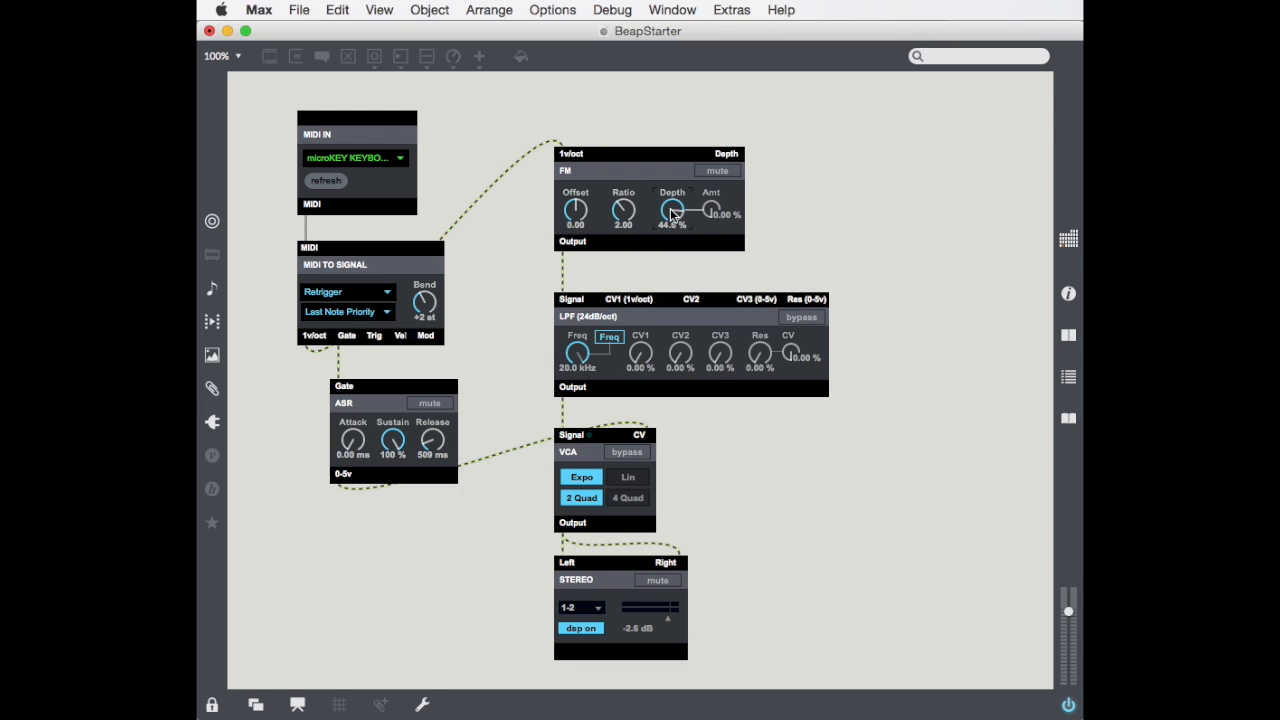
pyautogui.moveTo(623, 215)
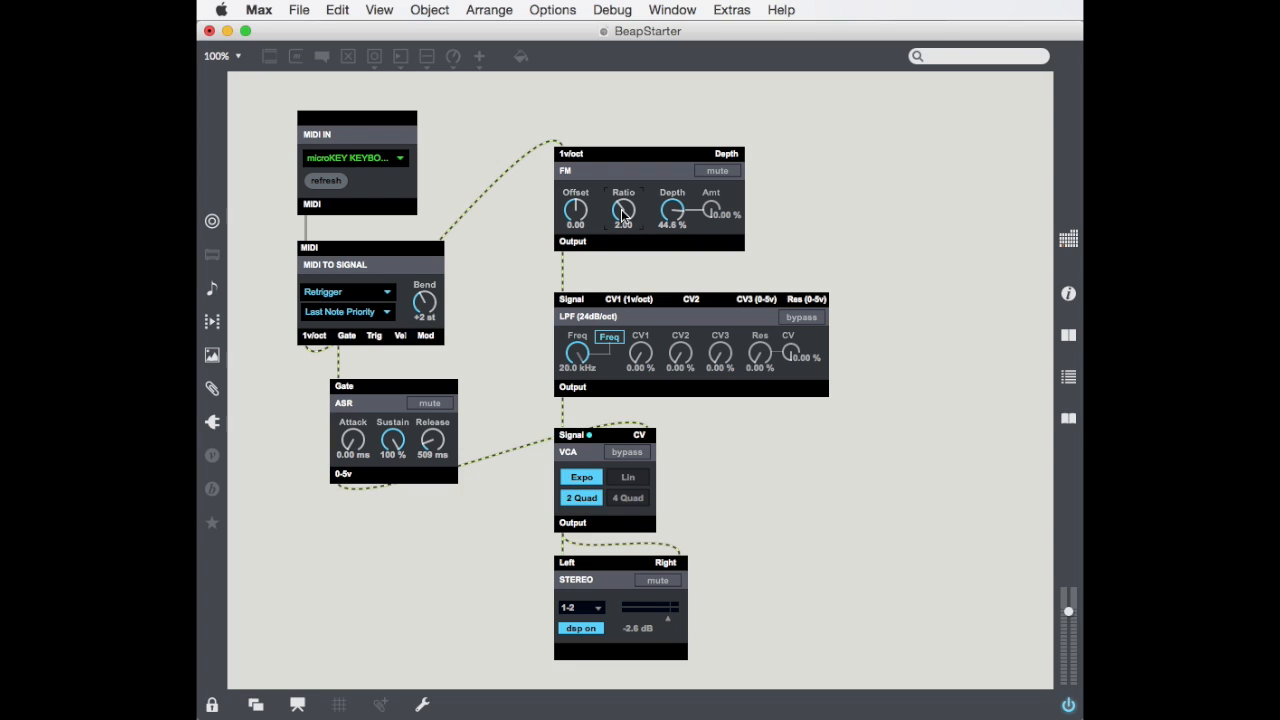
# - Sweep the FM ratio up to 4.00 and reduce the depth to about 9.6%
pyautogui.moveTo(623, 210); pyautogui.dragTo(623, 220)
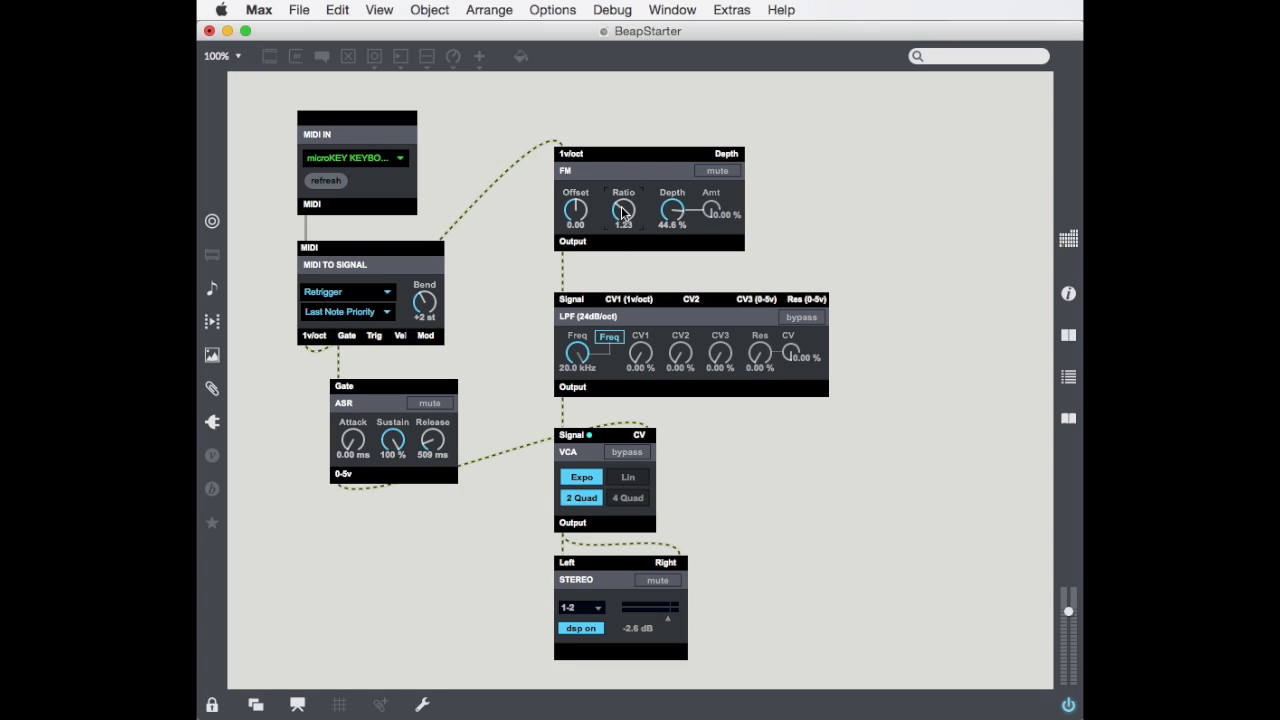
pyautogui.moveTo(623, 210); pyautogui.dragTo(623, 200)
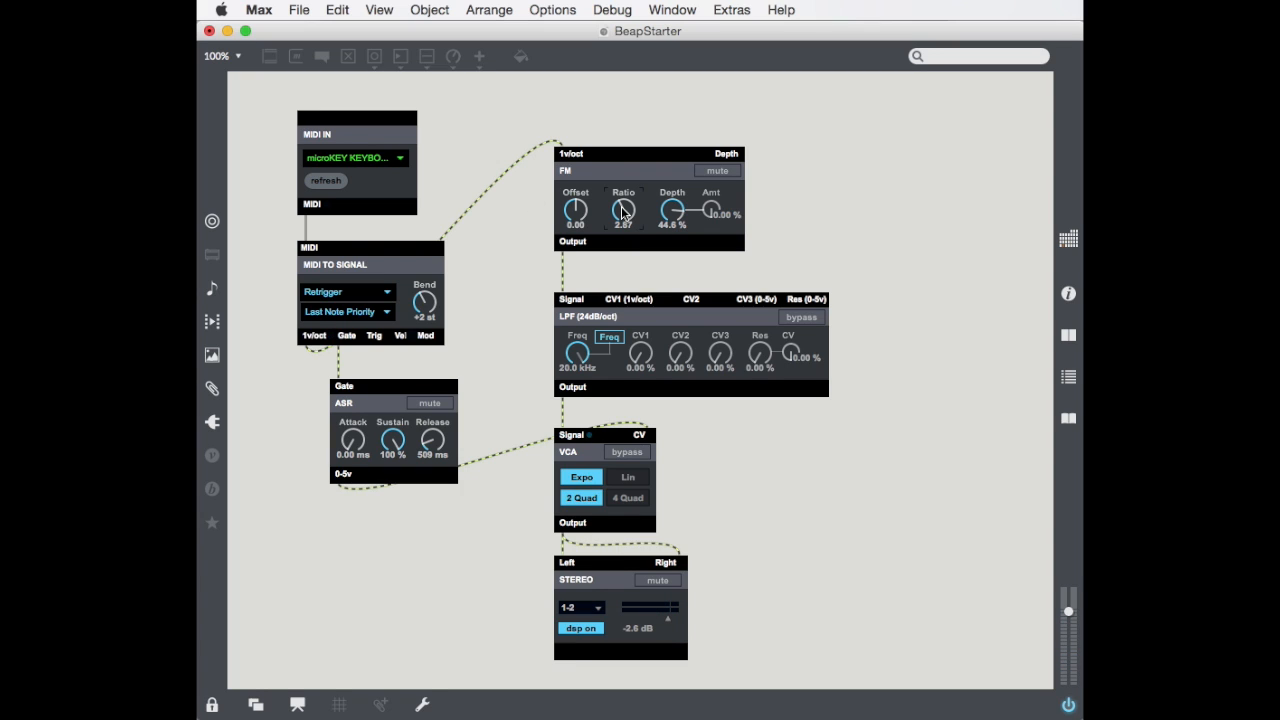
pyautogui.moveTo(623, 210); pyautogui.dragTo(623, 205)
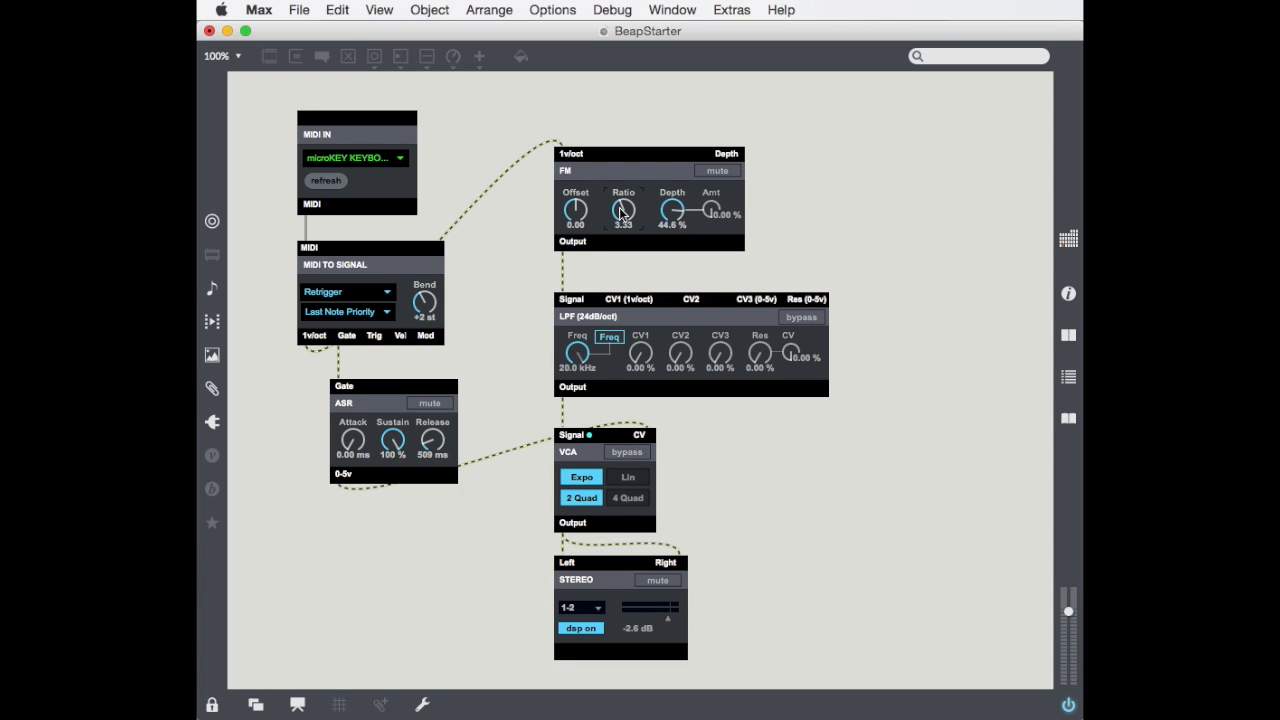
pyautogui.moveTo(623, 210); pyautogui.dragTo(623, 200)
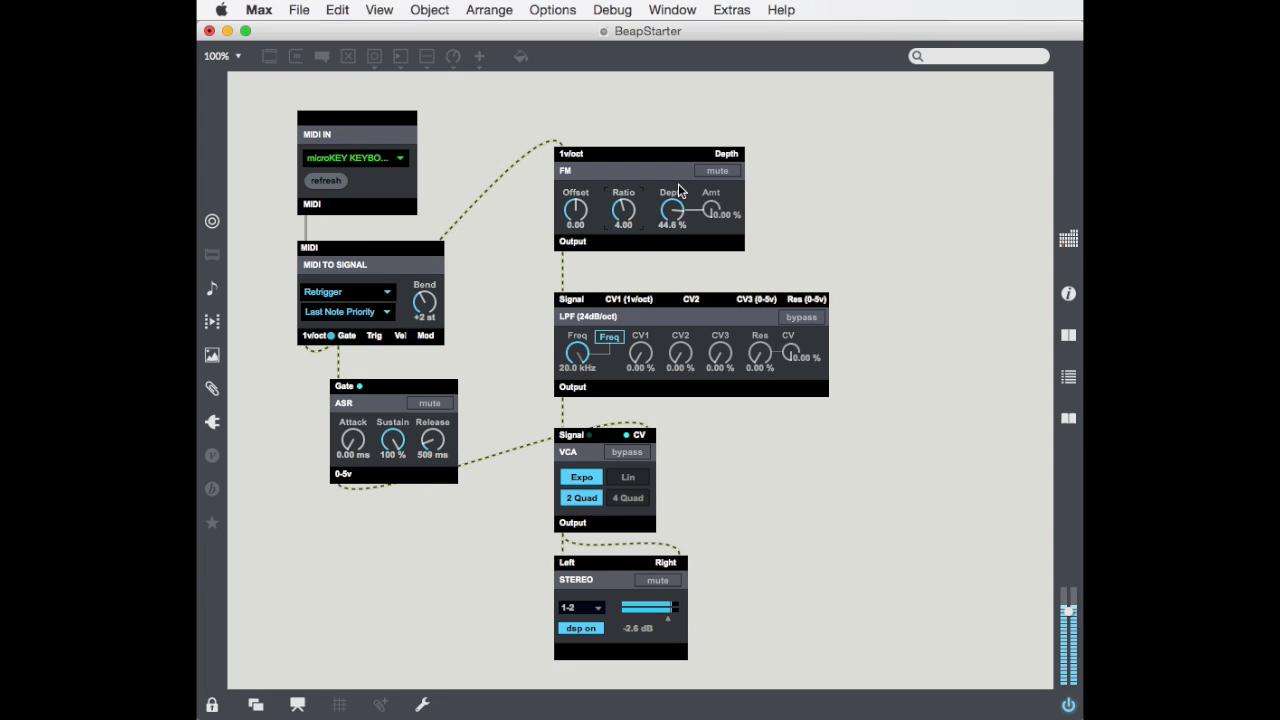
pyautogui.moveTo(672, 210); pyautogui.dragTo(672, 215)
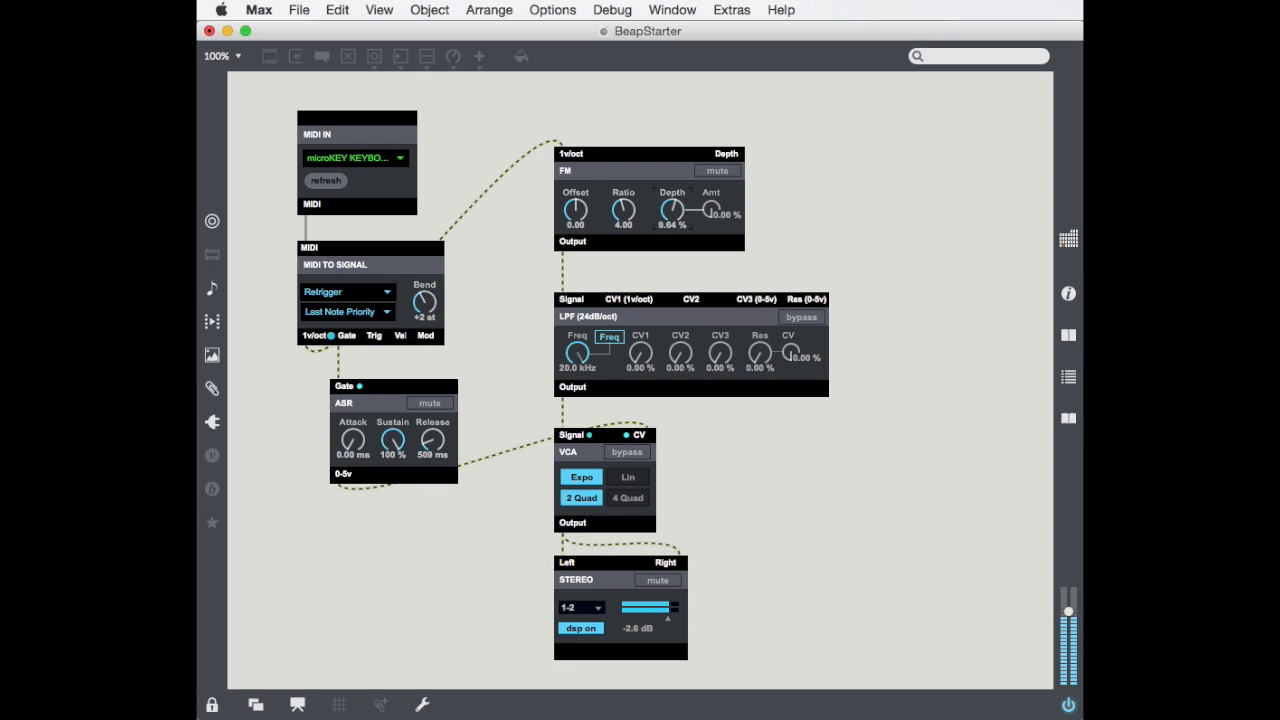
pyautogui.moveTo(671, 210); pyautogui.dragTo(671, 205)
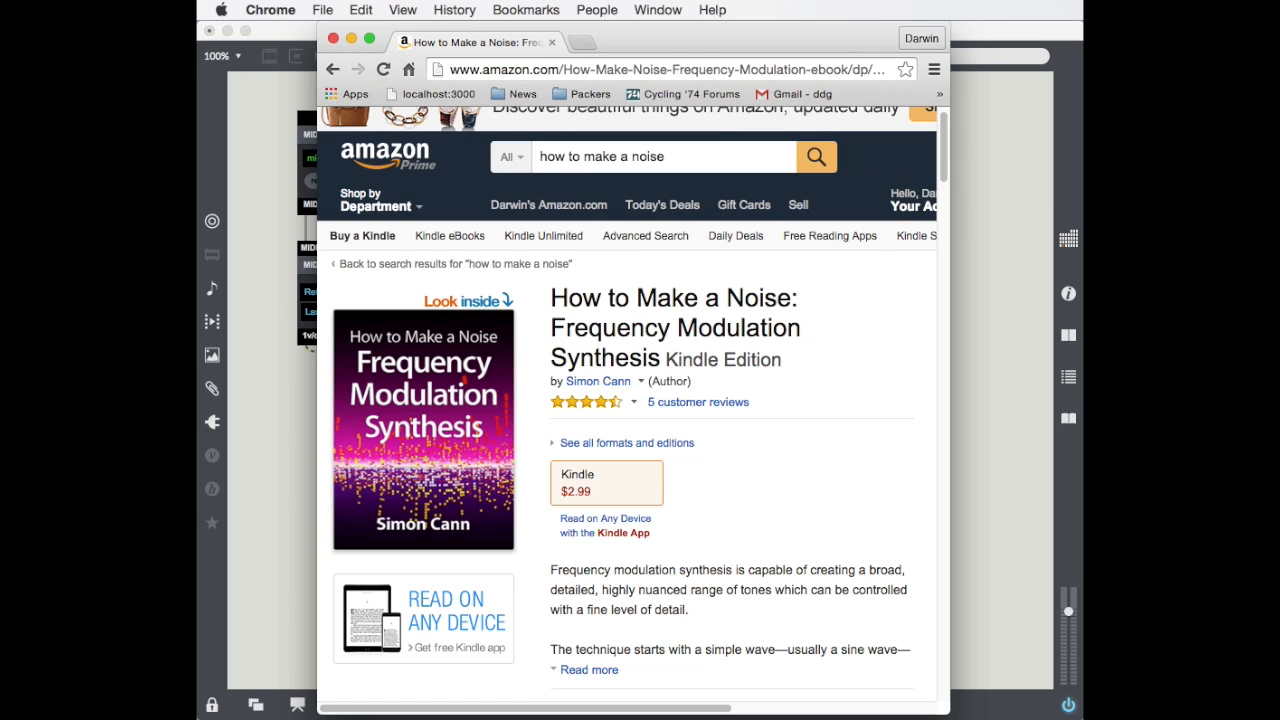
pyautogui.moveTo(770, 454)
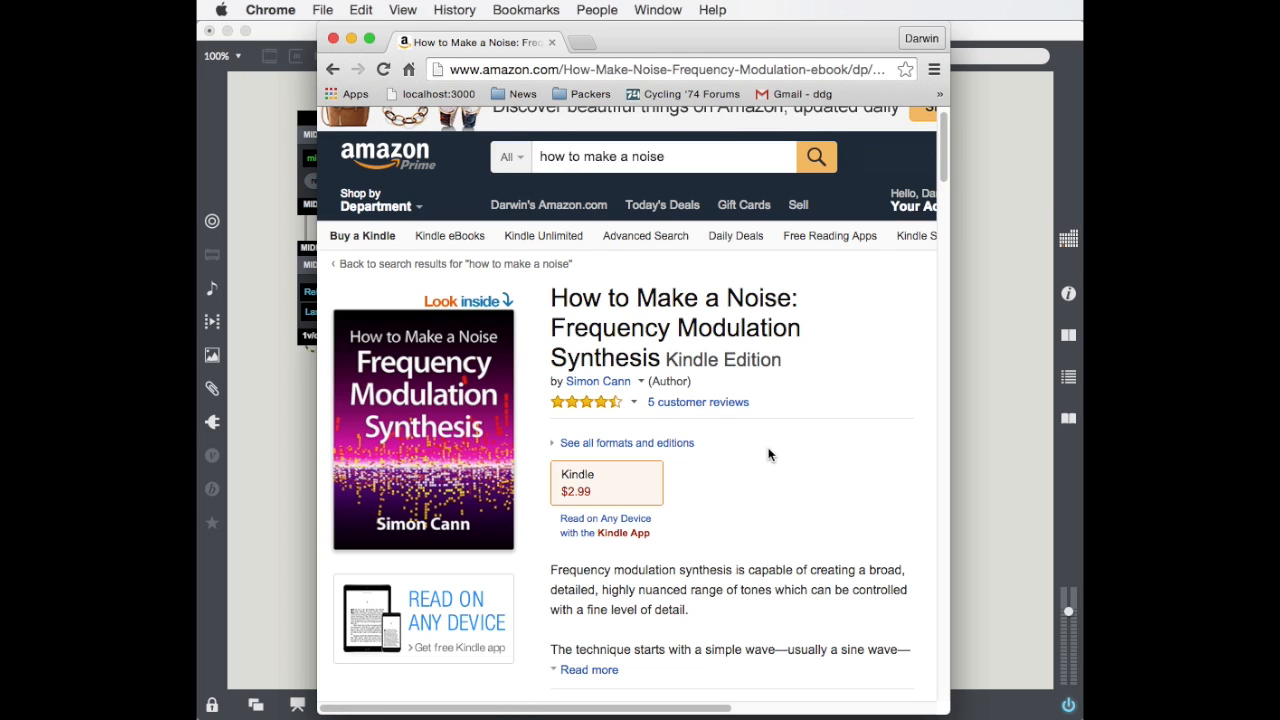
pyautogui.moveTo(770, 459)
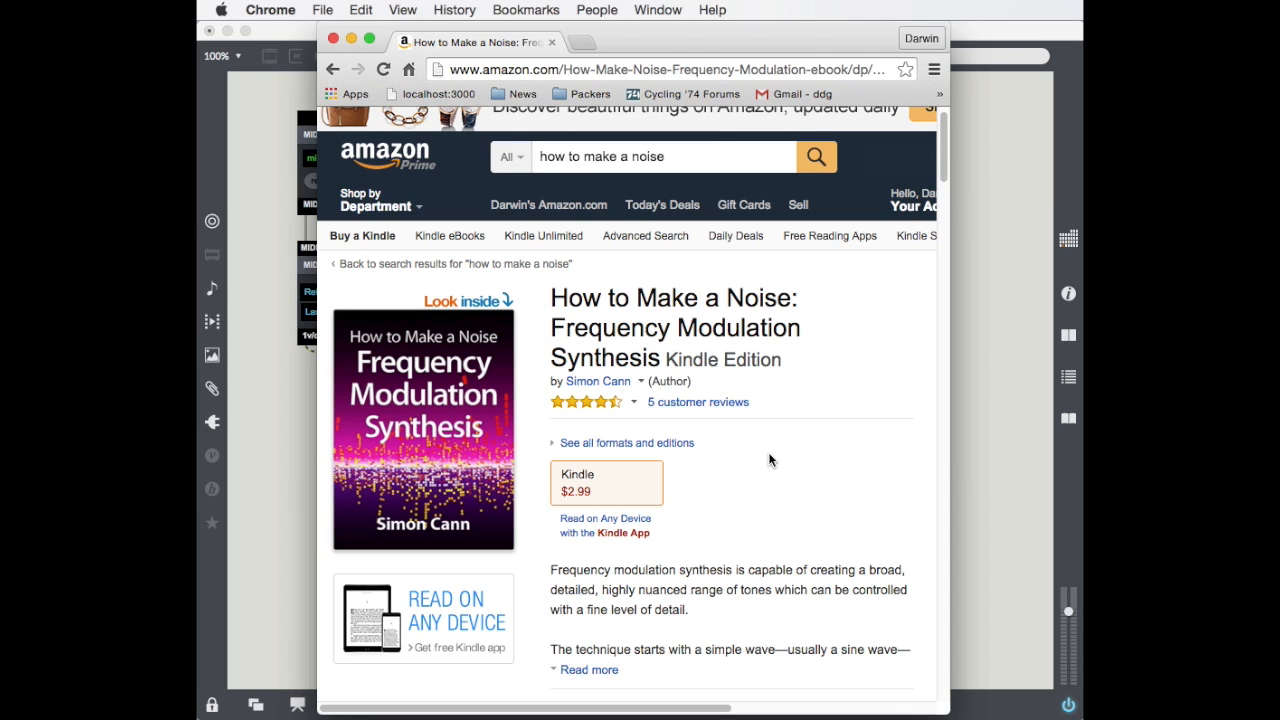
pyautogui.moveTo(619, 494)
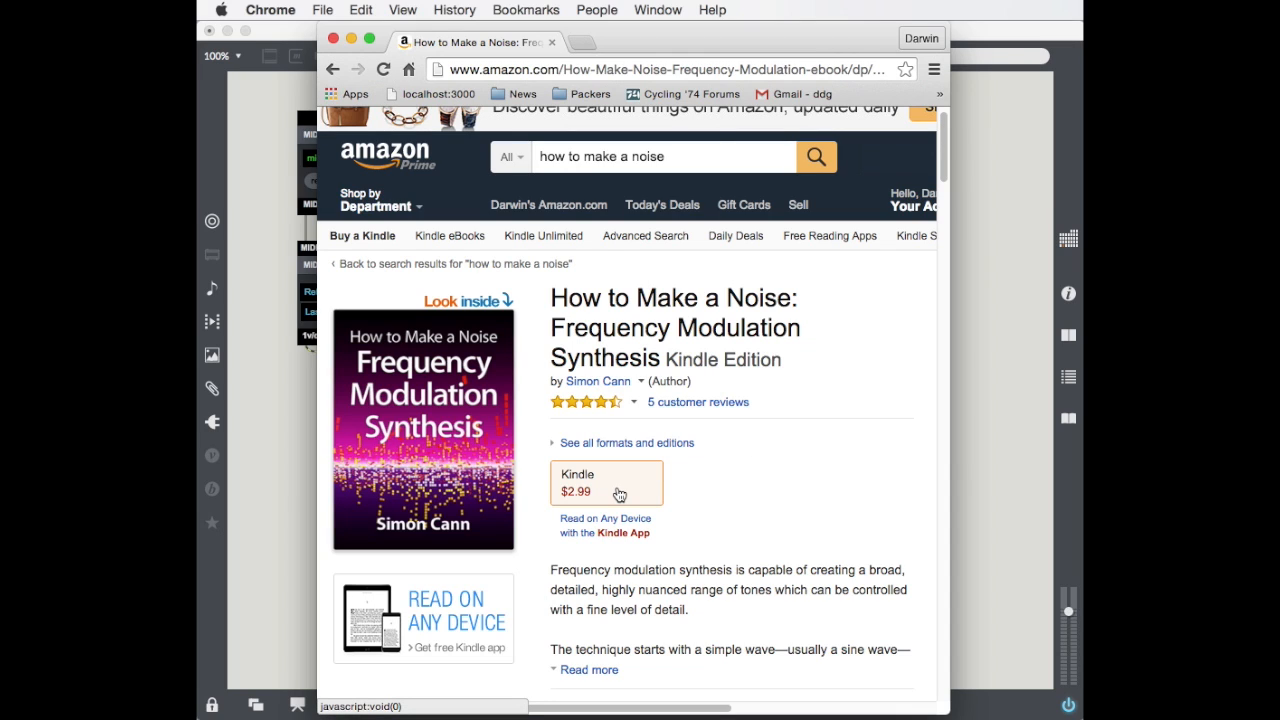
pyautogui.moveTo(837, 515)
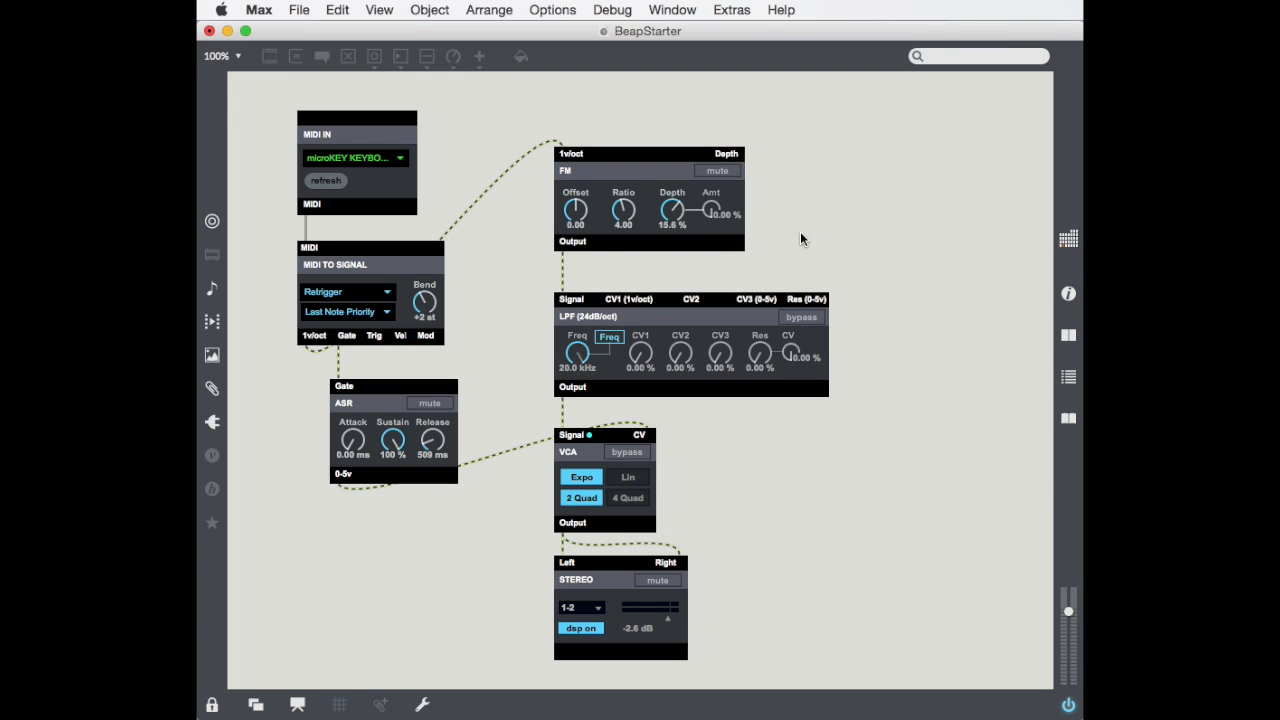
pyautogui.moveTo(490, 190)
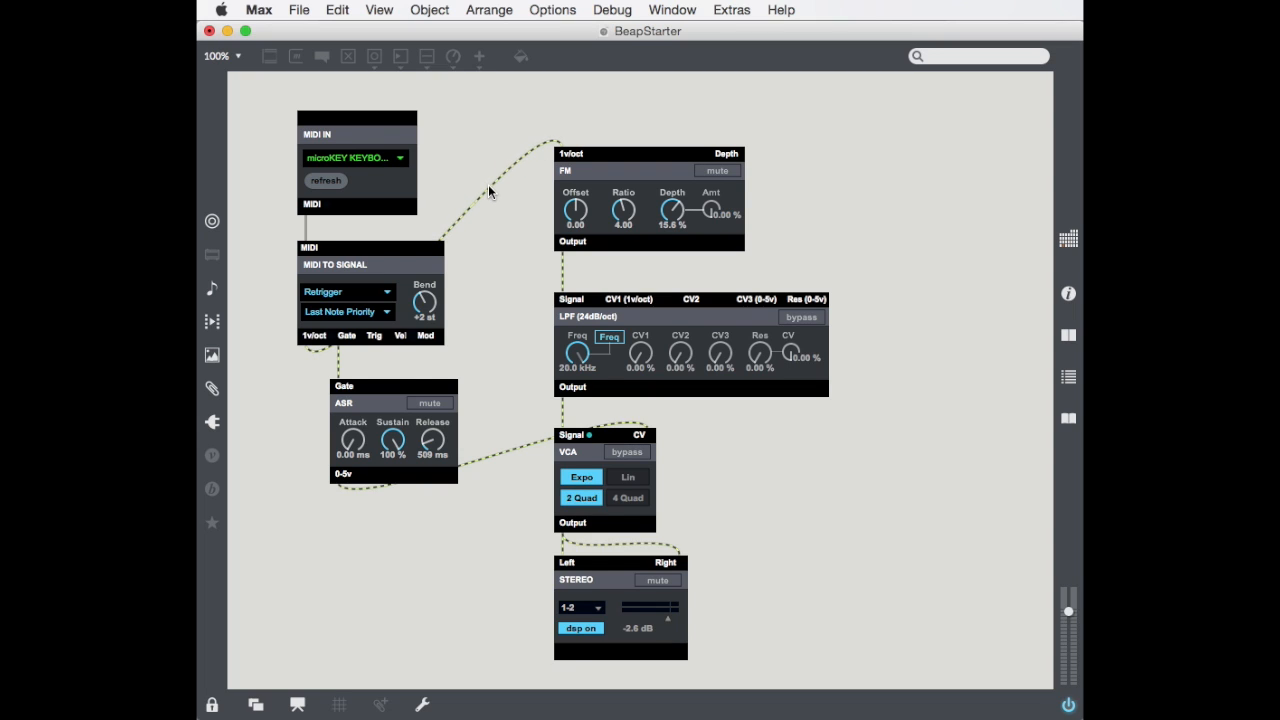
pyautogui.moveTo(650, 230)
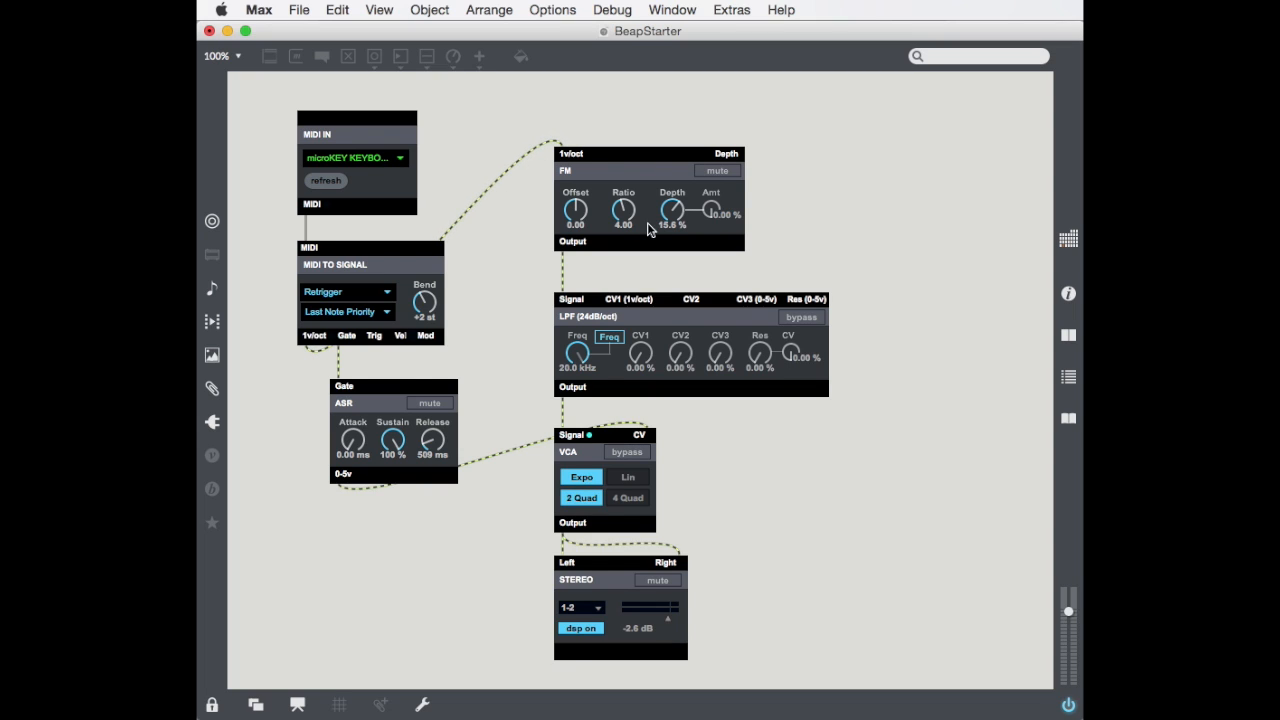
pyautogui.moveTo(778, 510)
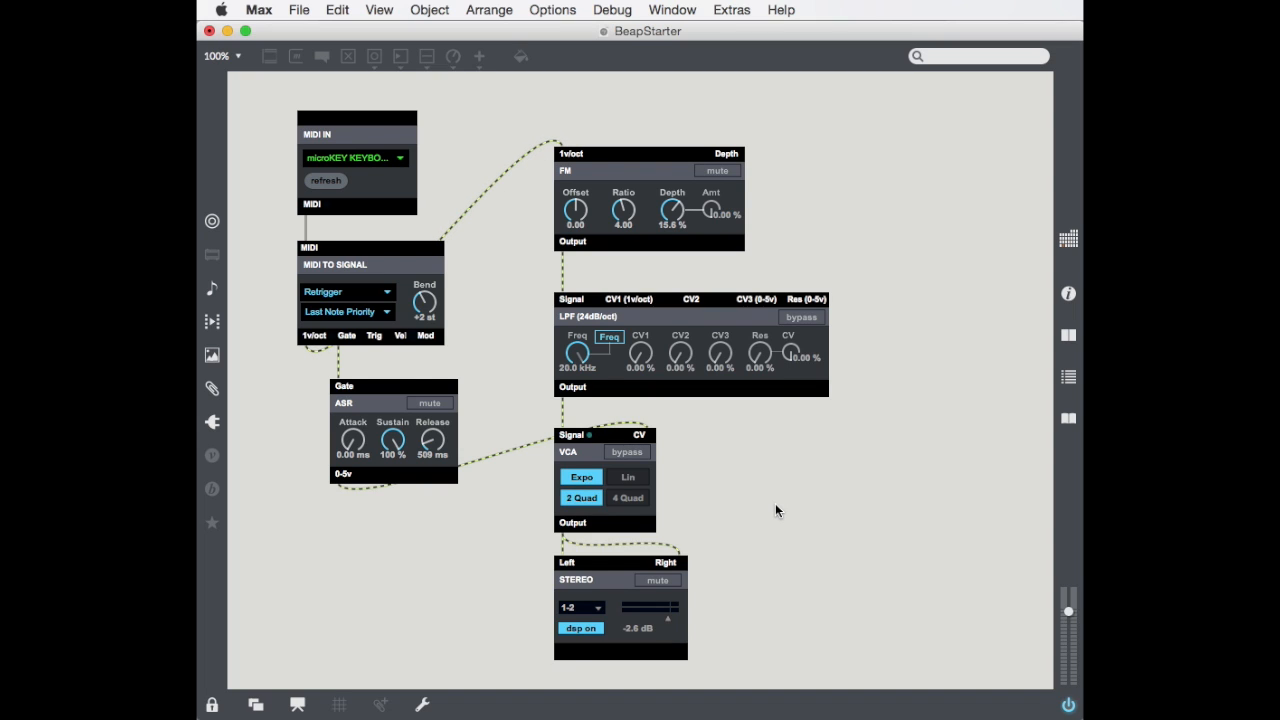
# - Unlock the patch so a Samplr module can be added
pyautogui.click(211, 705)
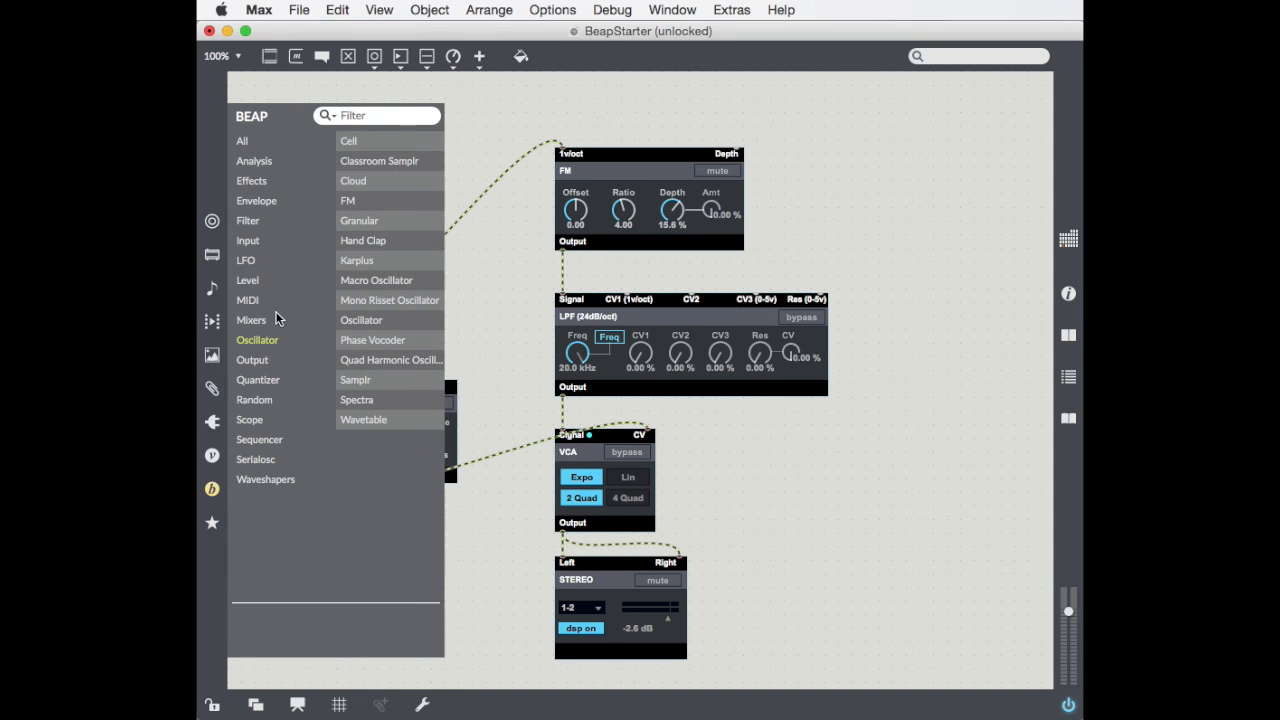
pyautogui.moveTo(390, 363)
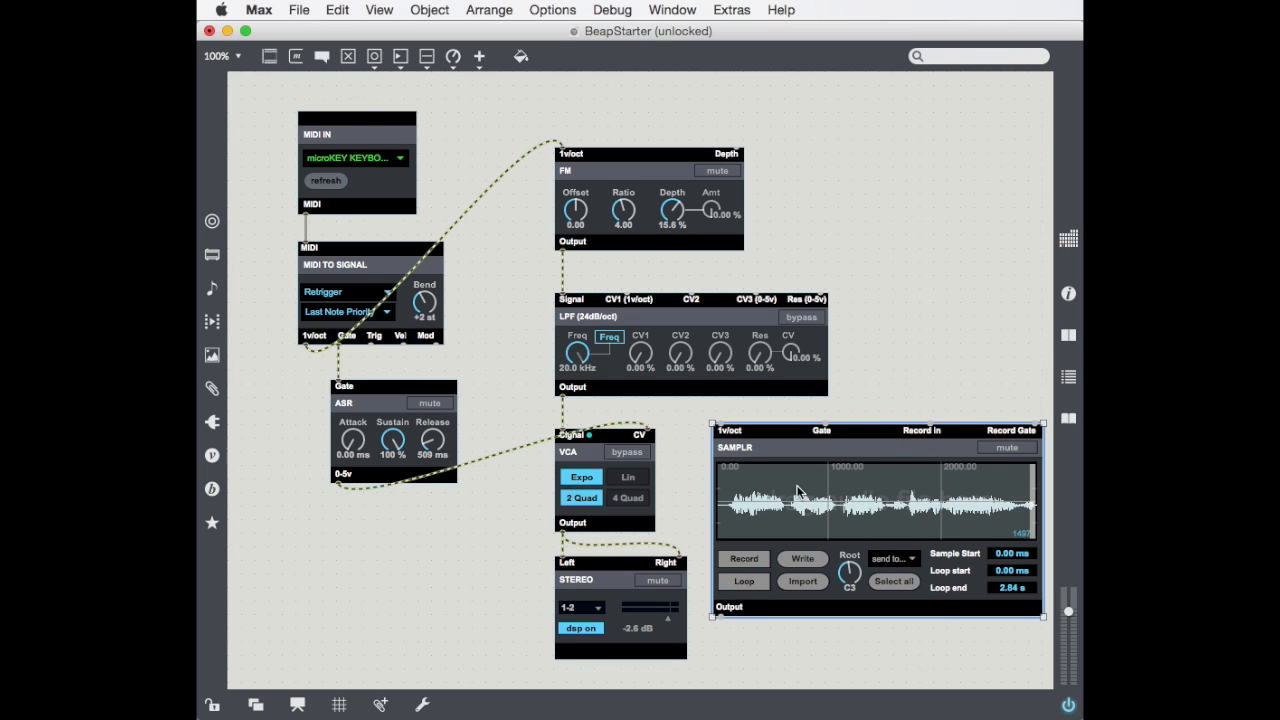
pyautogui.moveTo(710, 333)
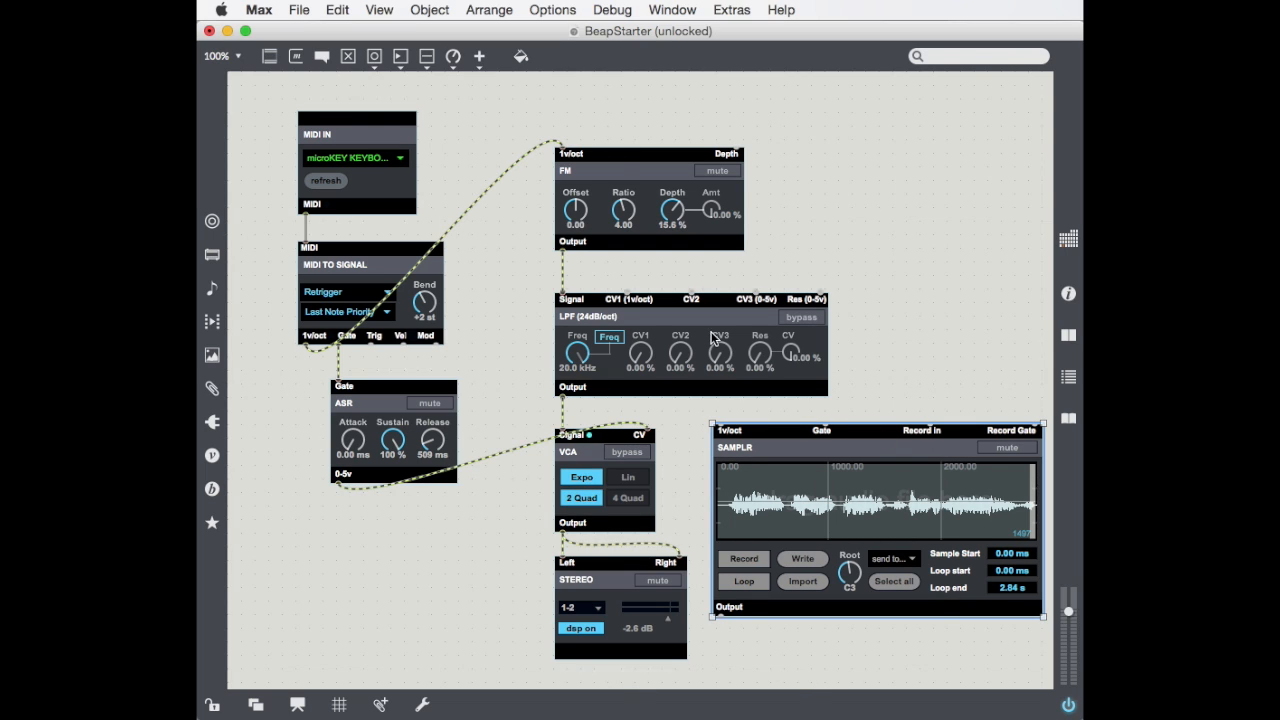
pyautogui.moveTo(377, 229)
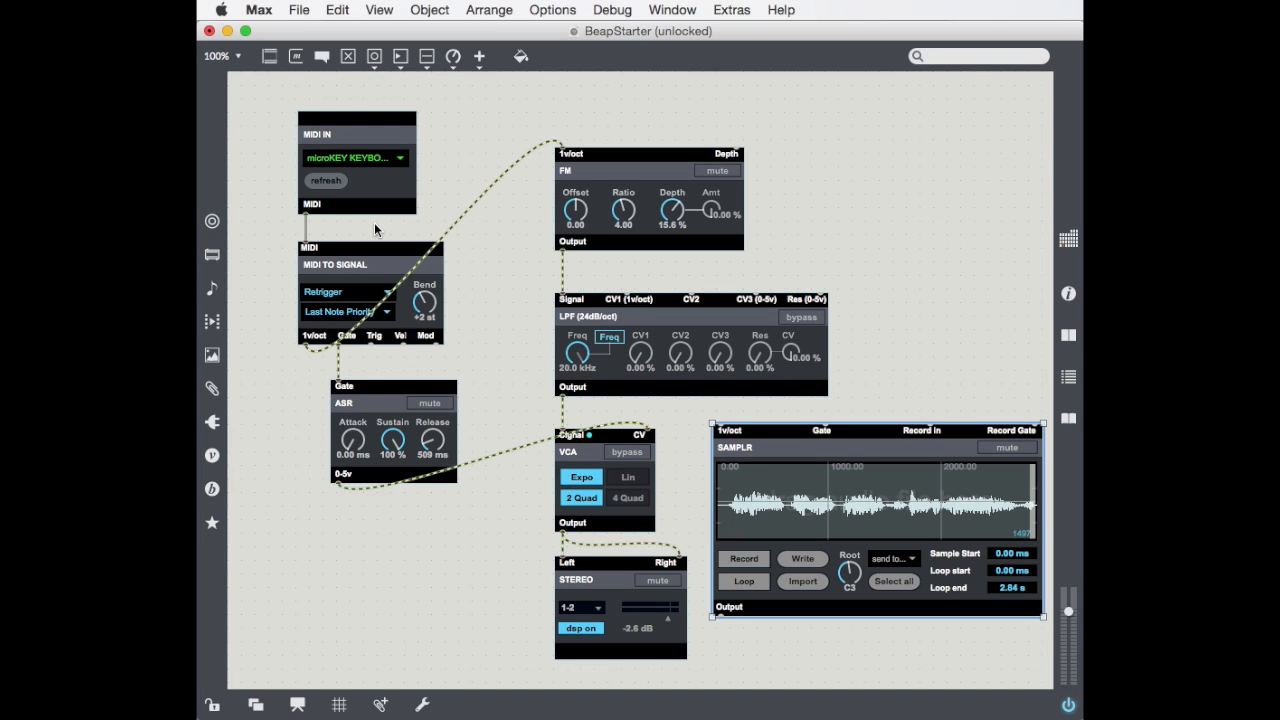
pyautogui.moveTo(842, 488)
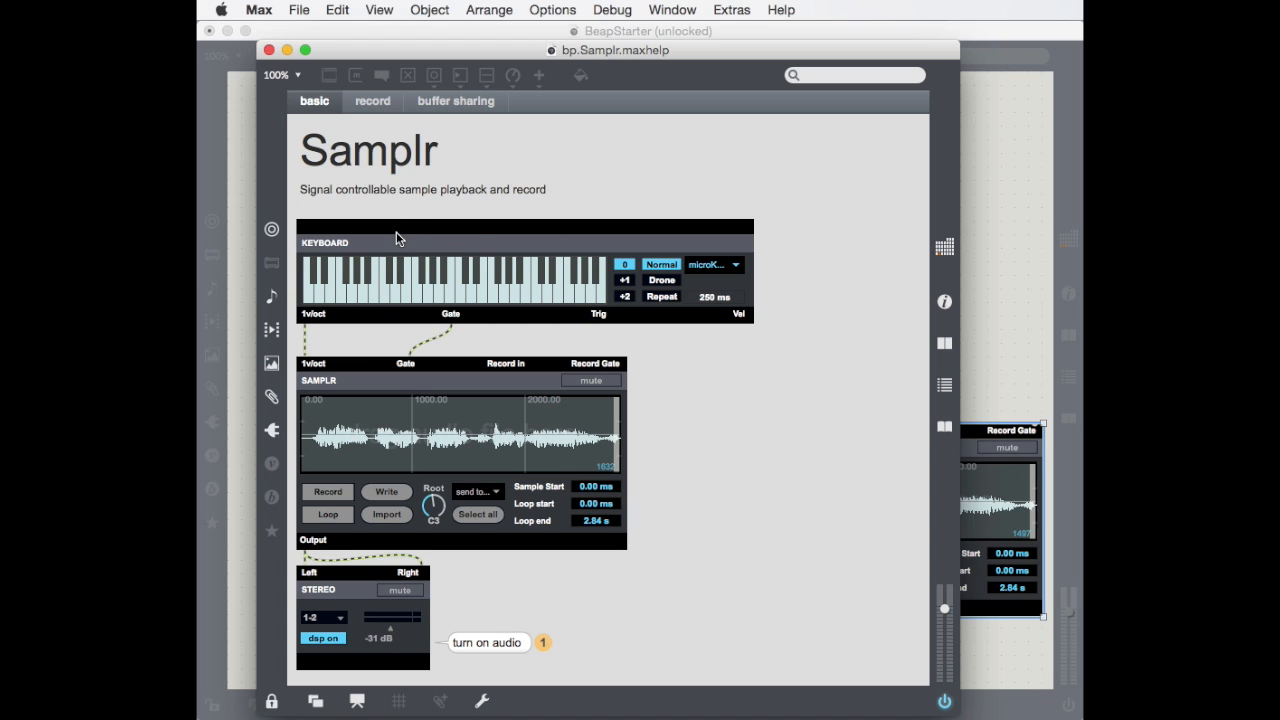
pyautogui.moveTo(435, 412)
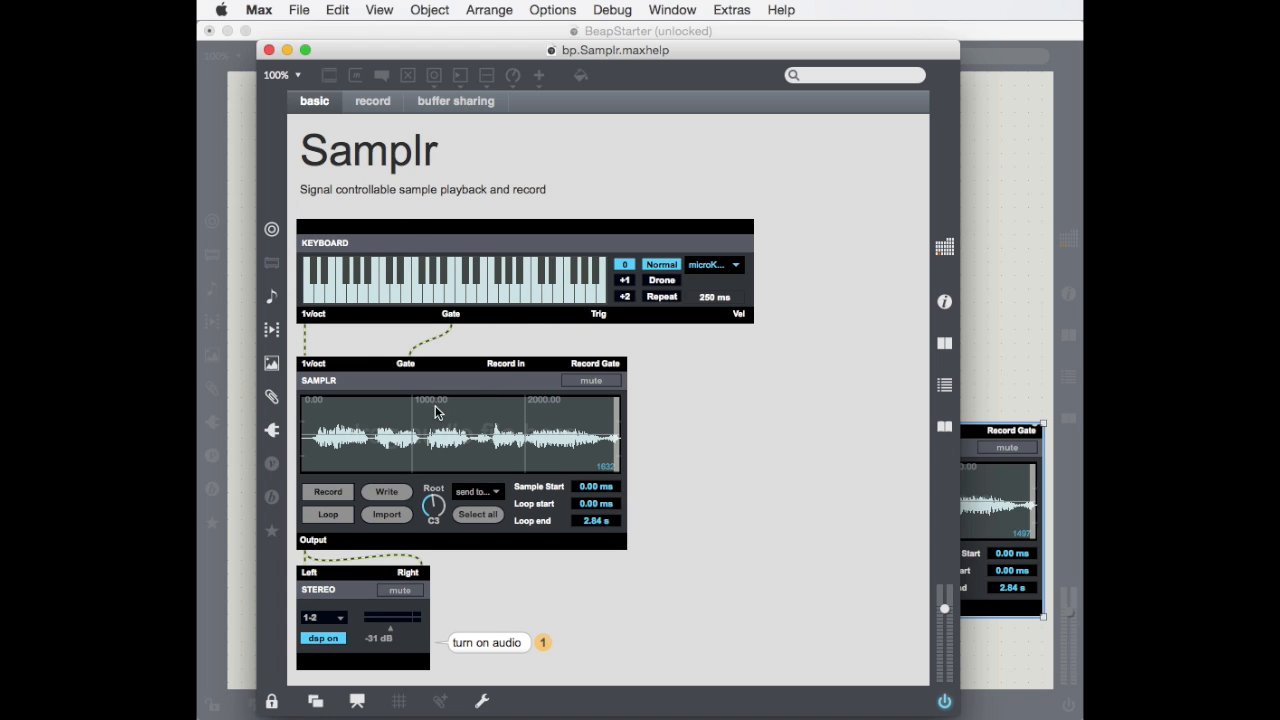
pyautogui.moveTo(378, 640)
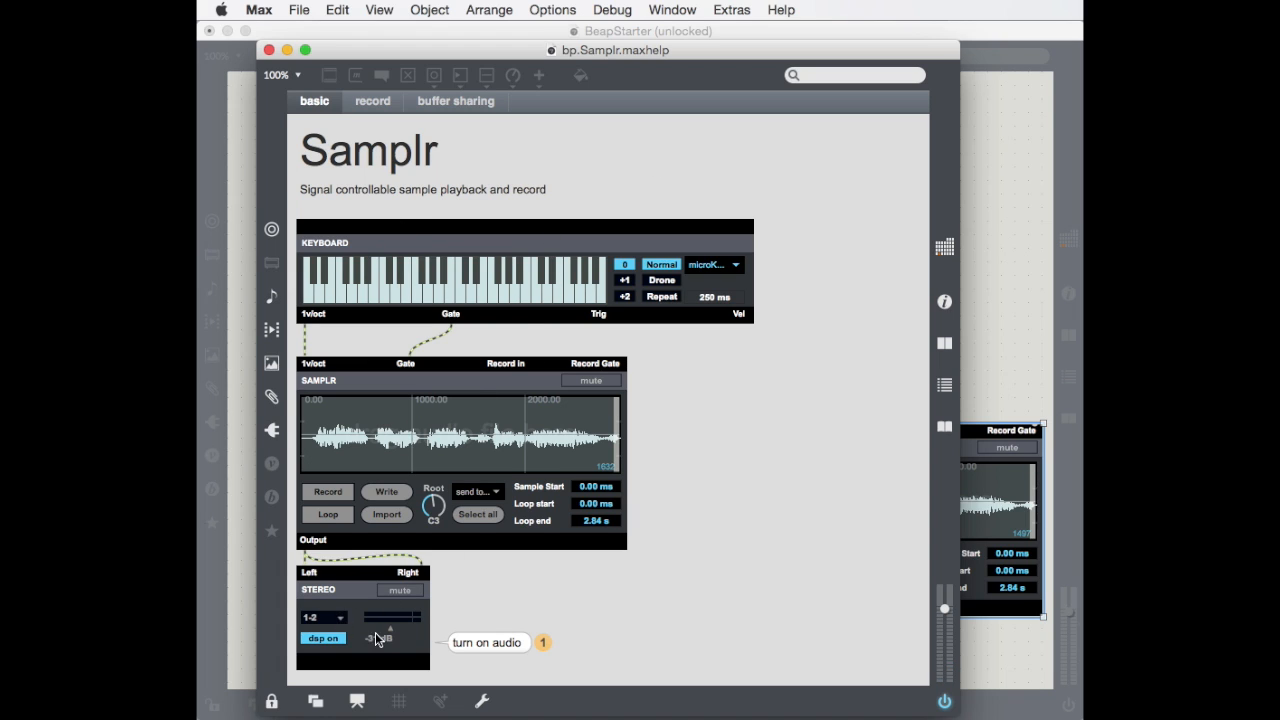
# - Raise the Samplr help patch's stereo output level to about -3.4 dB
pyautogui.moveTo(390, 617); pyautogui.dragTo(395, 627)
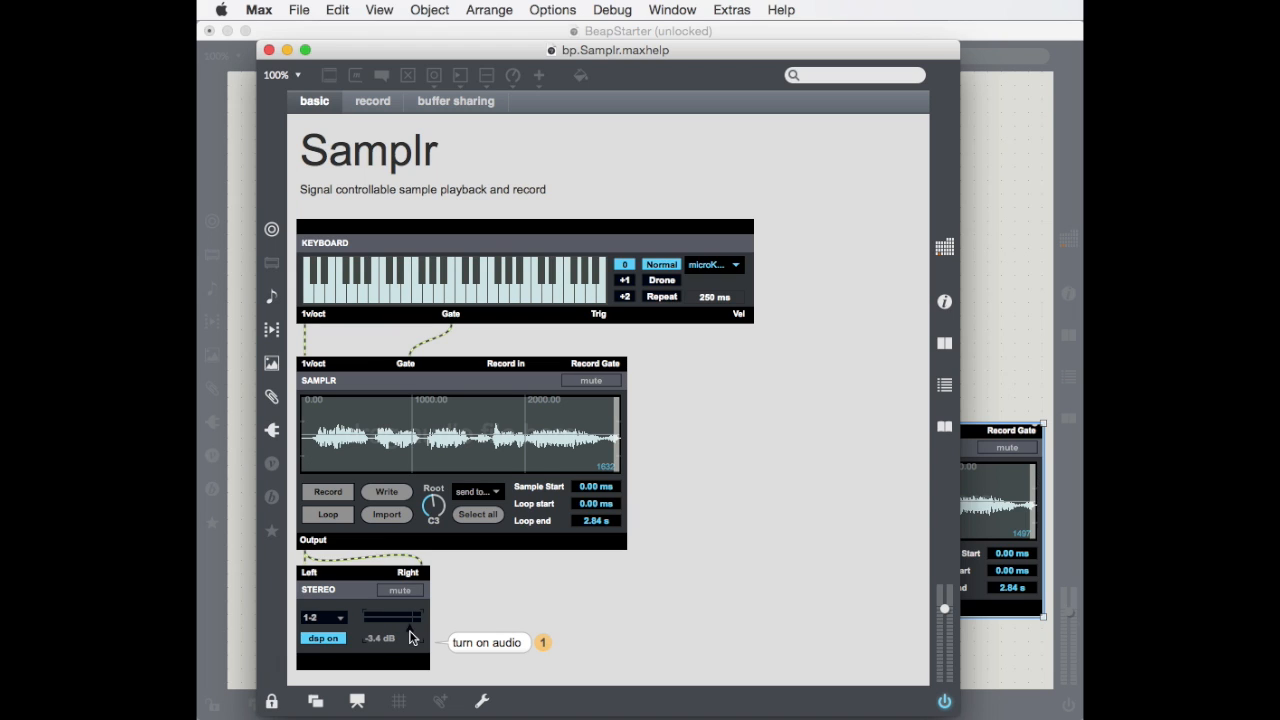
pyautogui.moveTo(525, 305)
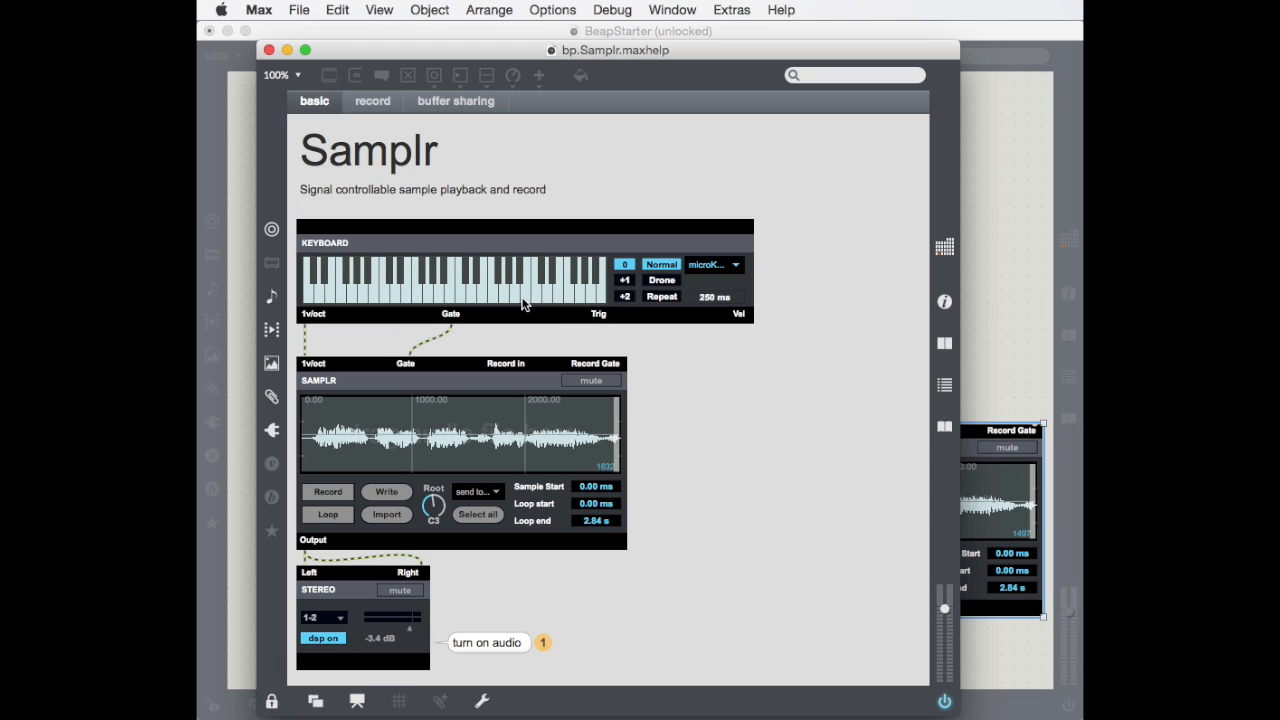
pyautogui.moveTo(530, 398)
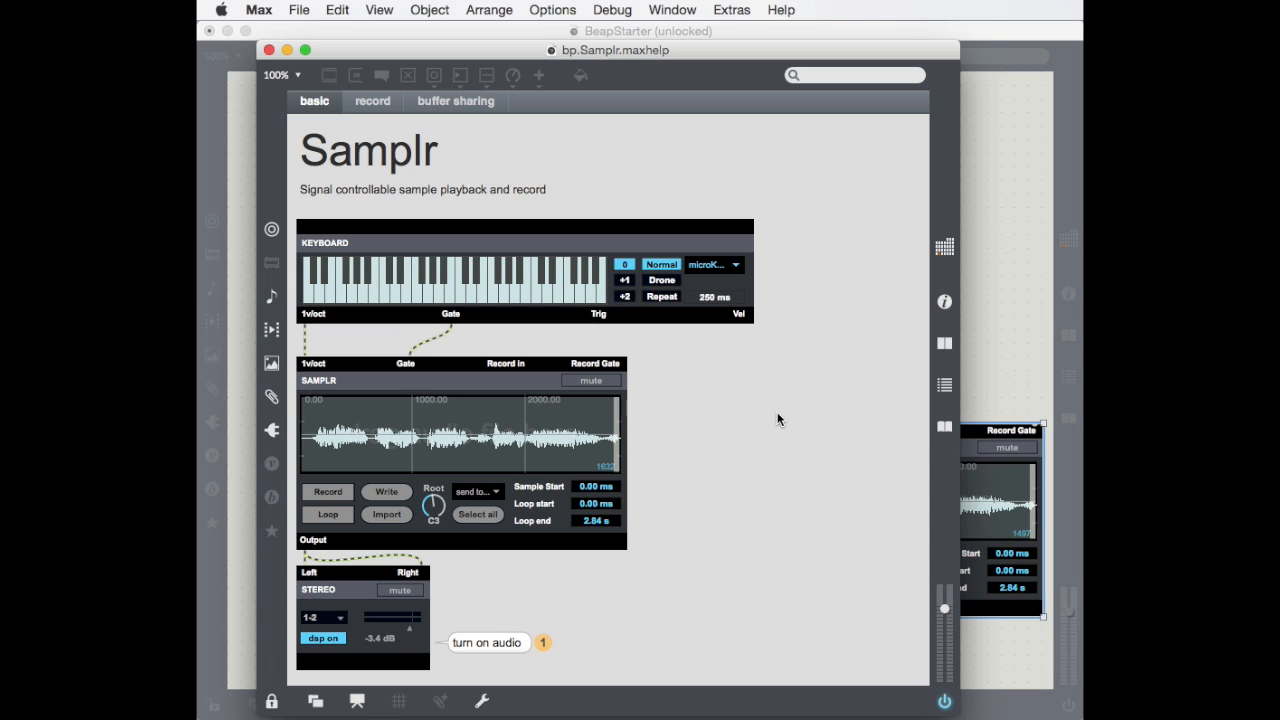
pyautogui.moveTo(775, 413)
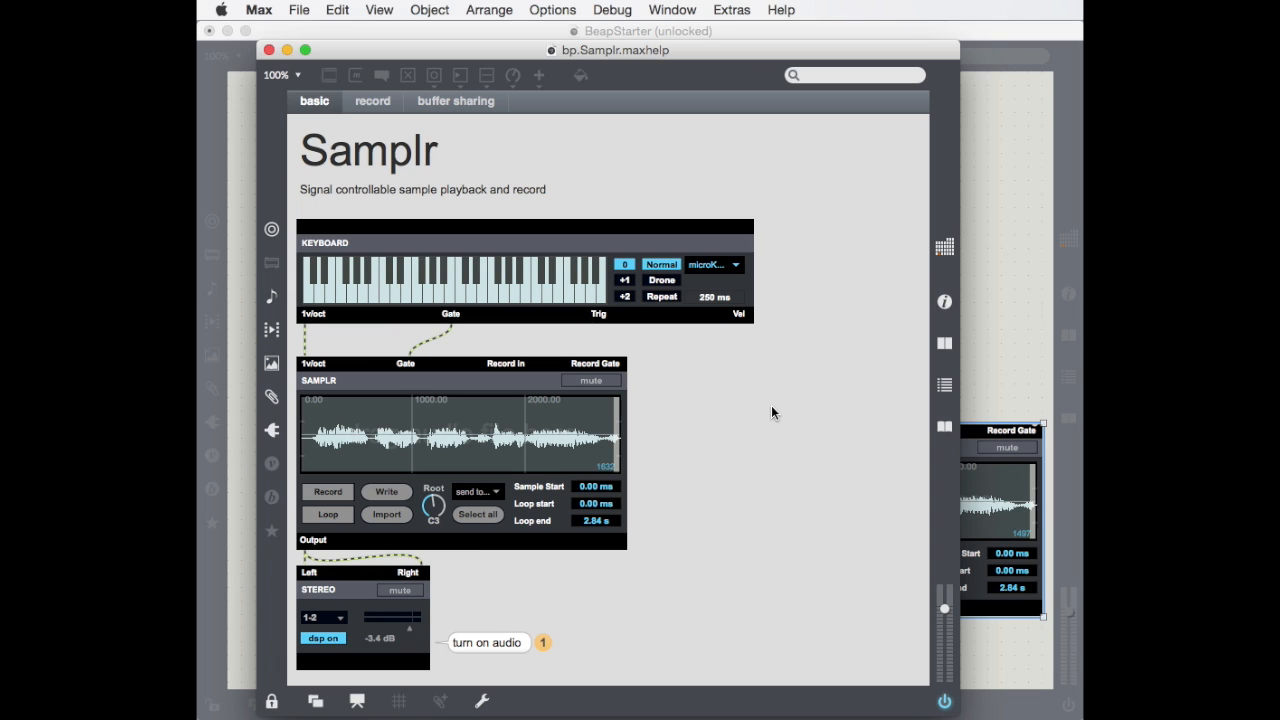
pyautogui.moveTo(505, 300)
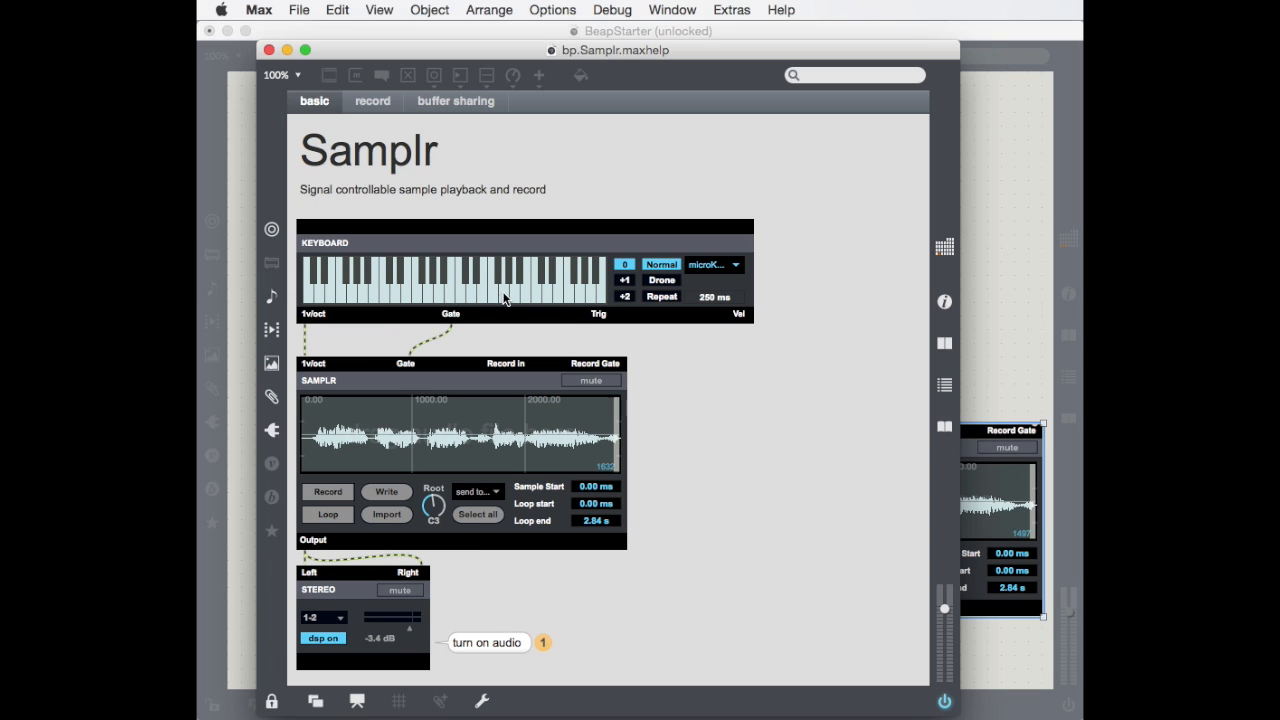
pyautogui.moveTo(552, 304)
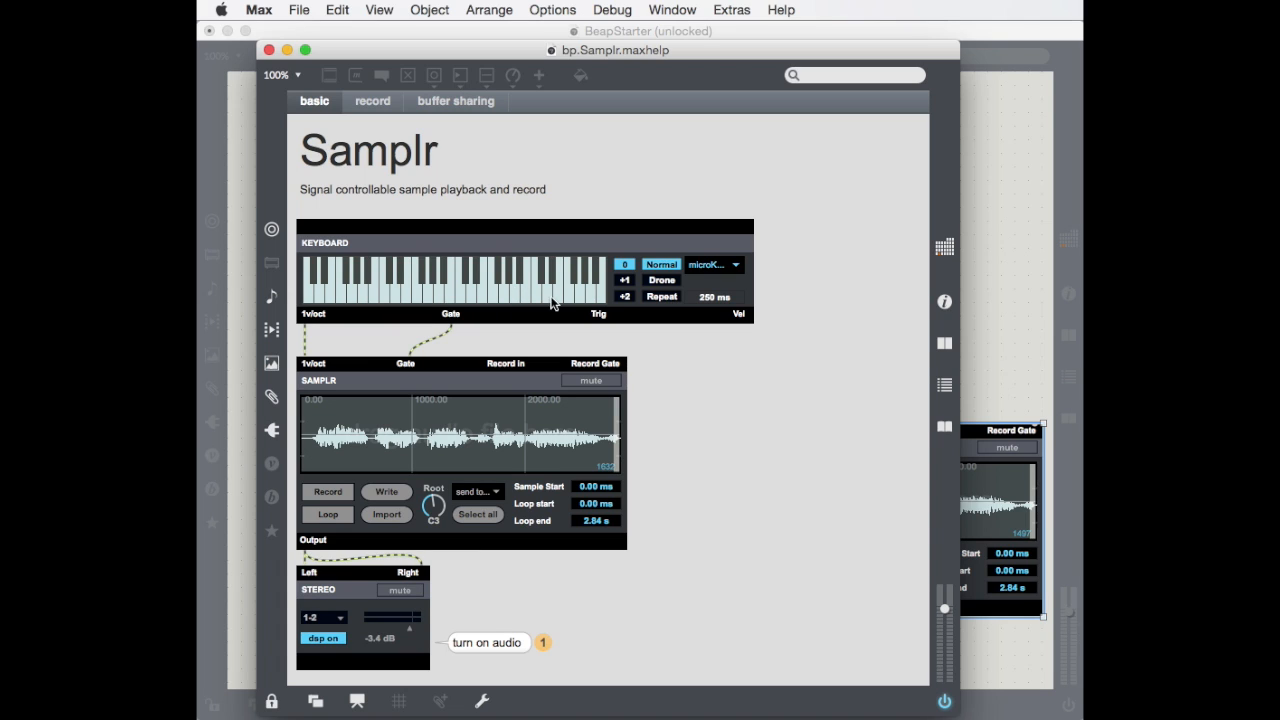
pyautogui.moveTo(452, 302)
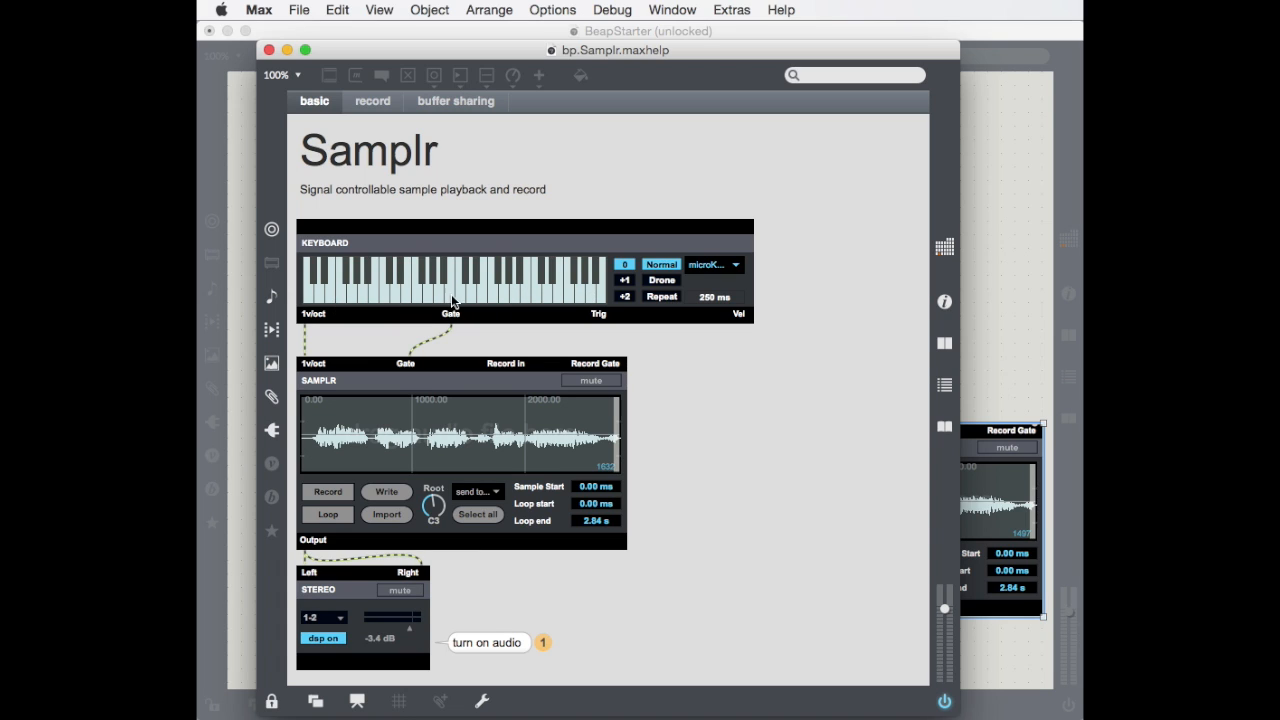
pyautogui.moveTo(562, 302)
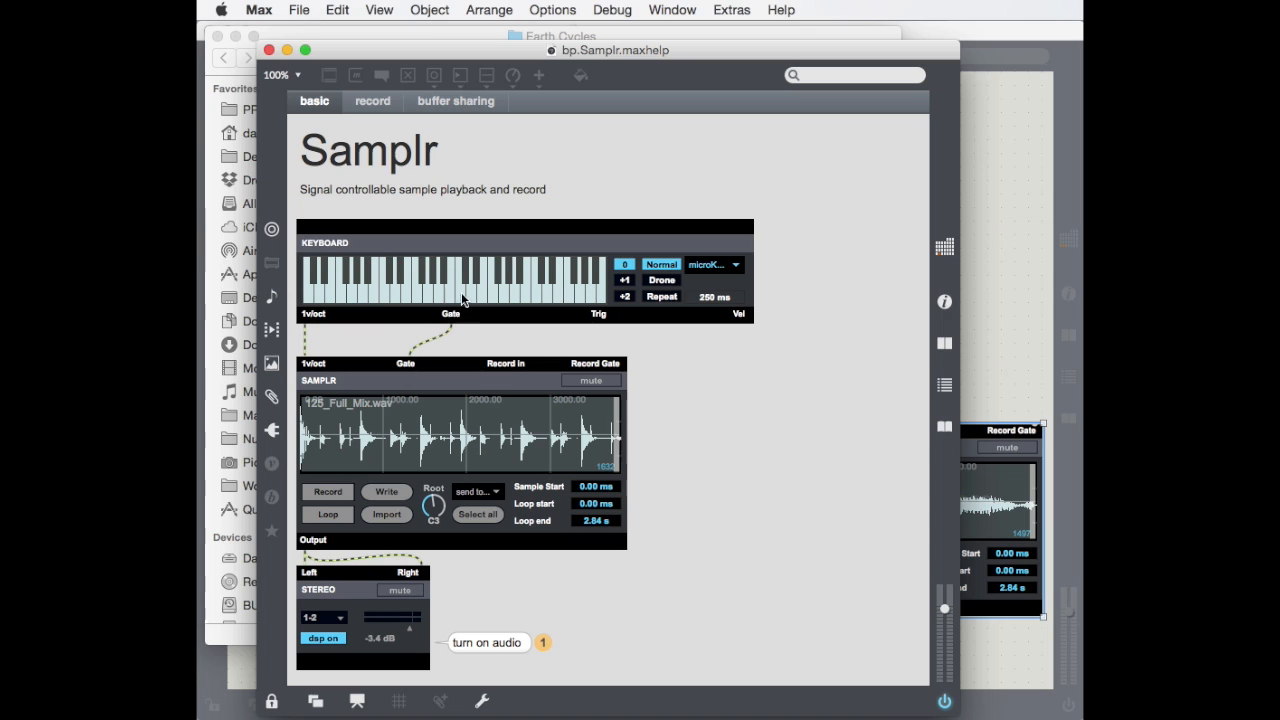
# - Trigger a couple of keyboard notes to audition the newly loaded 125_Full_Mix.wav drum loop
pyautogui.click(459, 285)
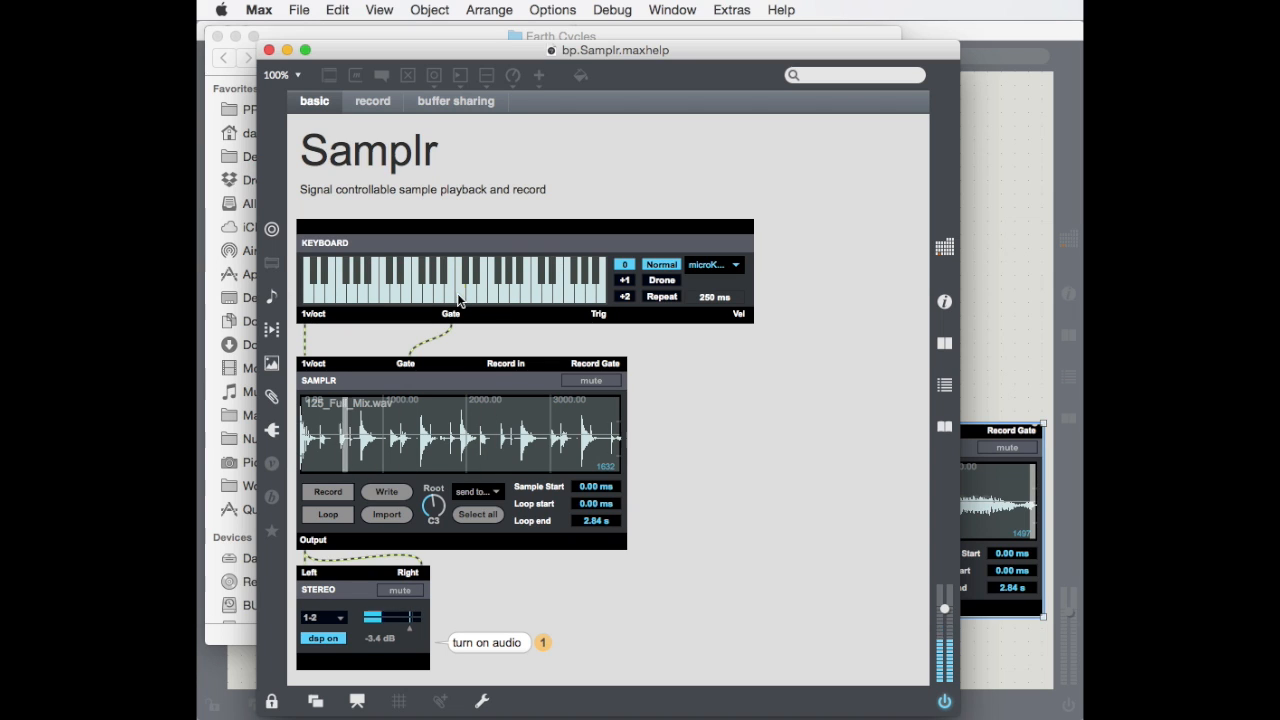
pyautogui.click(460, 285)
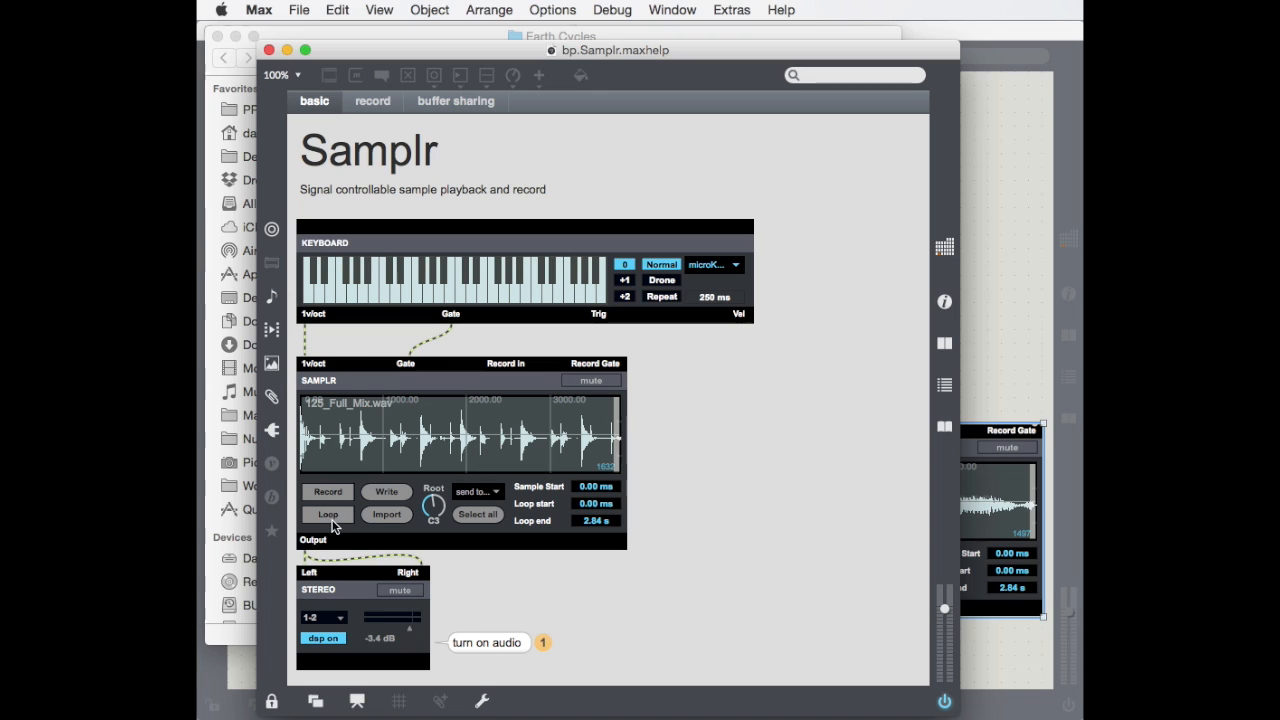
pyautogui.moveTo(523, 457)
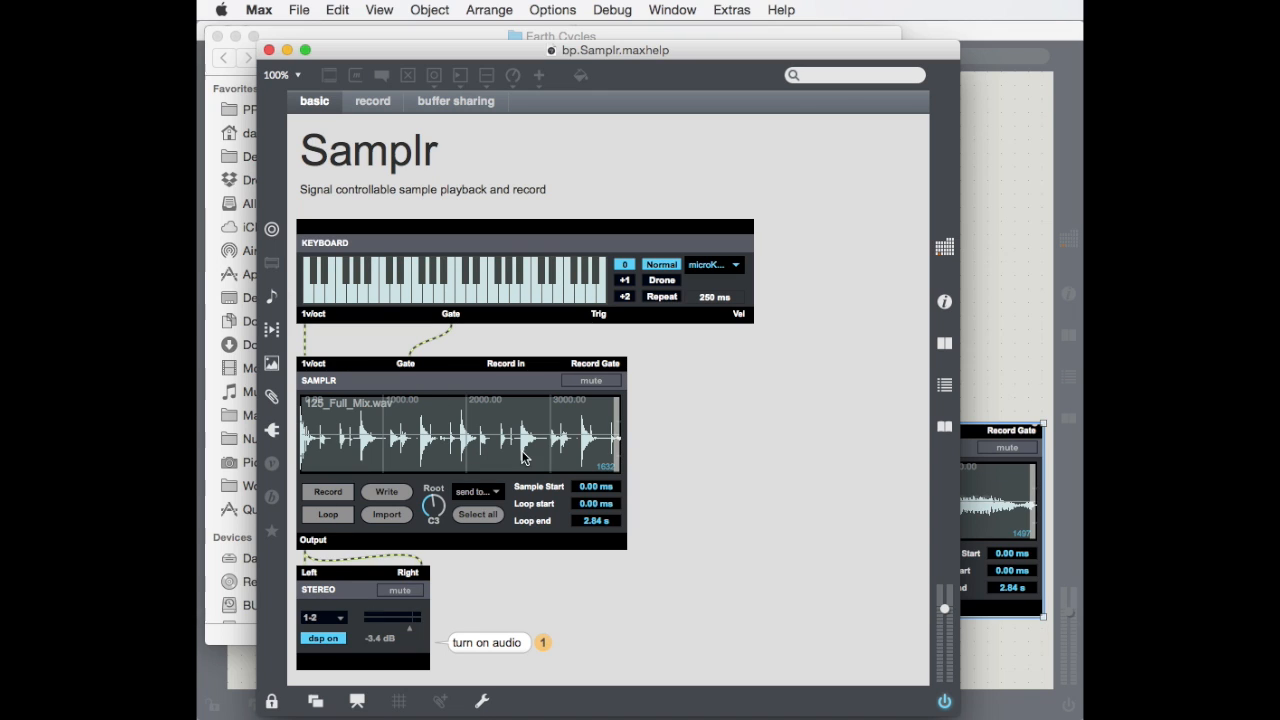
pyautogui.moveTo(688, 456)
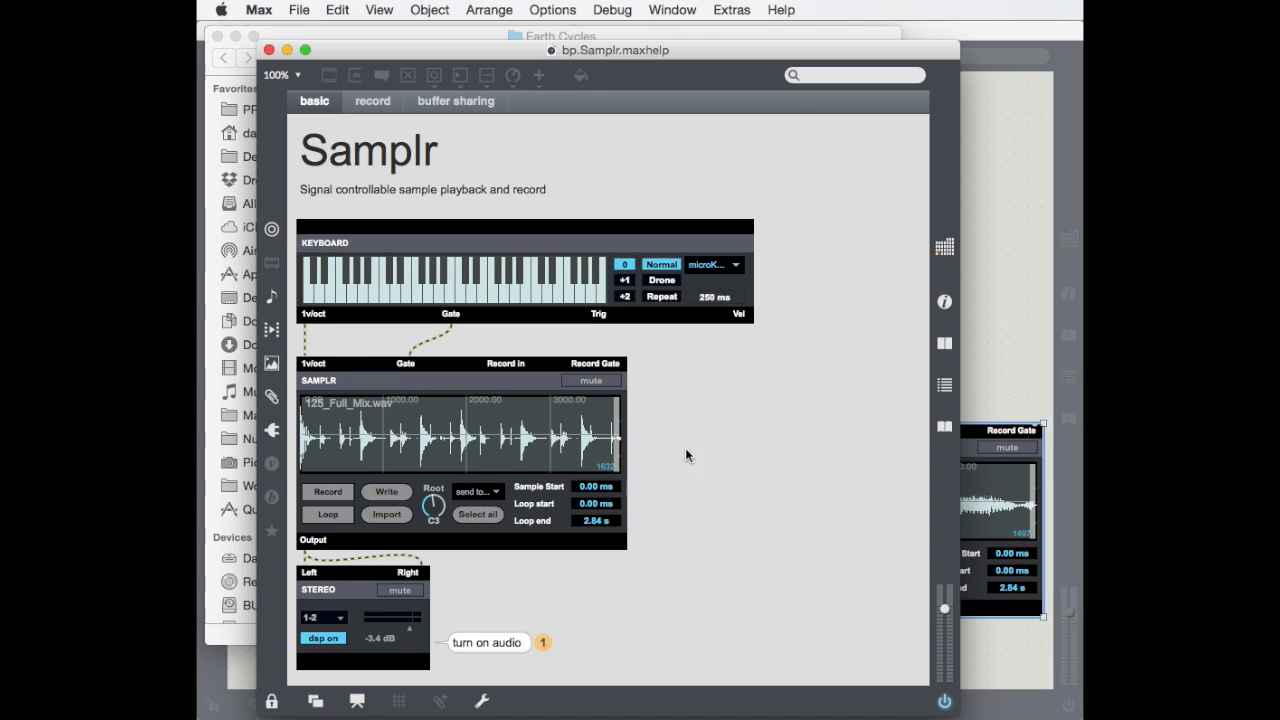
pyautogui.moveTo(642, 425)
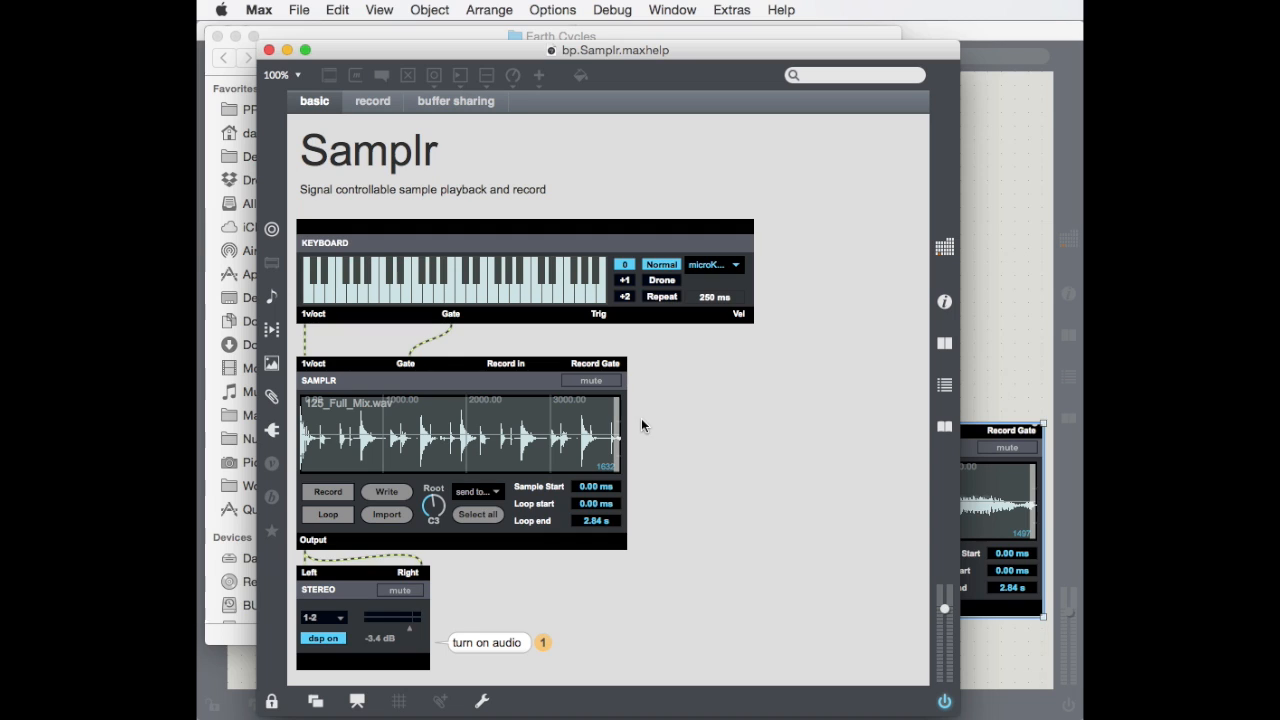
pyautogui.moveTo(640, 529)
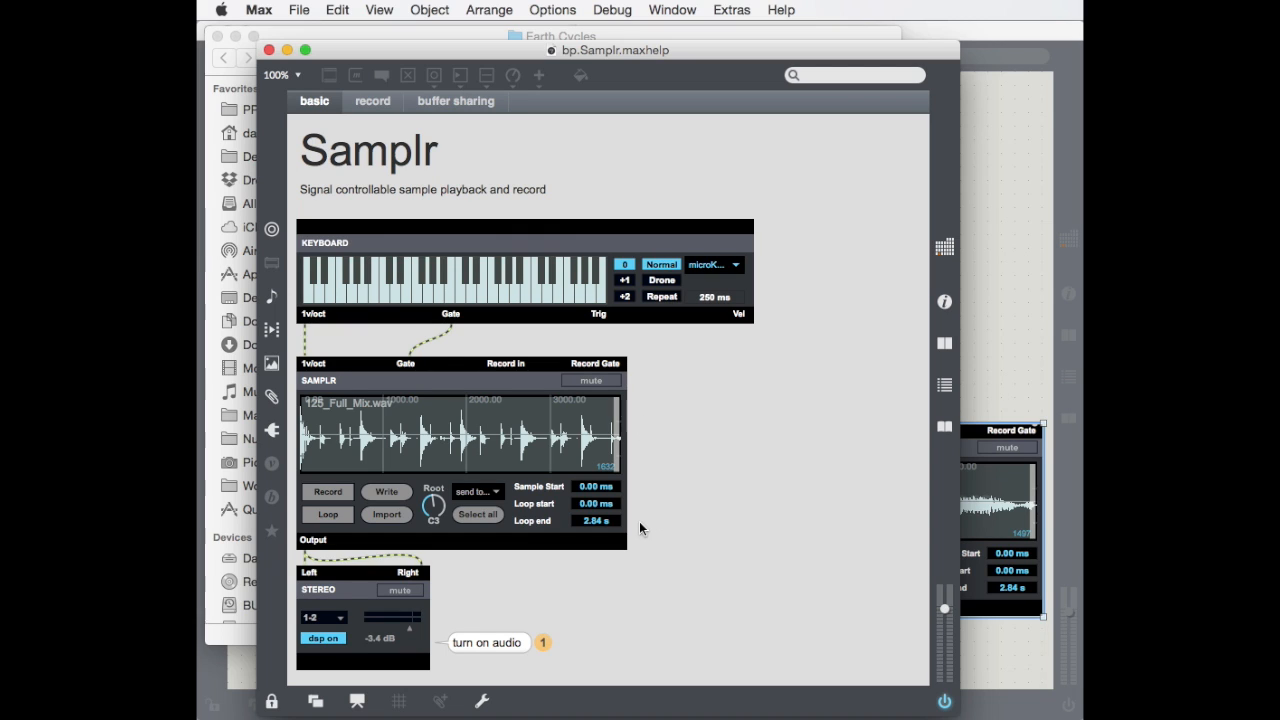
pyautogui.moveTo(648, 547)
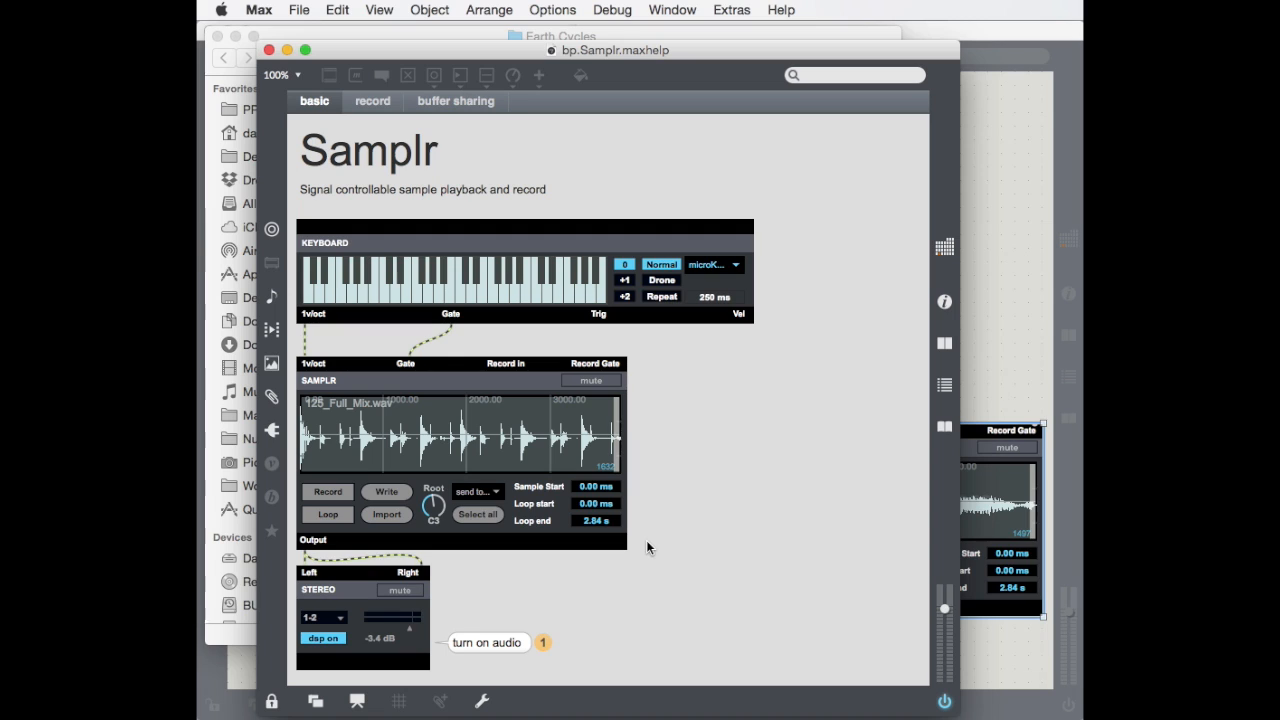
pyautogui.moveTo(656, 546)
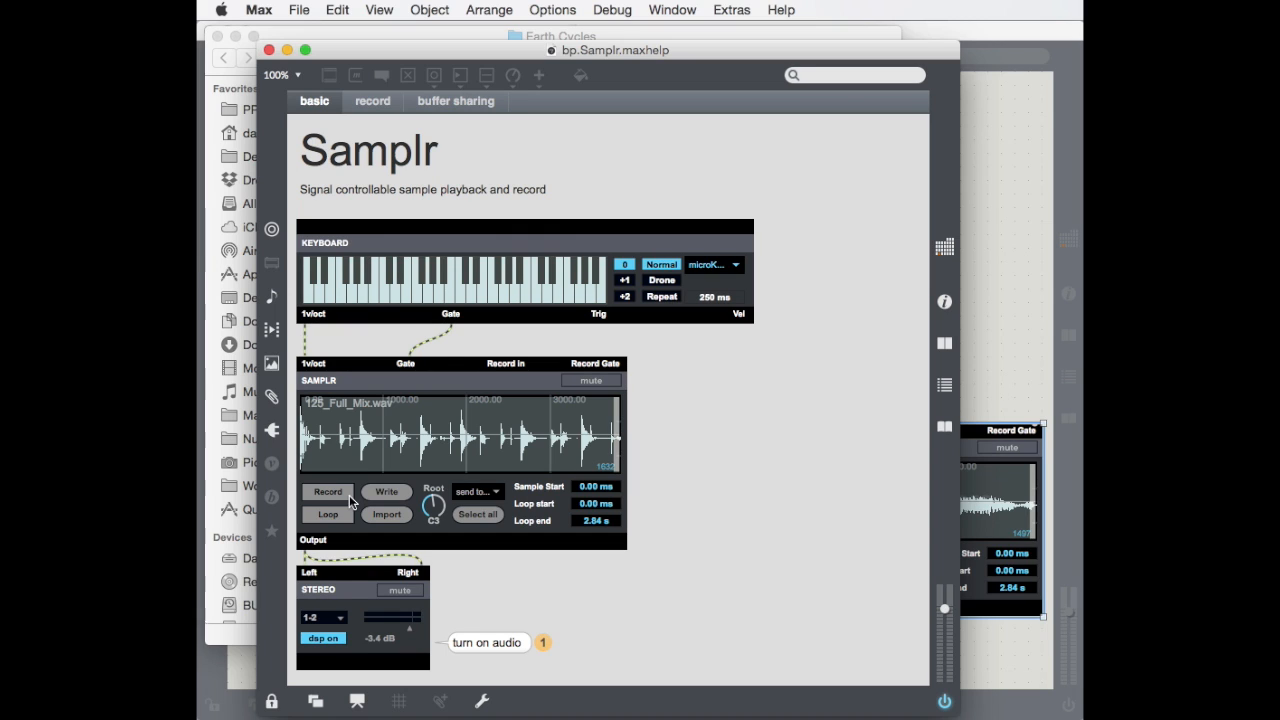
pyautogui.moveTo(513, 384)
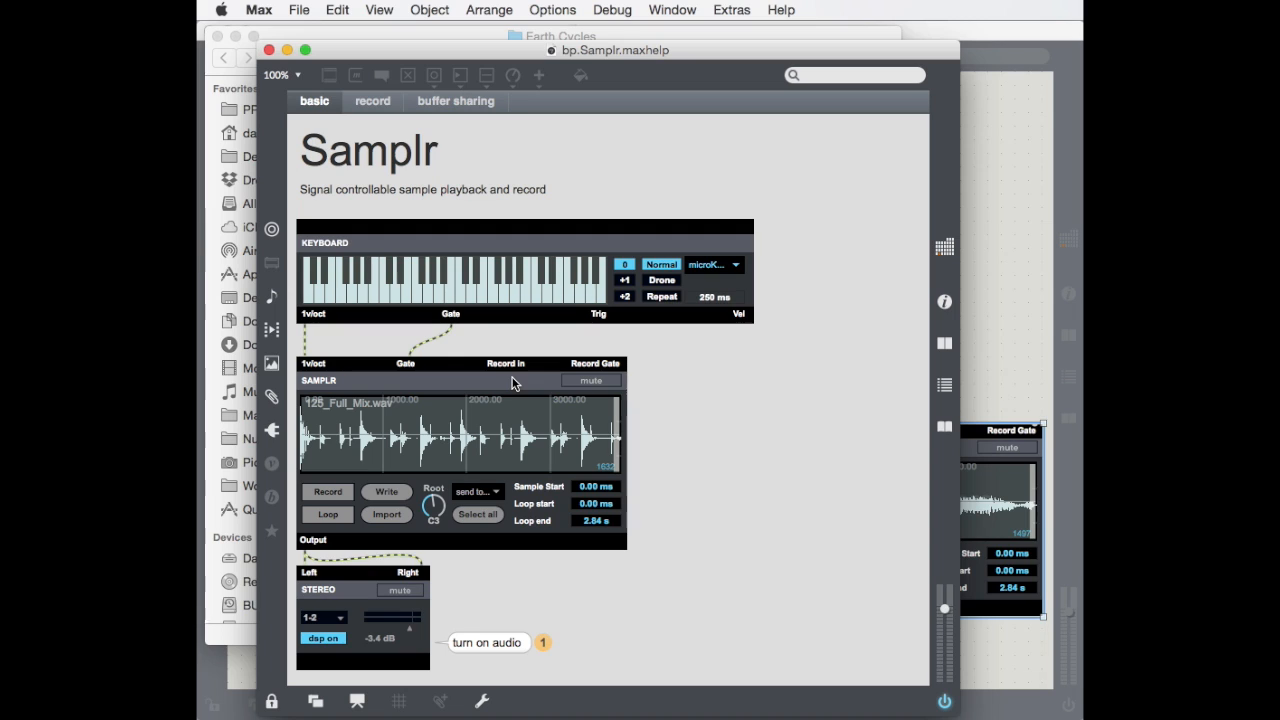
pyautogui.moveTo(507, 400)
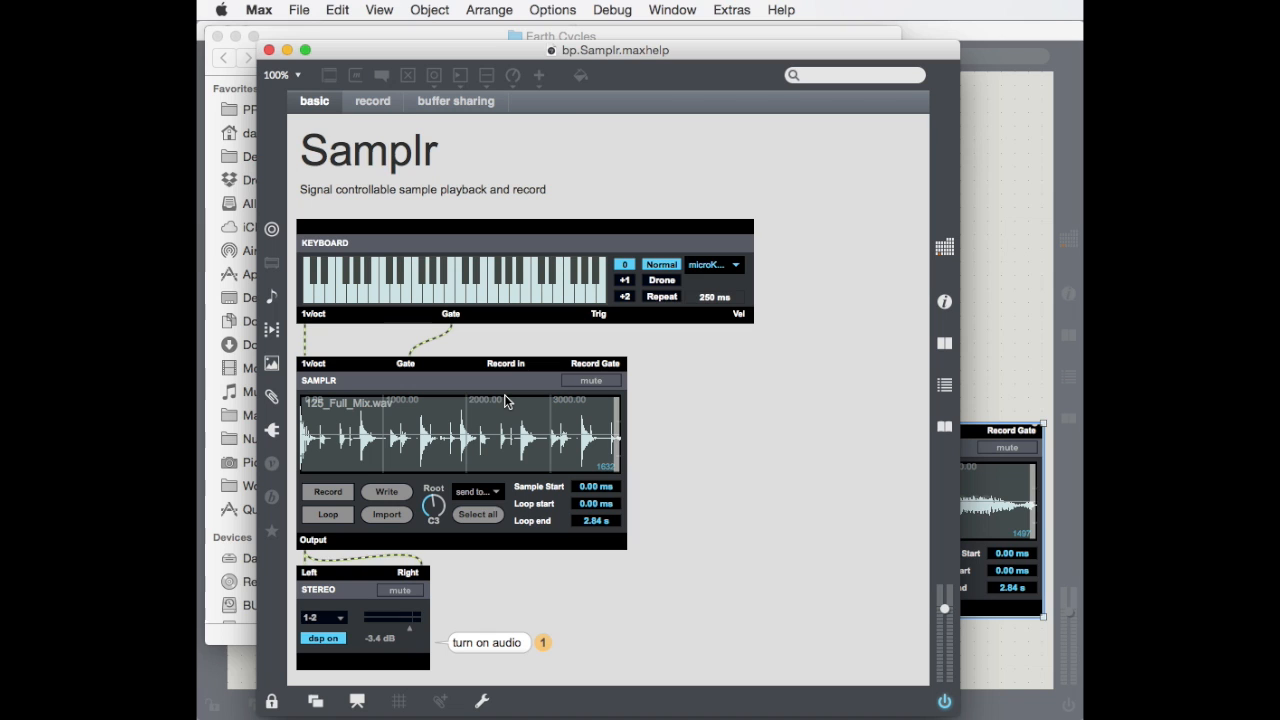
pyautogui.moveTo(1024, 280)
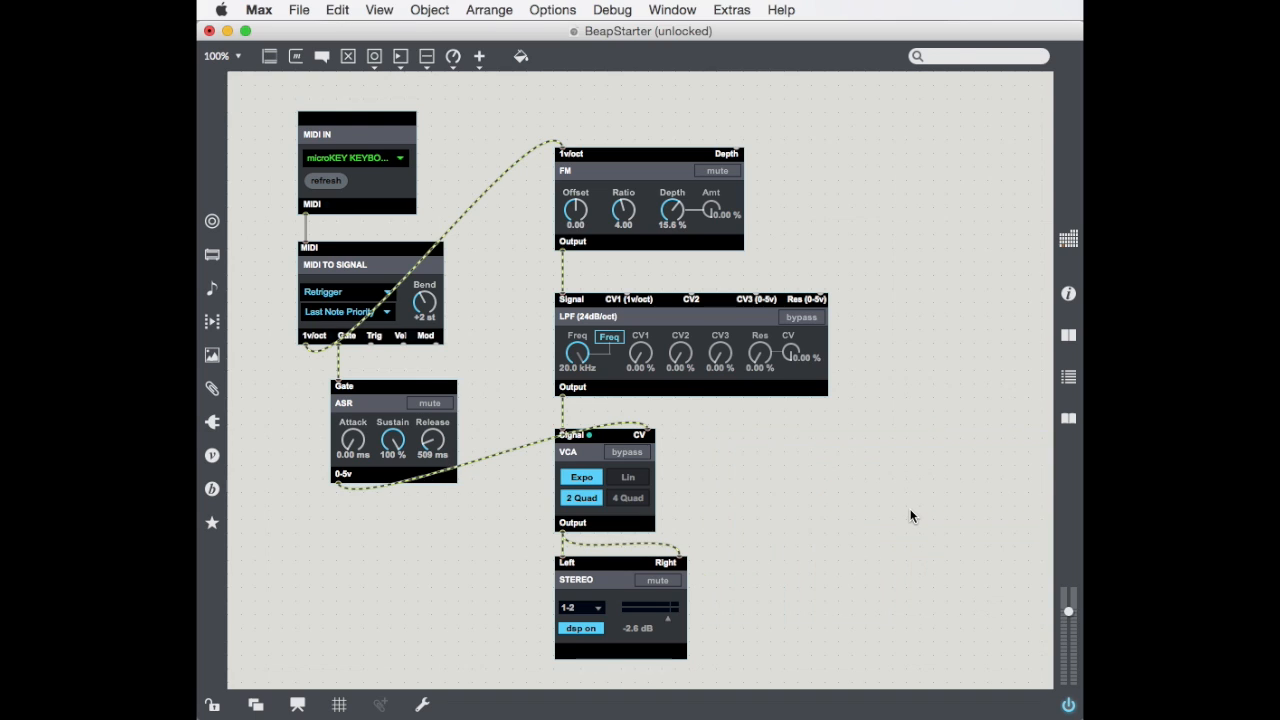
pyautogui.moveTo(343, 628)
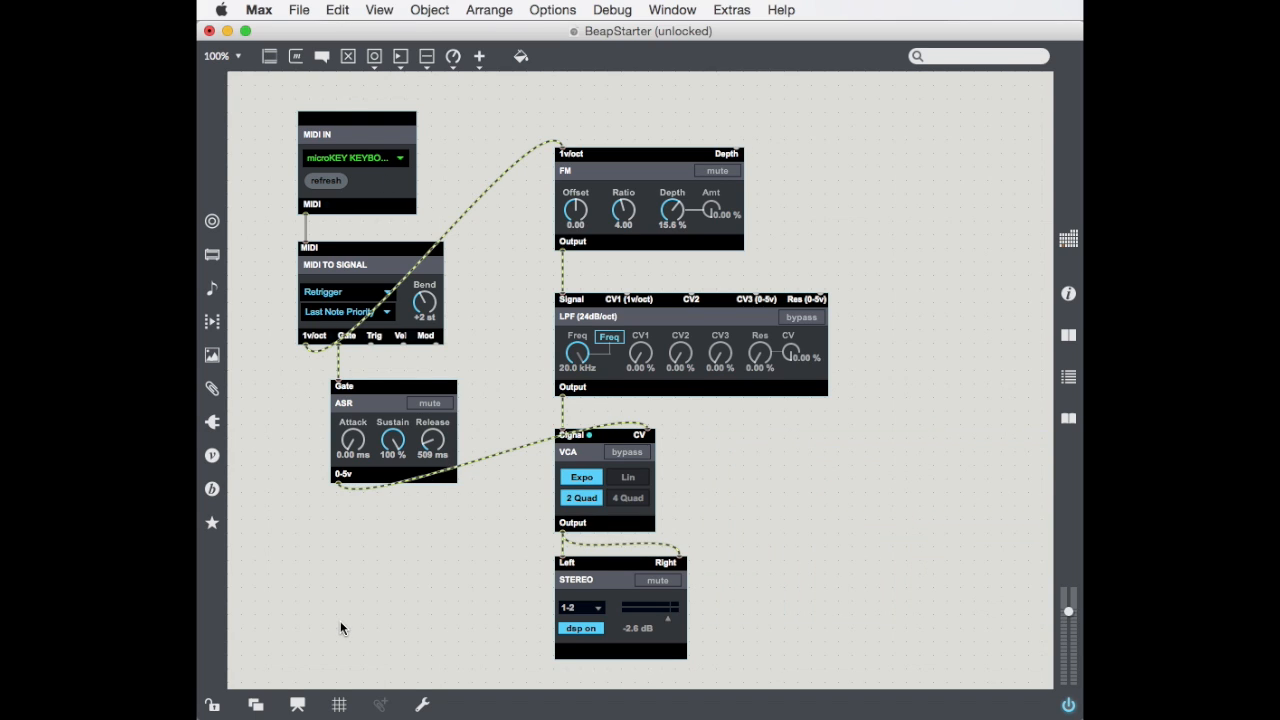
pyautogui.moveTo(789, 207)
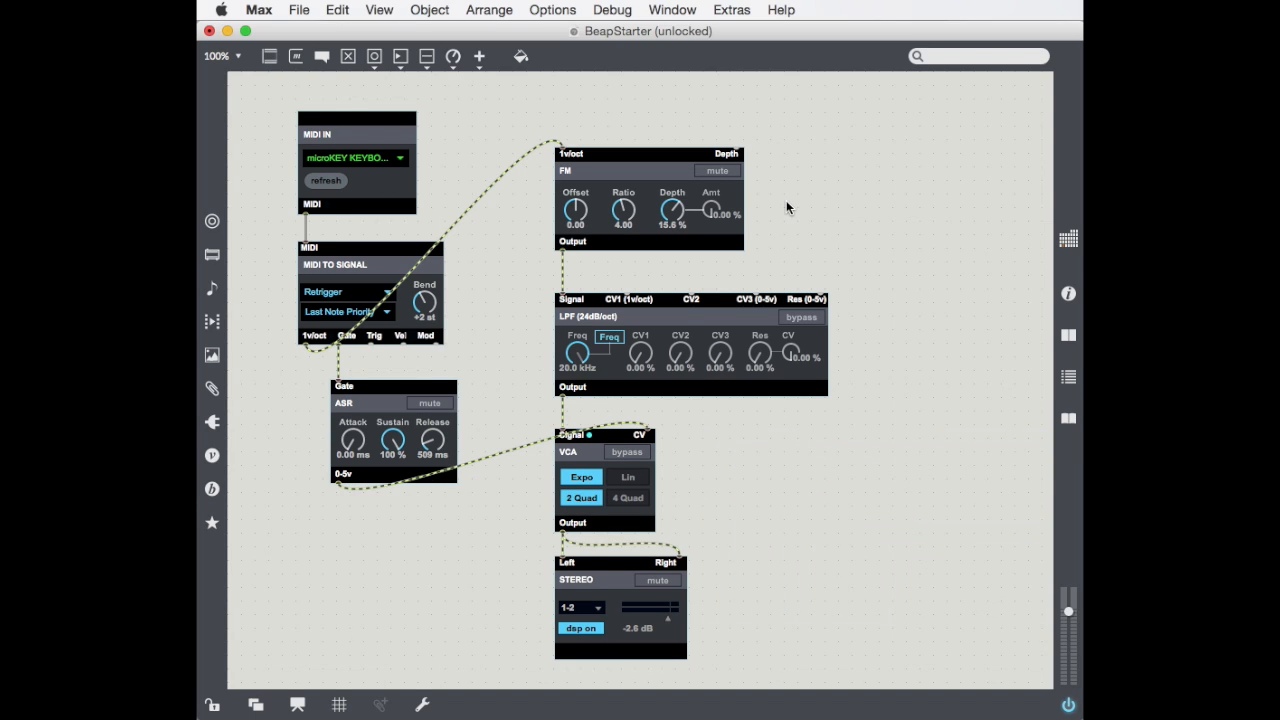